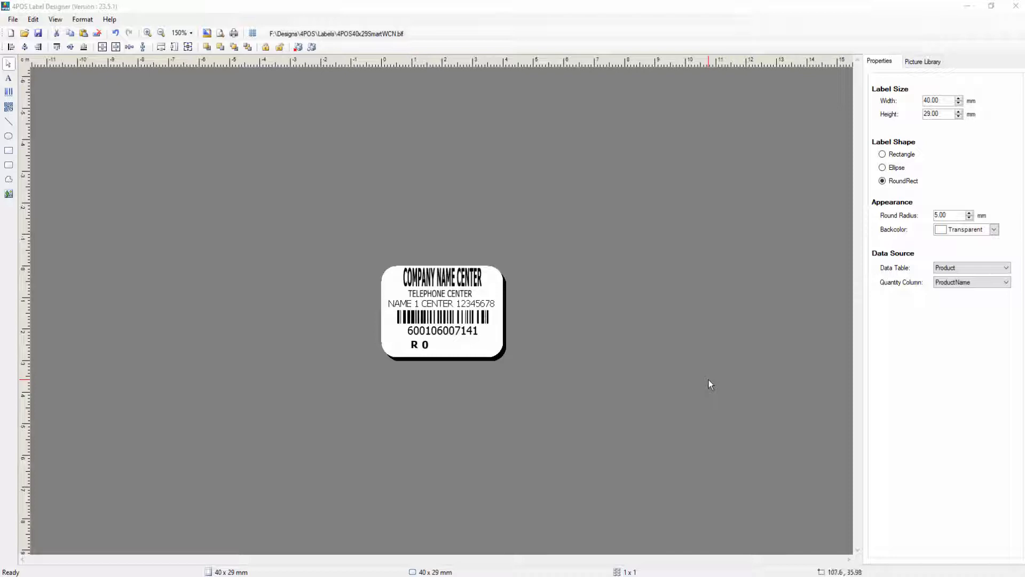
mouse_move(714, 381)
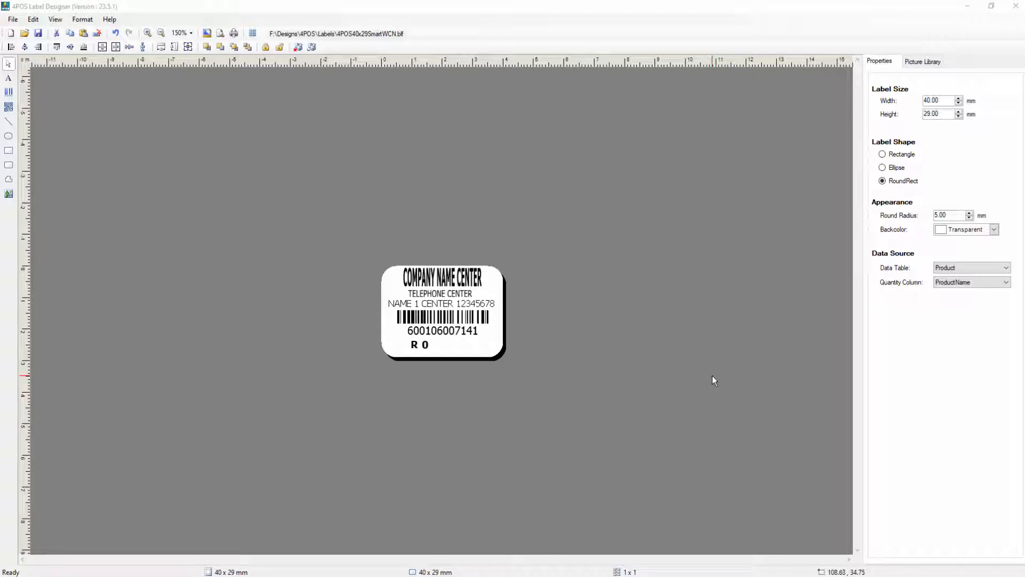
mouse_move(752, 378)
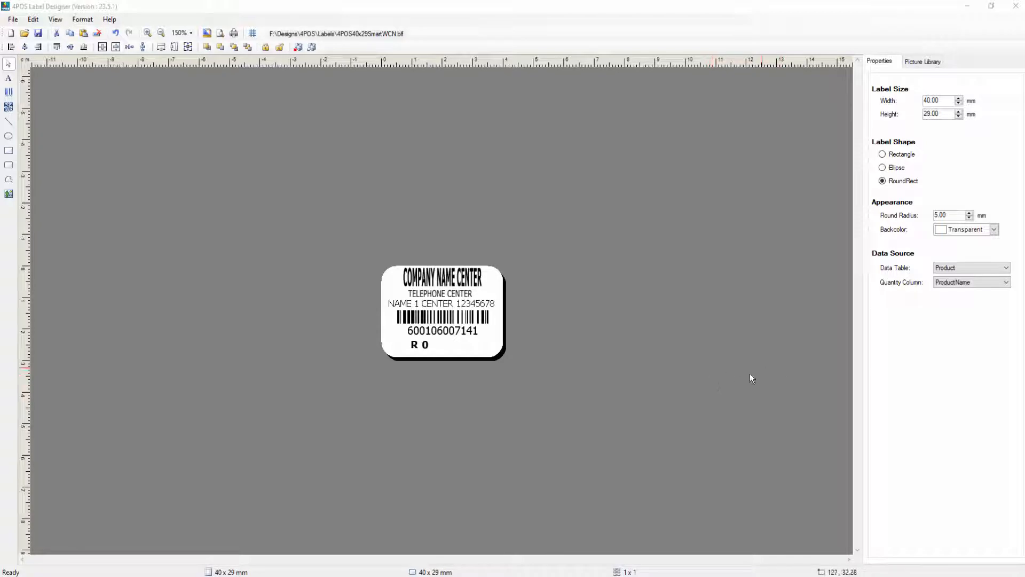
mouse_move(667, 411)
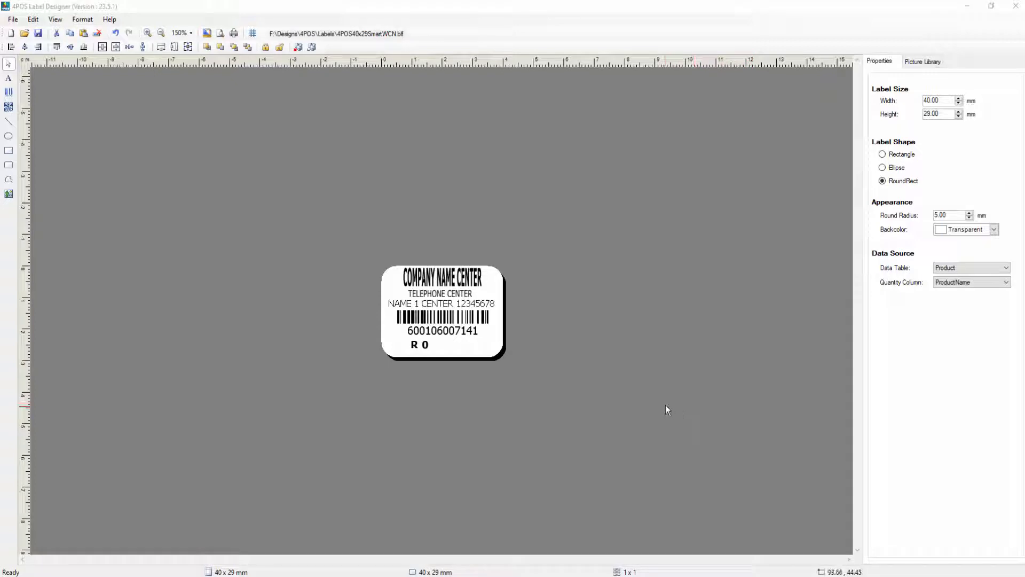
mouse_move(682, 380)
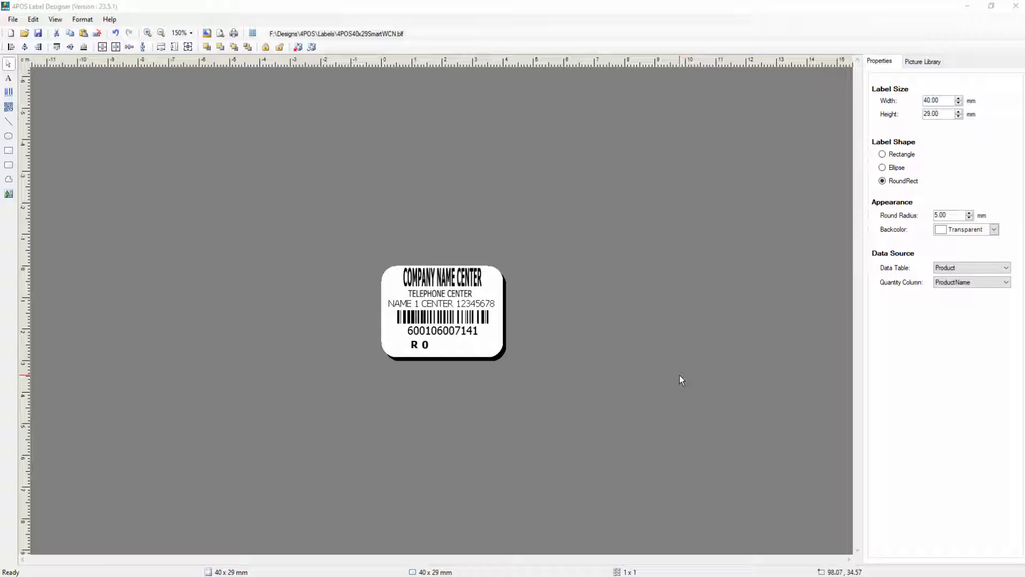
mouse_move(668, 343)
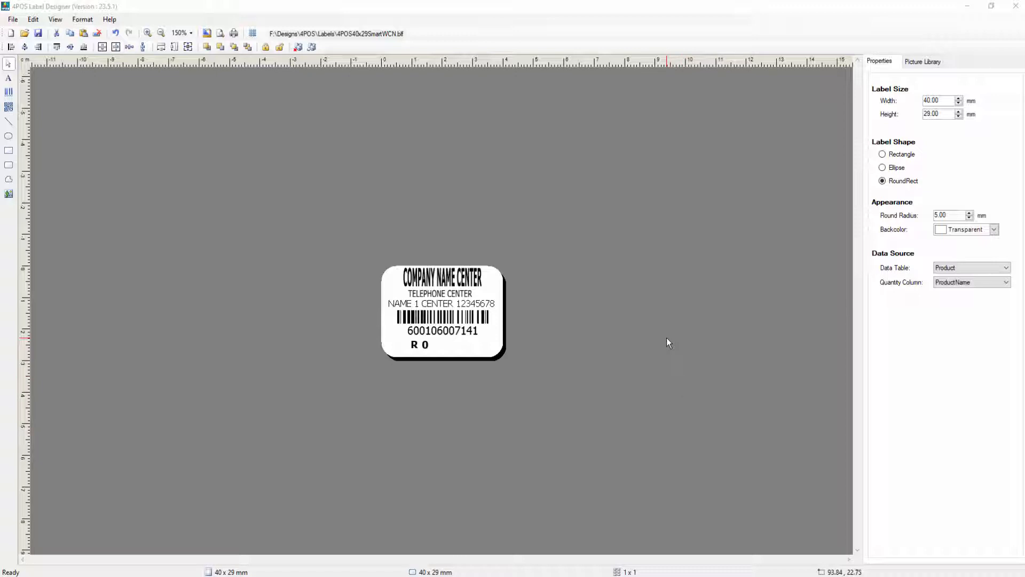
mouse_move(665, 341)
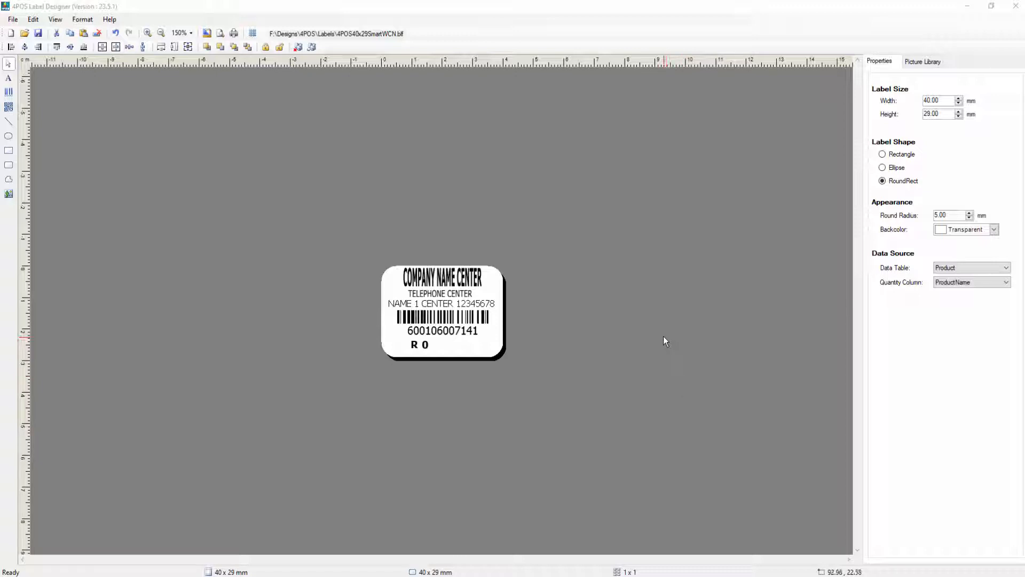
mouse_move(662, 268)
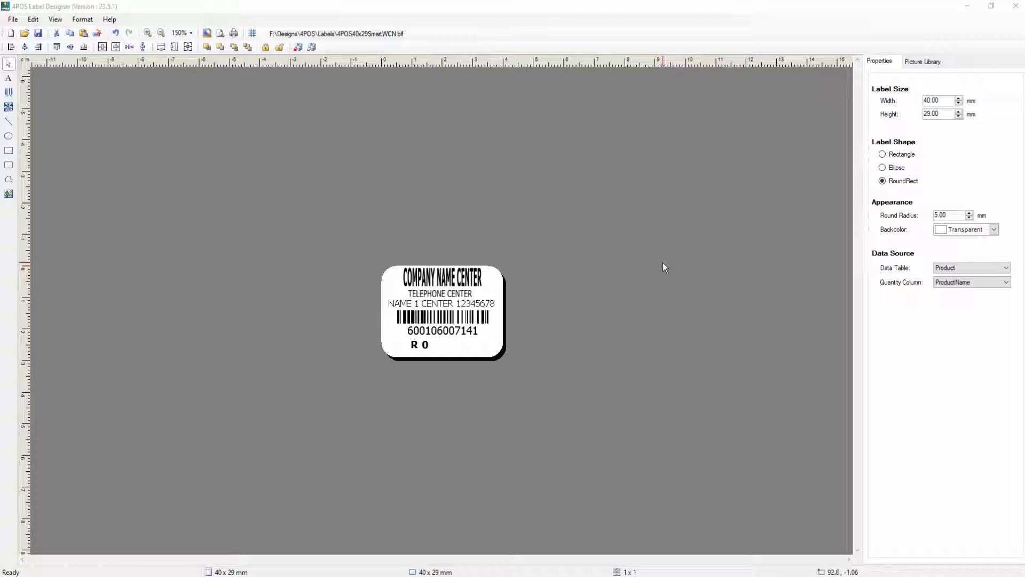
mouse_move(666, 268)
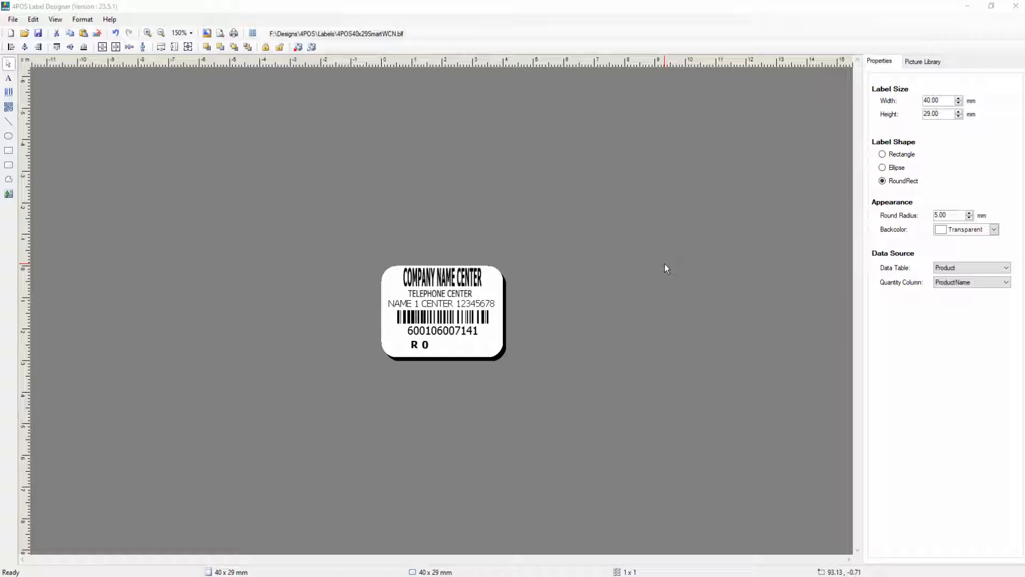
mouse_move(668, 268)
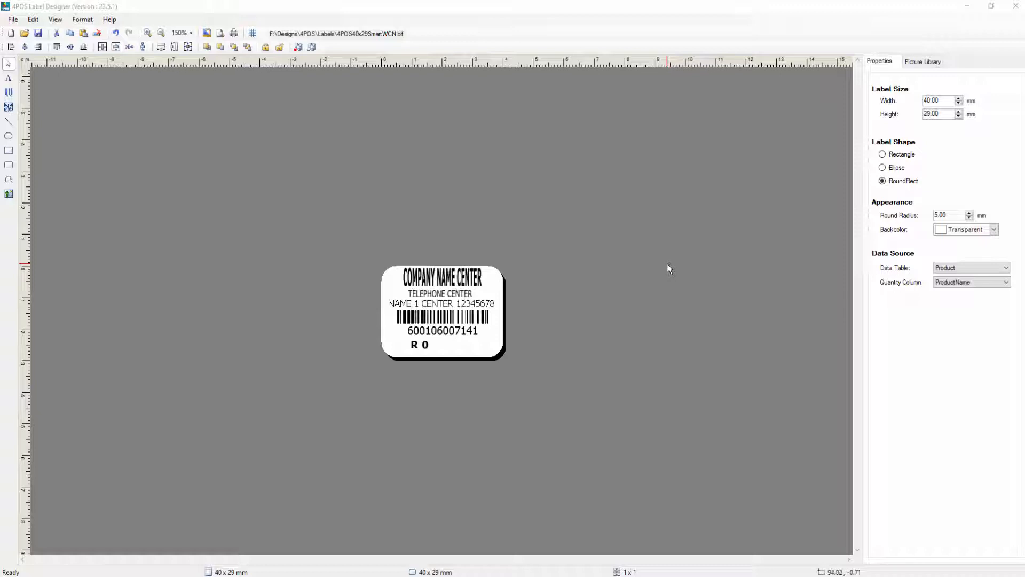
mouse_move(671, 268)
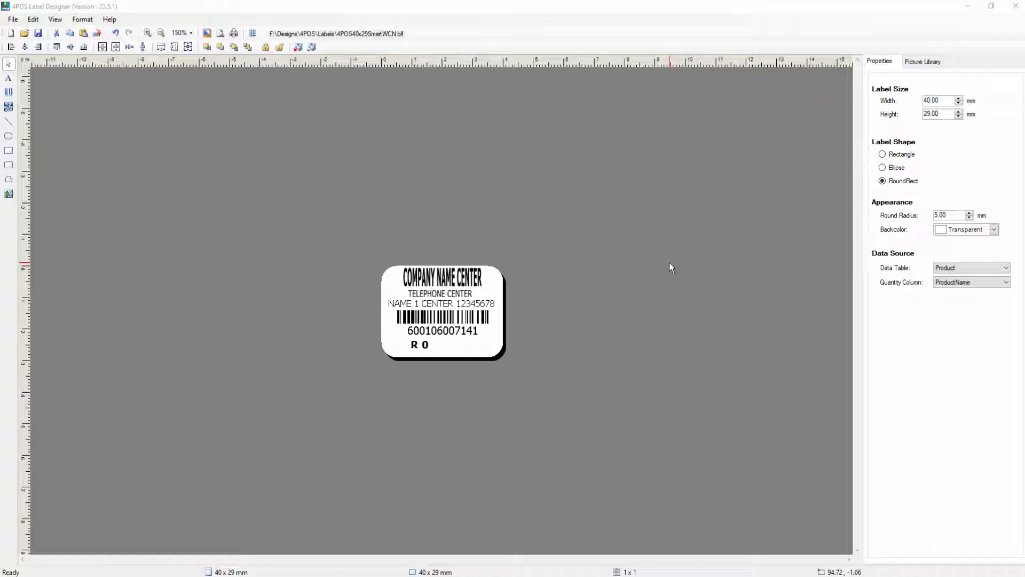
mouse_move(398, 109)
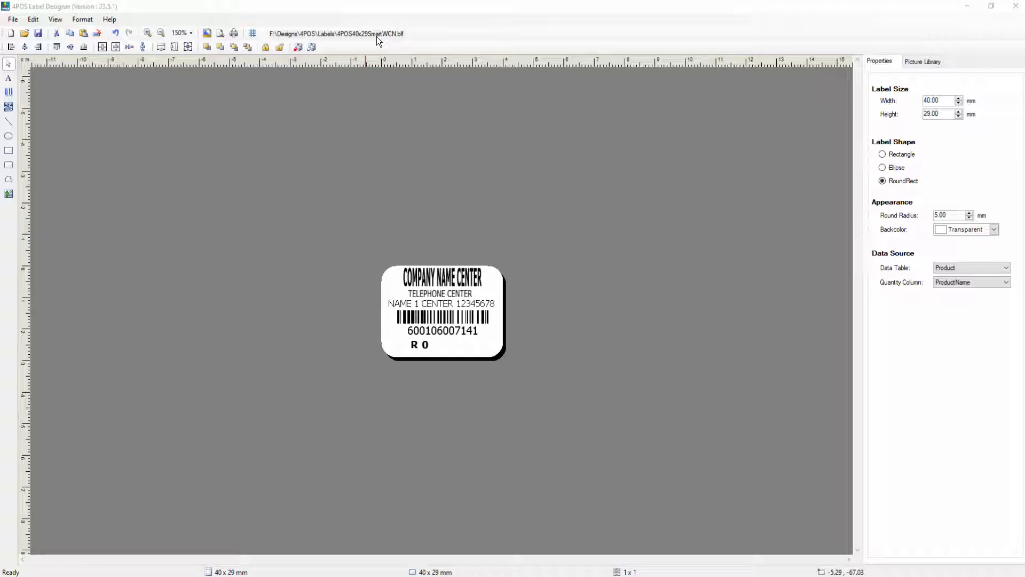
mouse_move(338, 37)
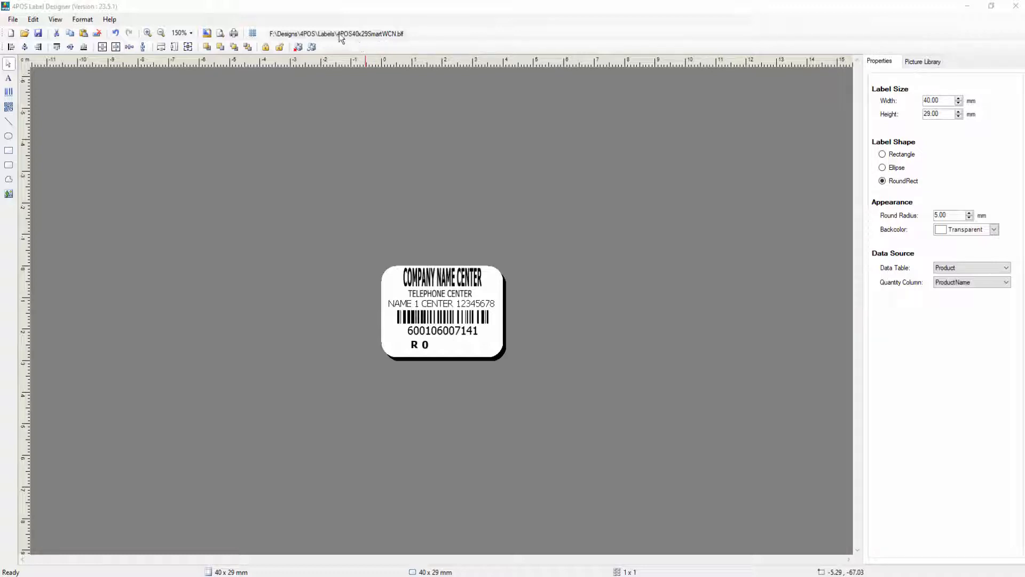
mouse_move(370, 40)
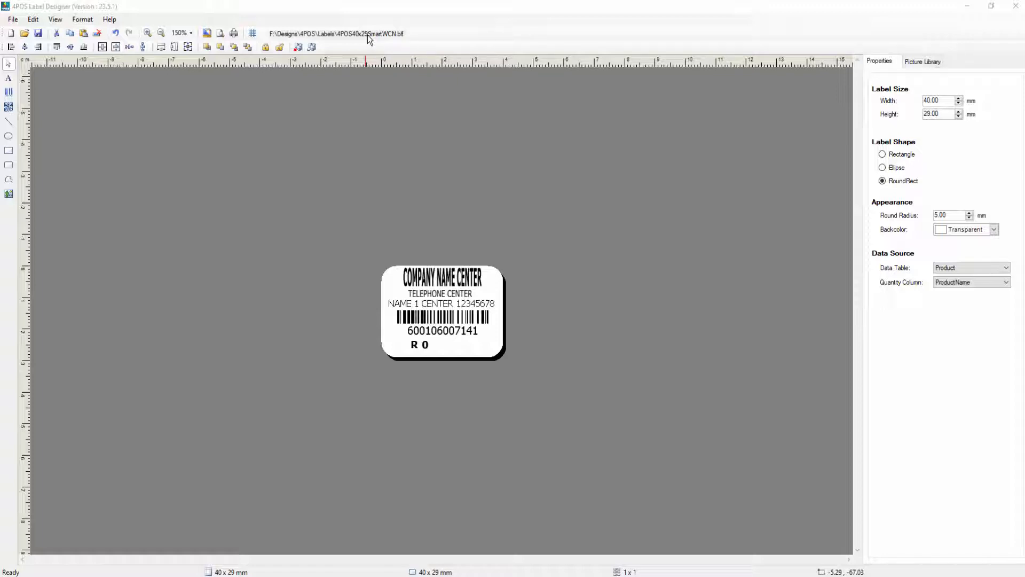
mouse_move(368, 41)
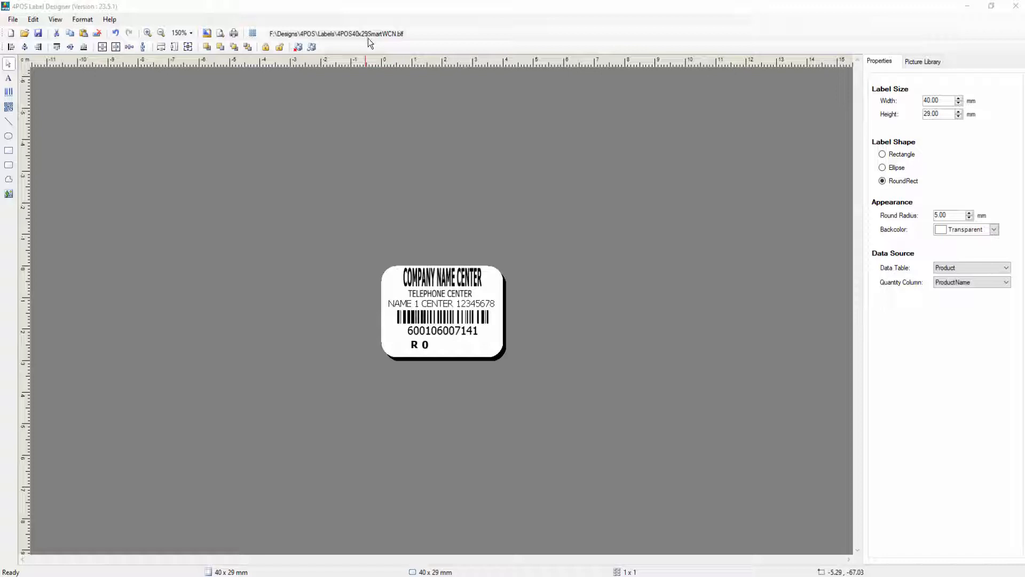
mouse_move(390, 40)
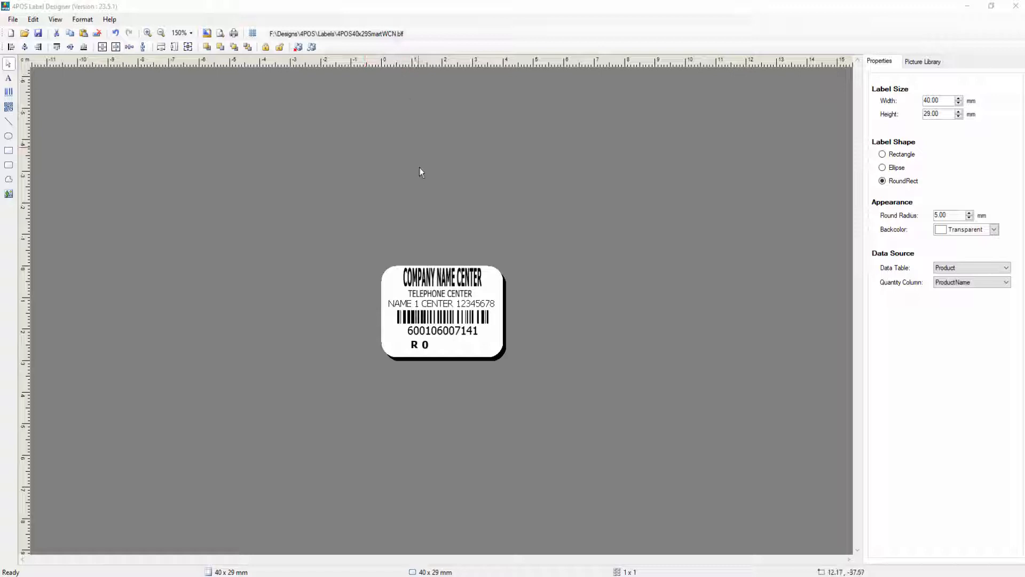
mouse_move(531, 218)
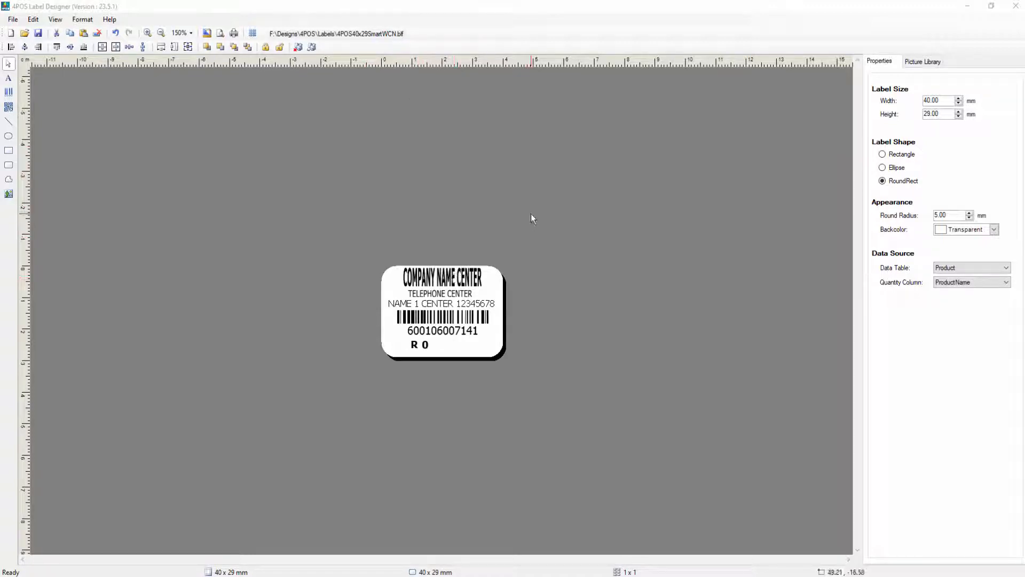
mouse_move(629, 236)
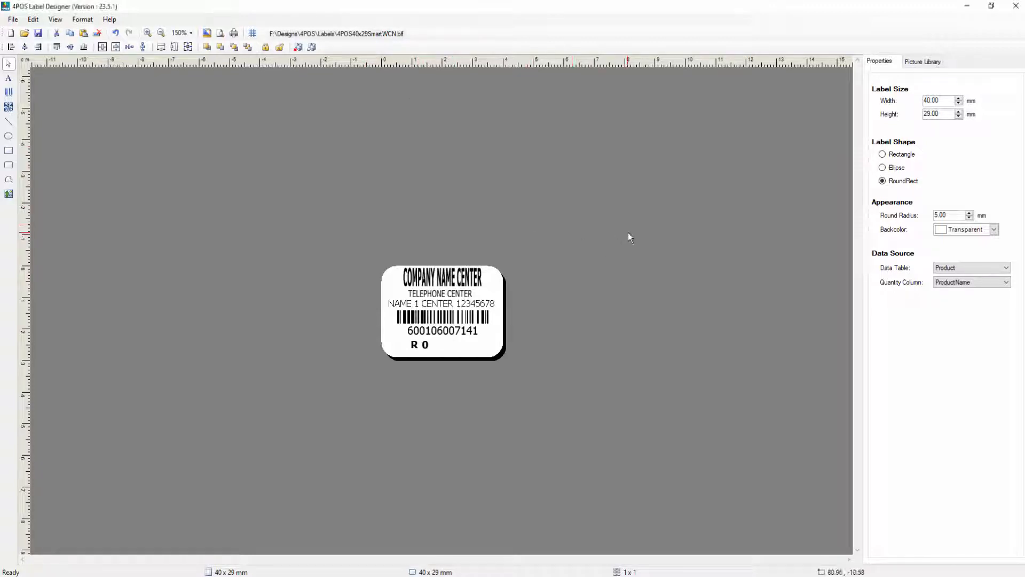
mouse_move(524, 238)
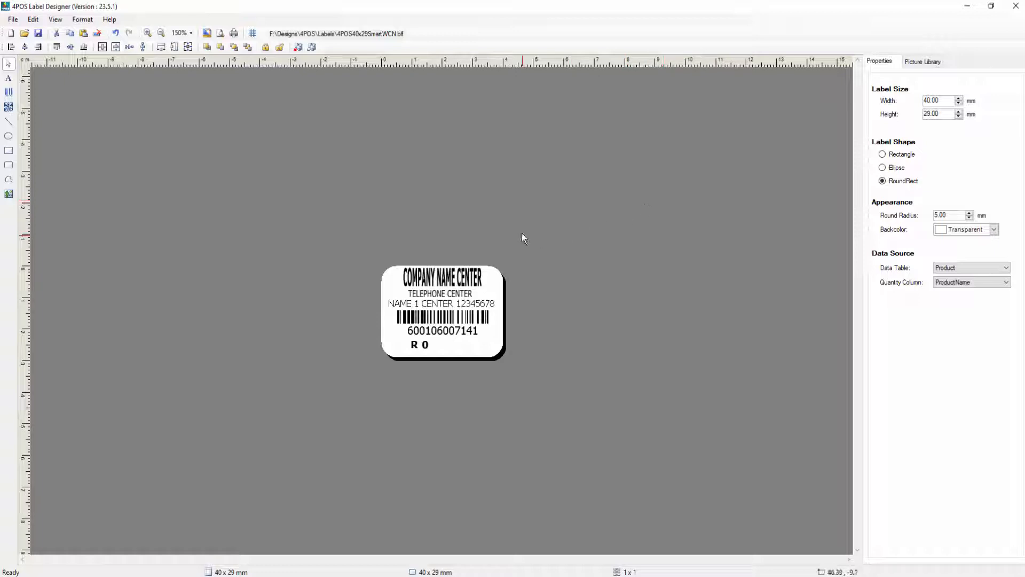
Select the label height value and list the available data tables, keeping Product chosen.
left_click(443, 275)
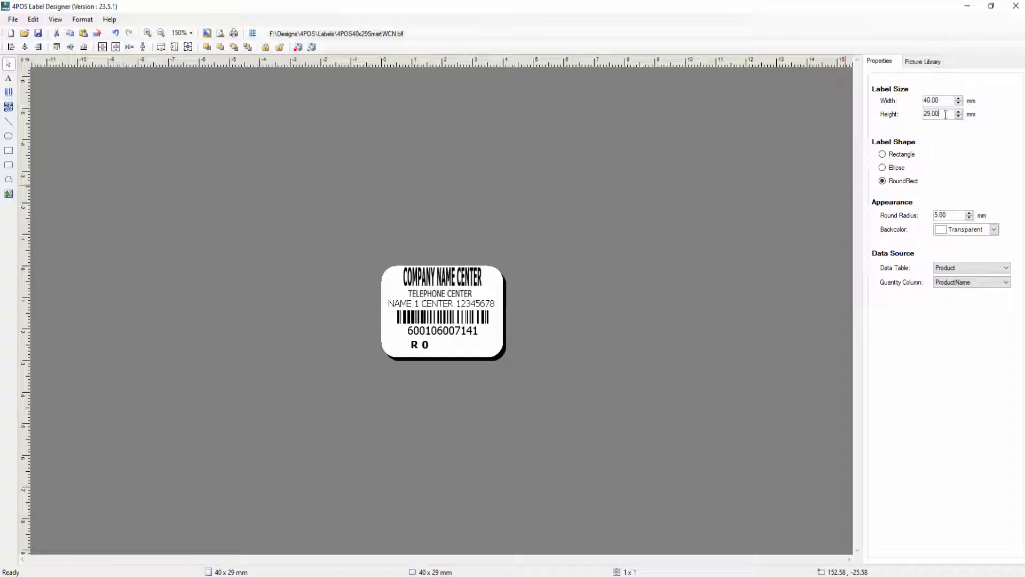
triple_click(938, 114)
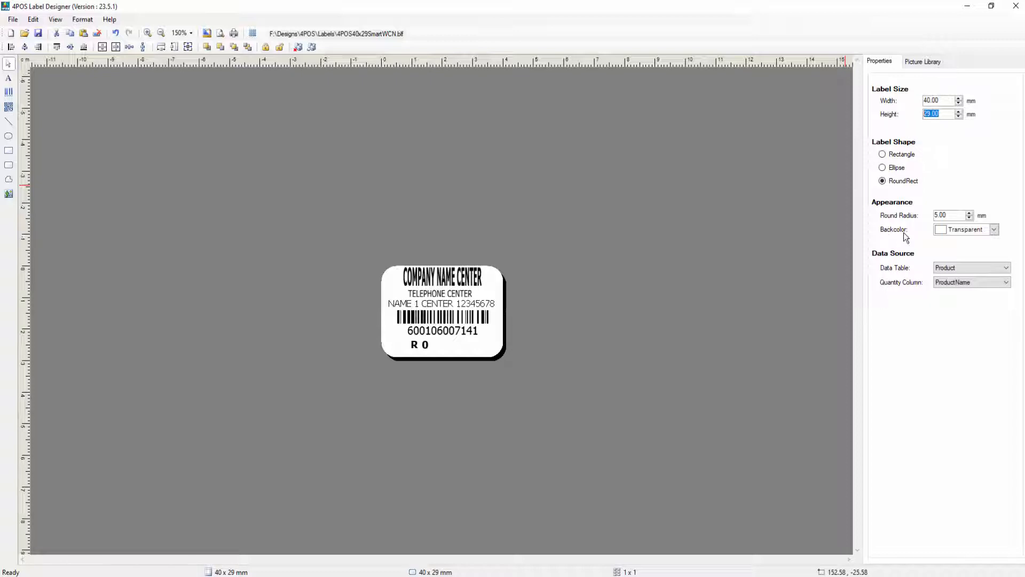
mouse_move(787, 233)
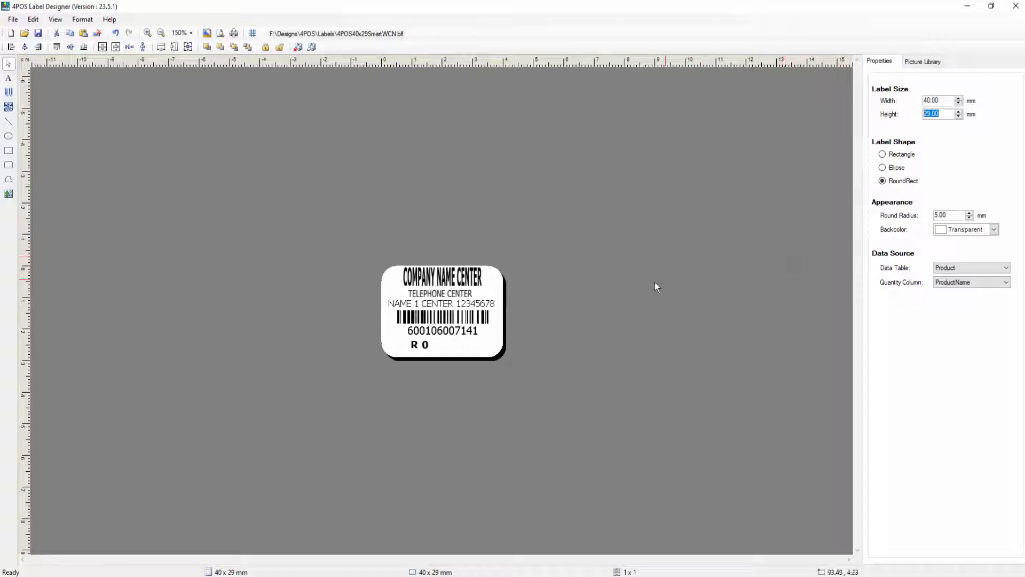
mouse_move(569, 296)
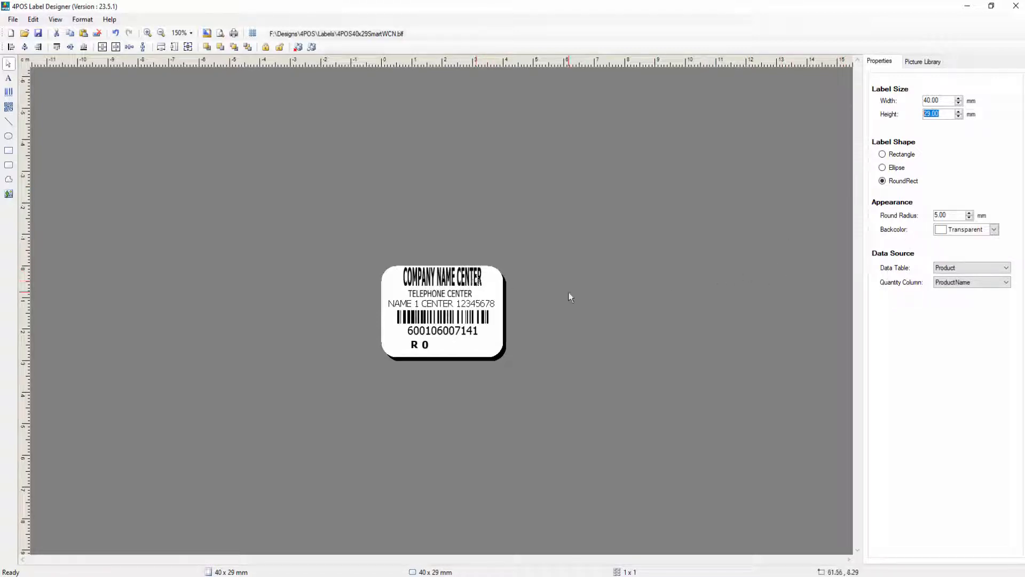
mouse_move(811, 299)
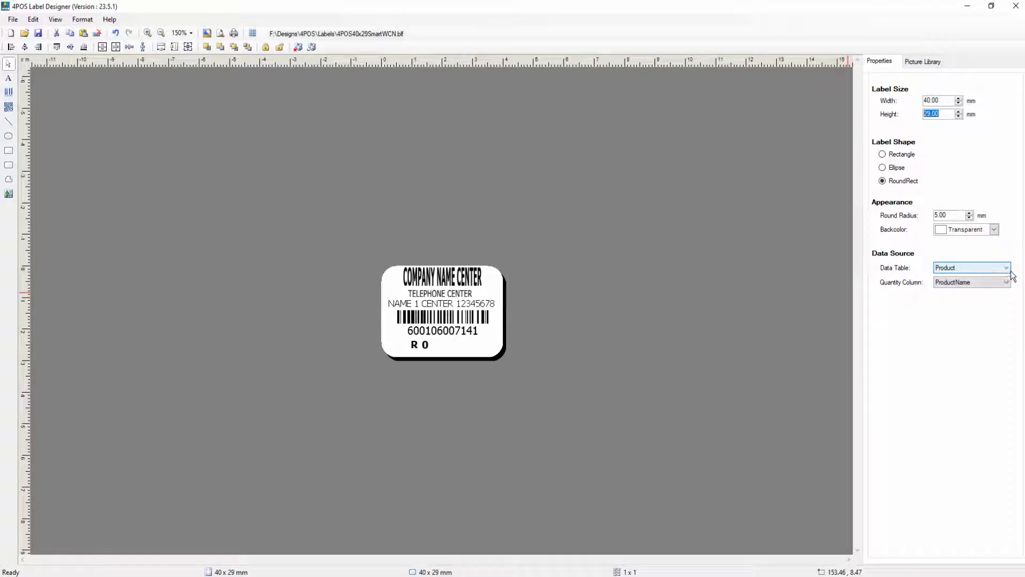
left_click(1006, 267)
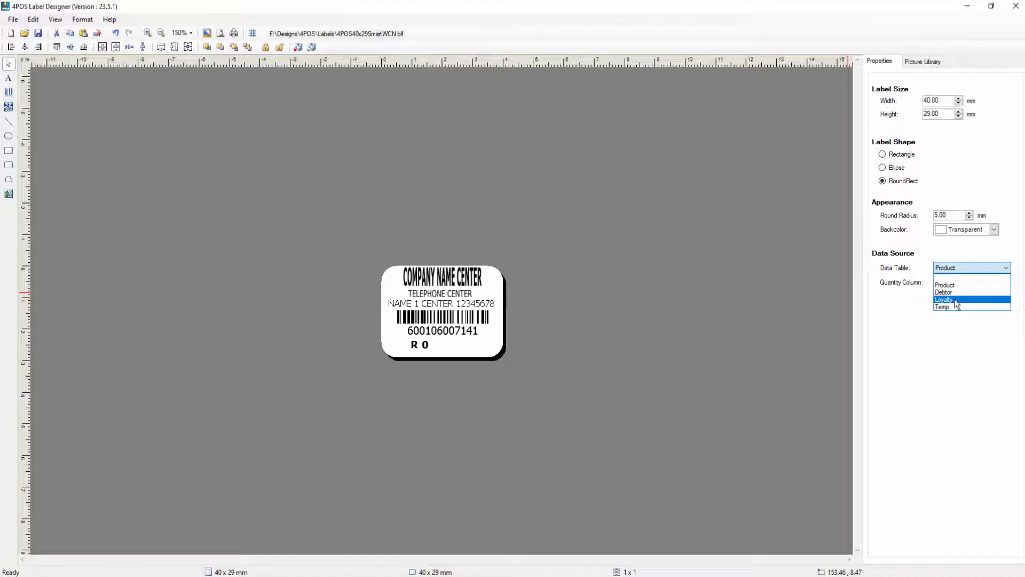
mouse_move(952, 307)
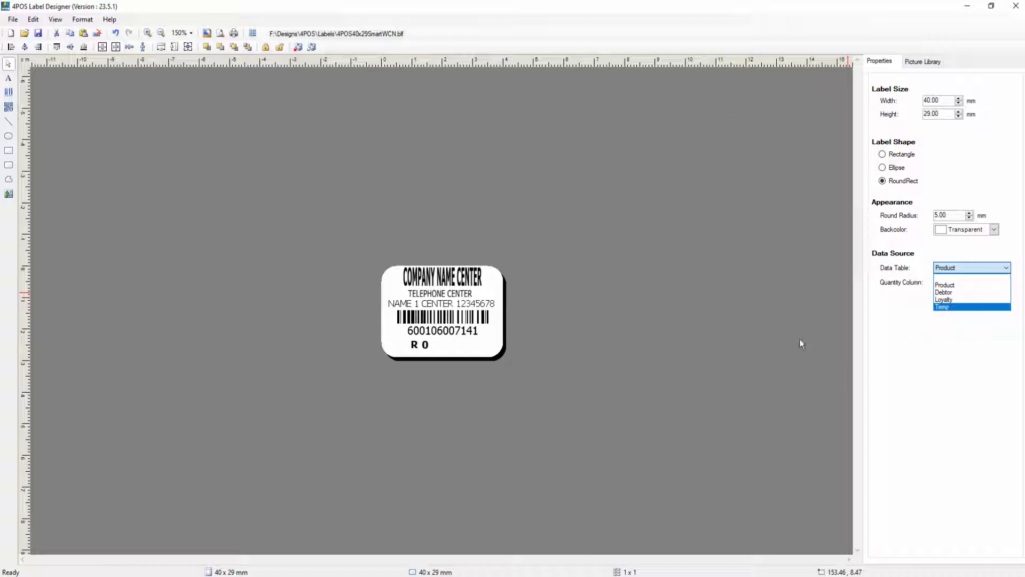
left_click(943, 285)
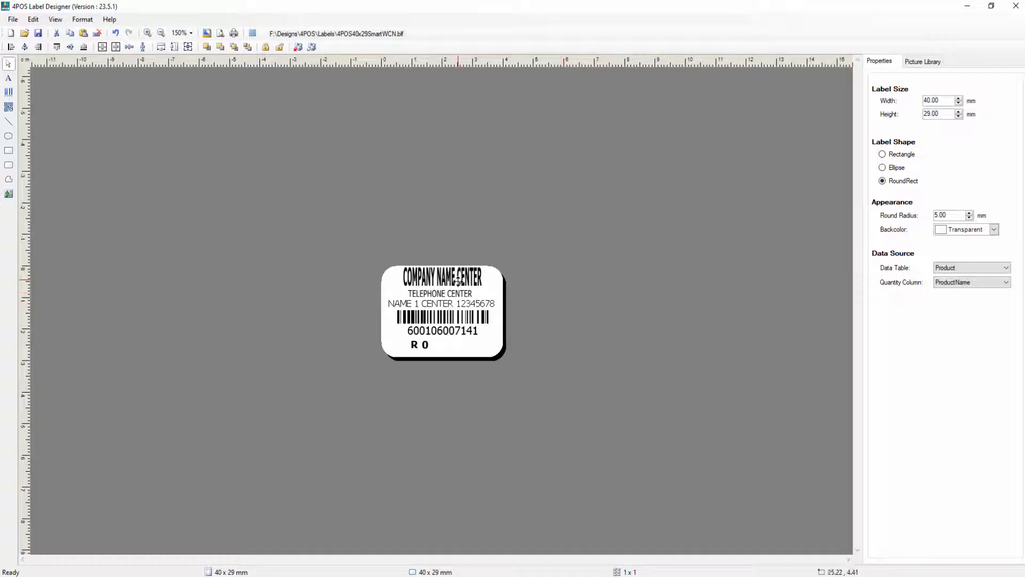
left_click(442, 276)
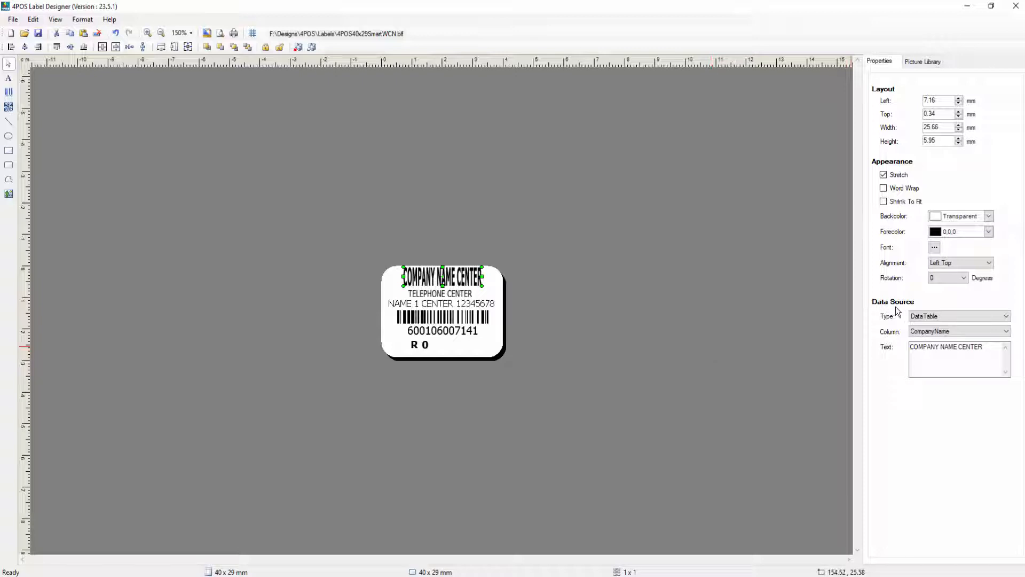
left_click(1006, 316)
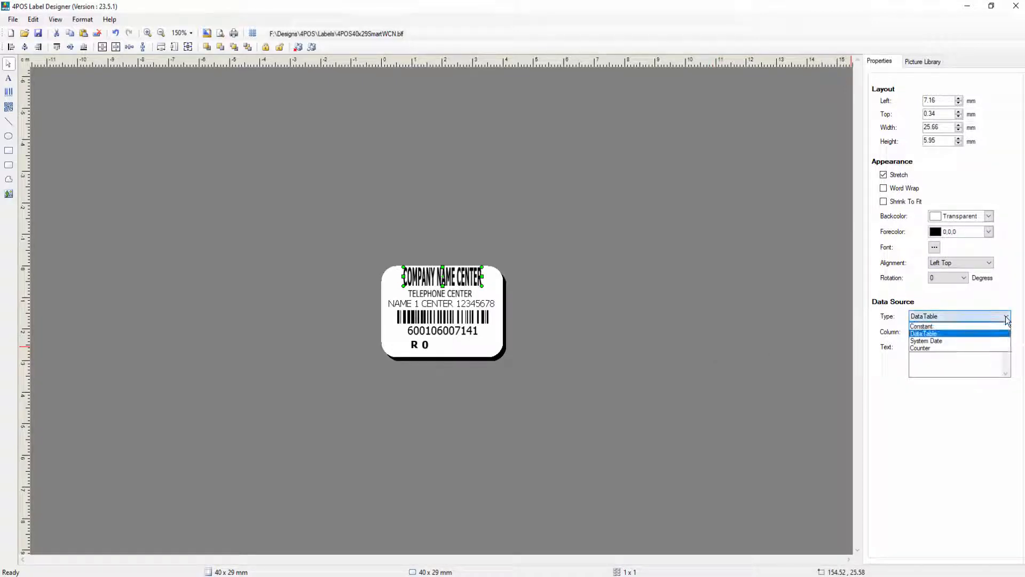
left_click(923, 334)
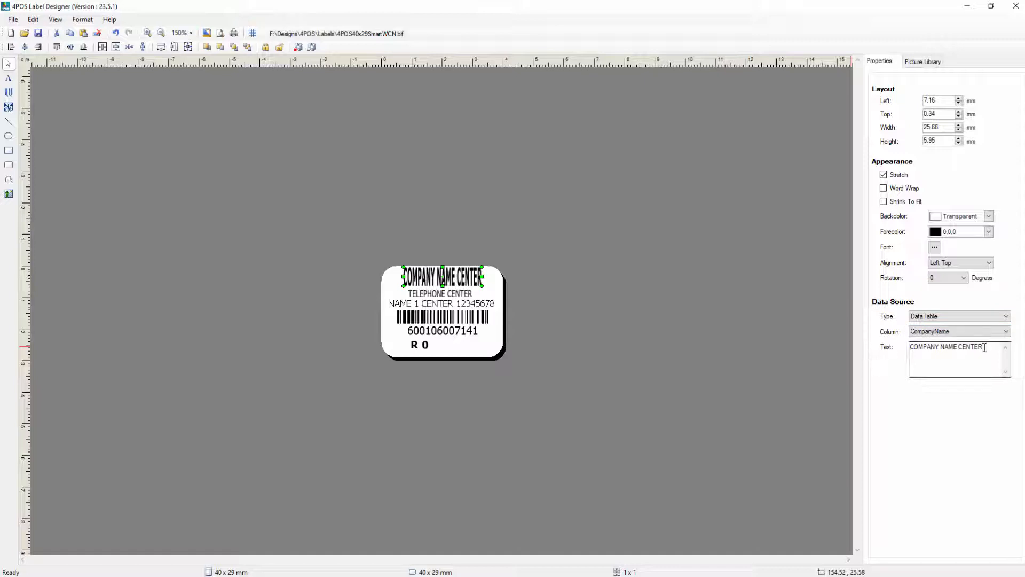
triple_click(944, 346)
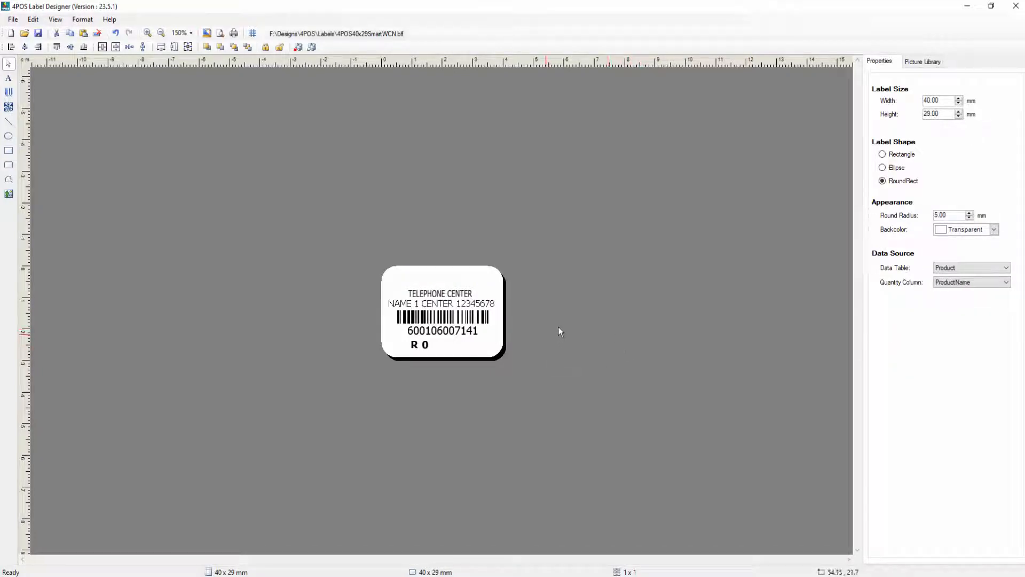
mouse_move(600, 311)
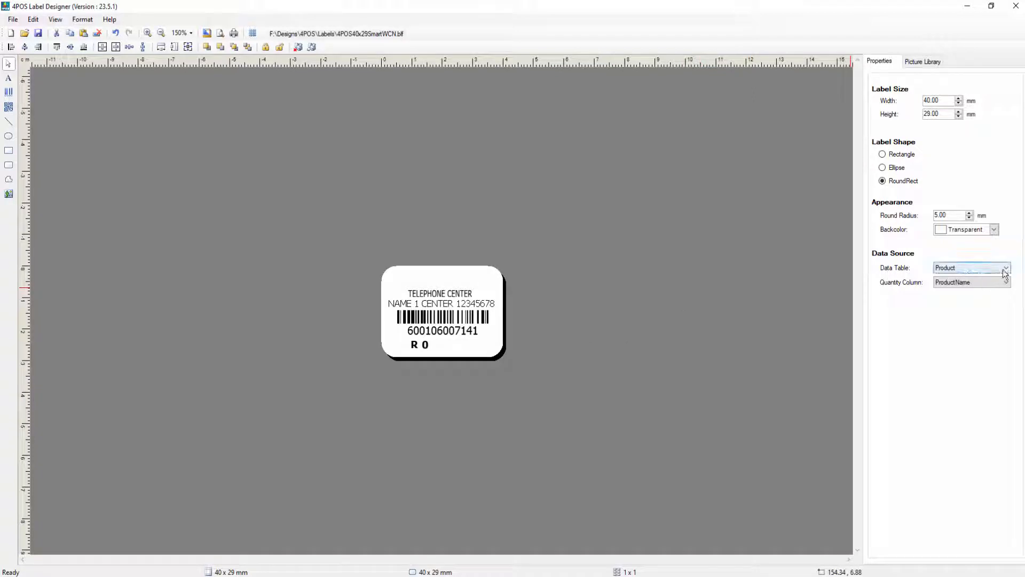
Set the label's quantity column to CompanyName under the Data Source properties.
left_click(1006, 268)
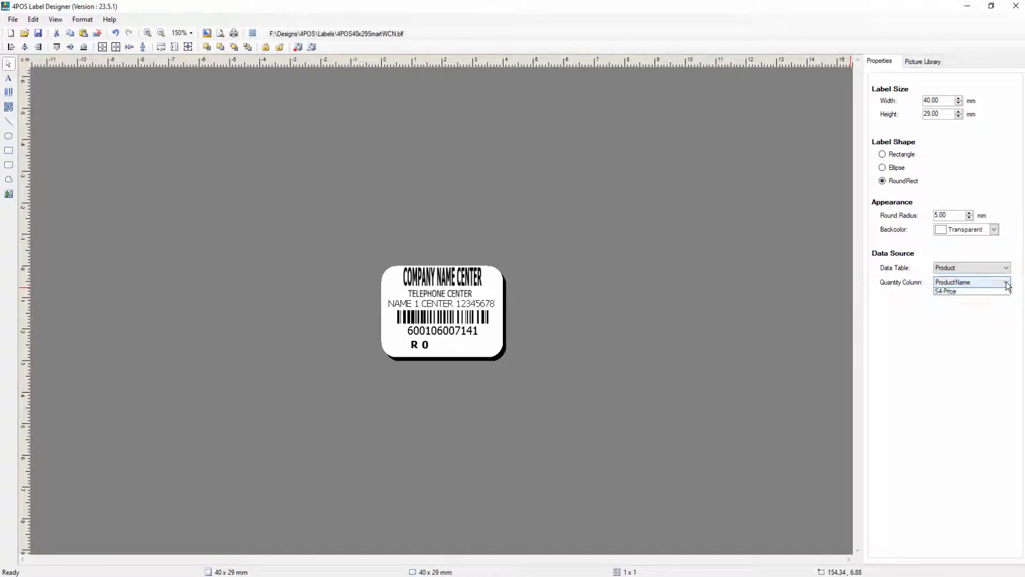
left_click(1006, 282)
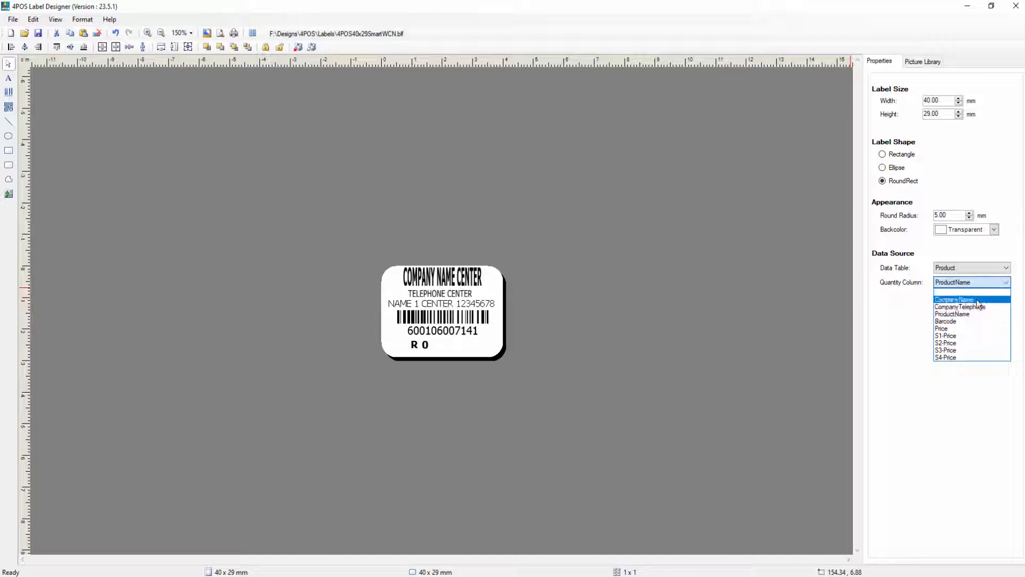
left_click(957, 299)
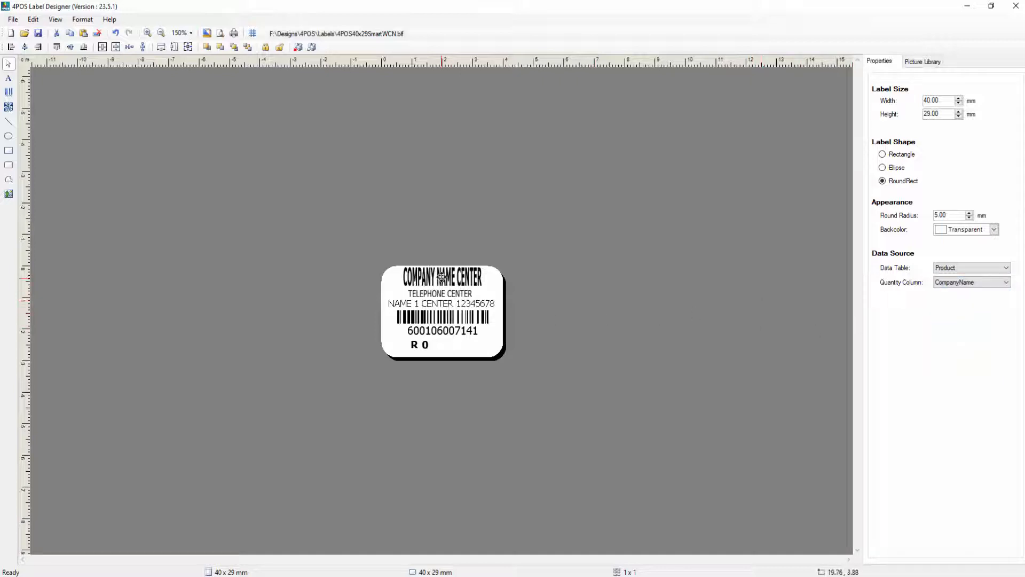
Reposition and widen the company name text across the label top, then stretch it to fill.
left_click(443, 275)
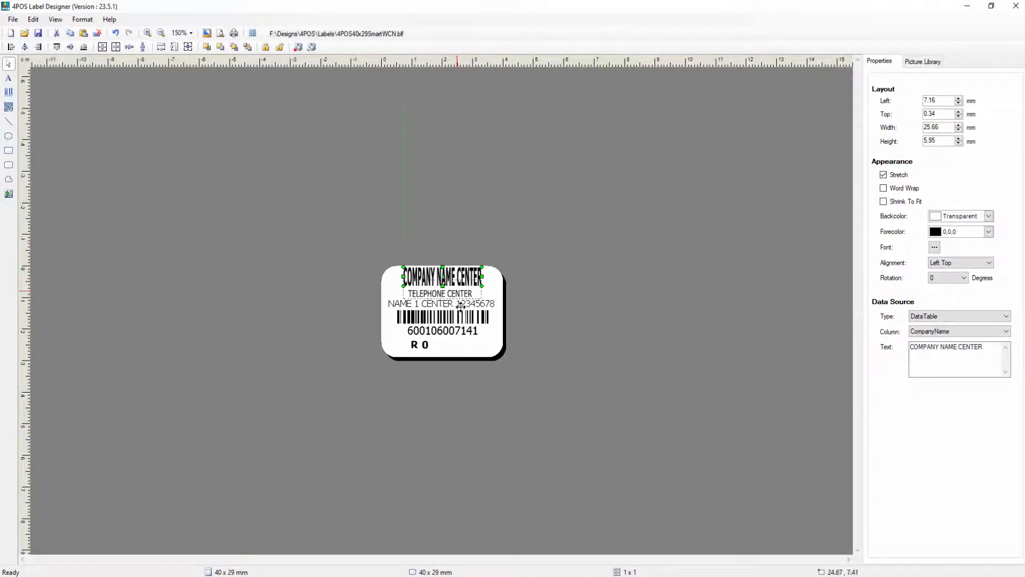
left_click_drag(443, 275, 457, 343)
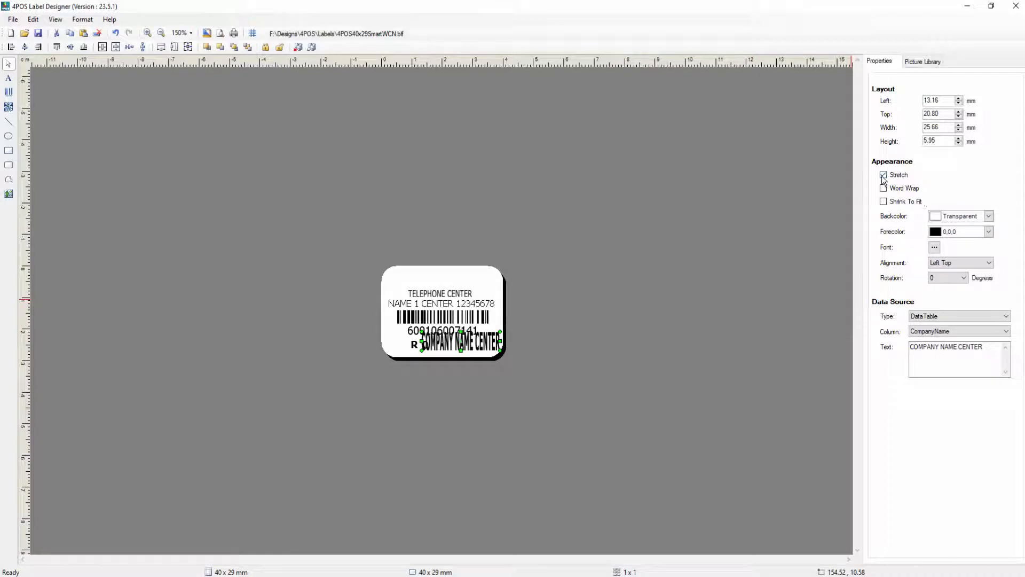
left_click(884, 175)
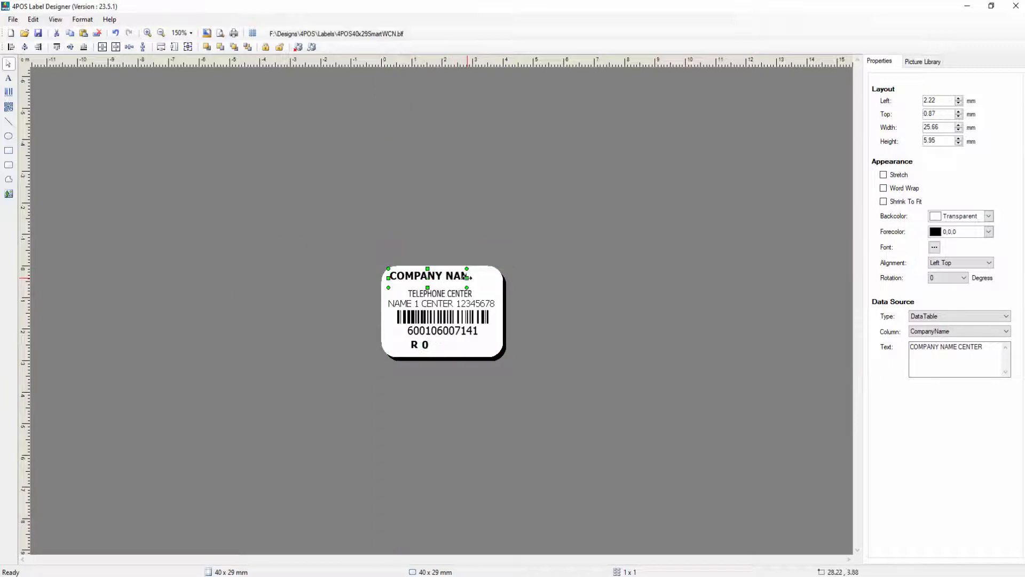
left_click_drag(468, 274, 504, 270)
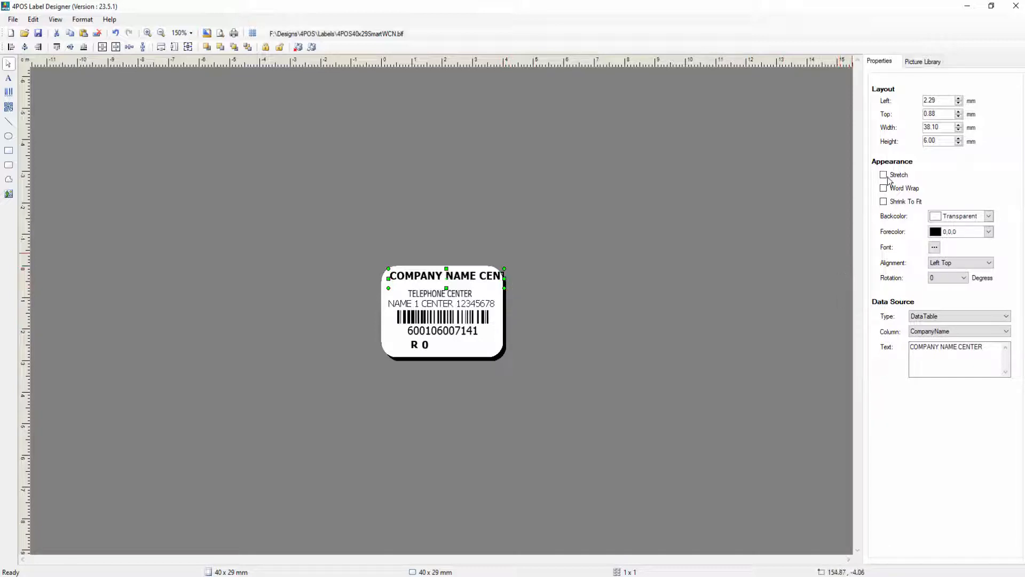
left_click(883, 175)
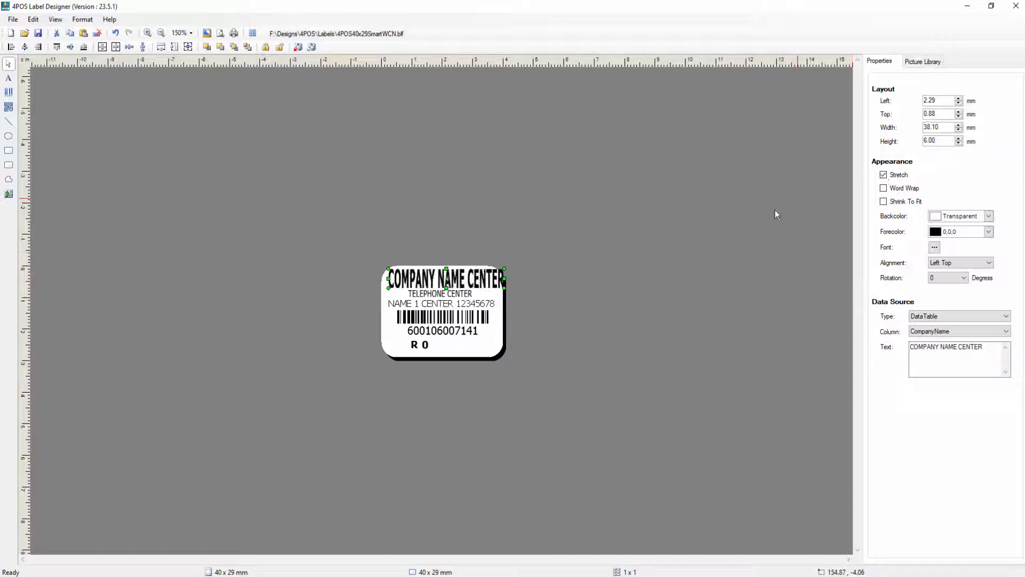
mouse_move(724, 236)
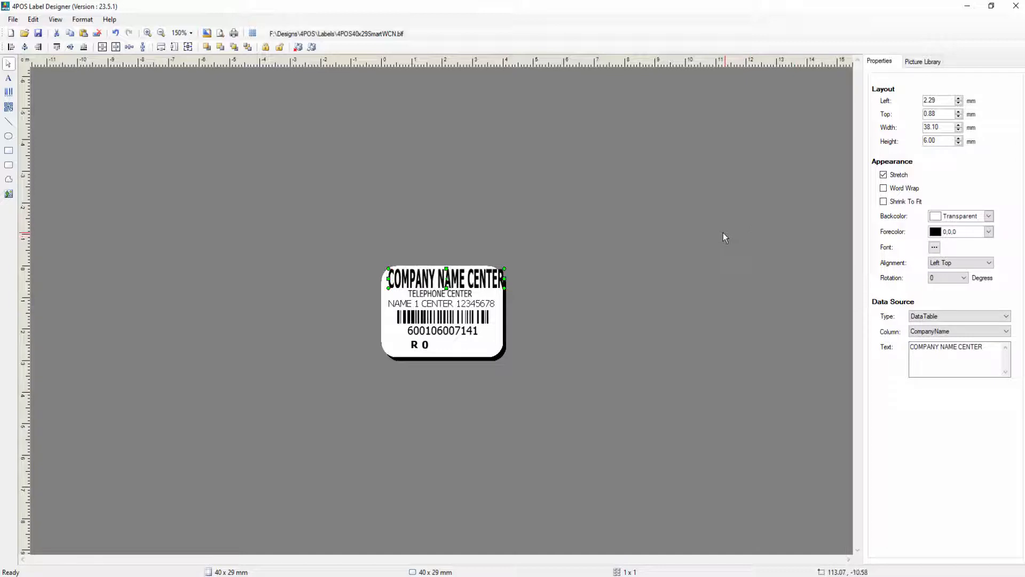
mouse_move(494, 294)
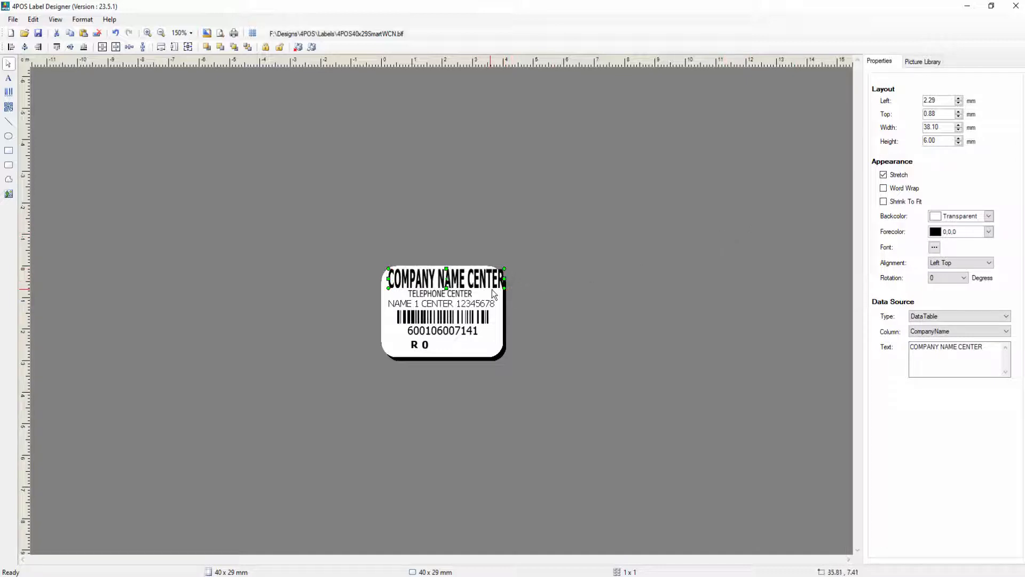
mouse_move(513, 297)
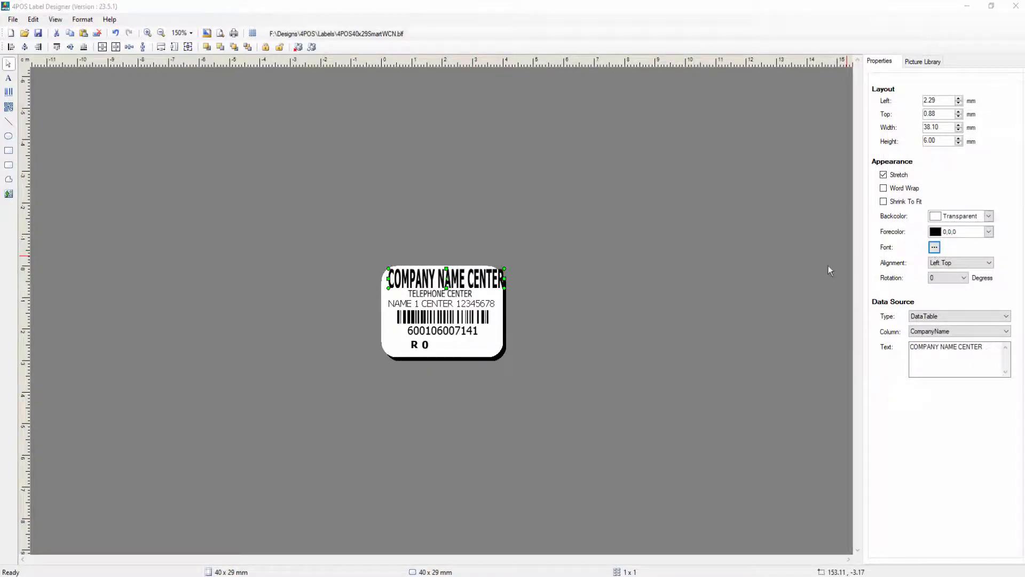
Give the company name text a Regular Tahoma font at size 12.
left_click(934, 247)
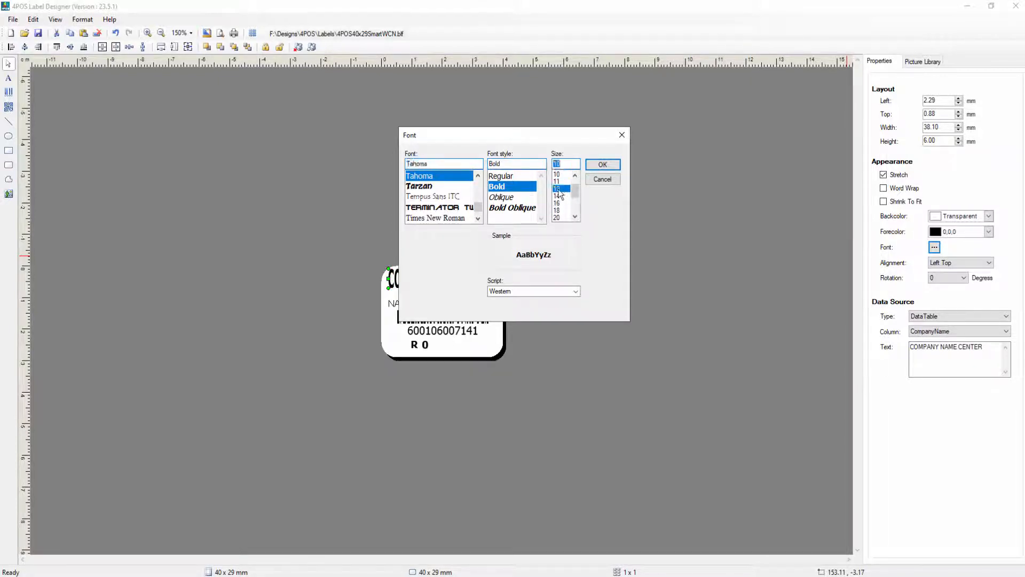
left_click(501, 176)
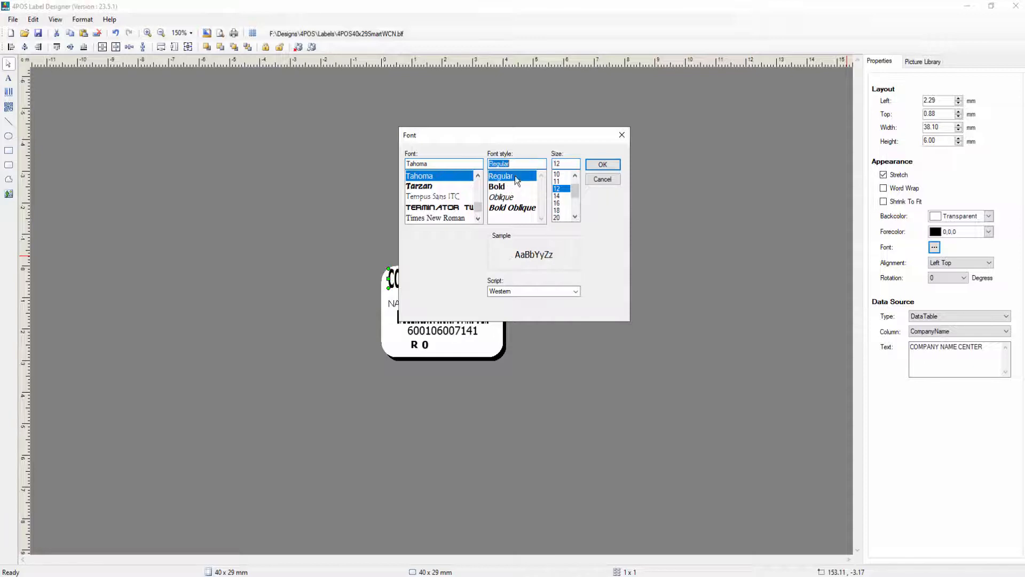
left_click(601, 163)
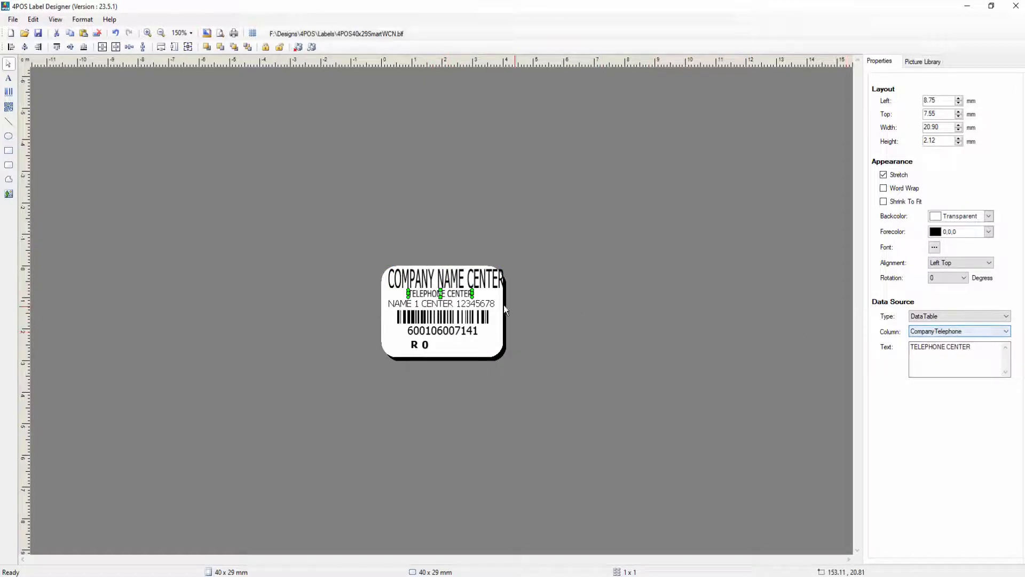
left_click(442, 303)
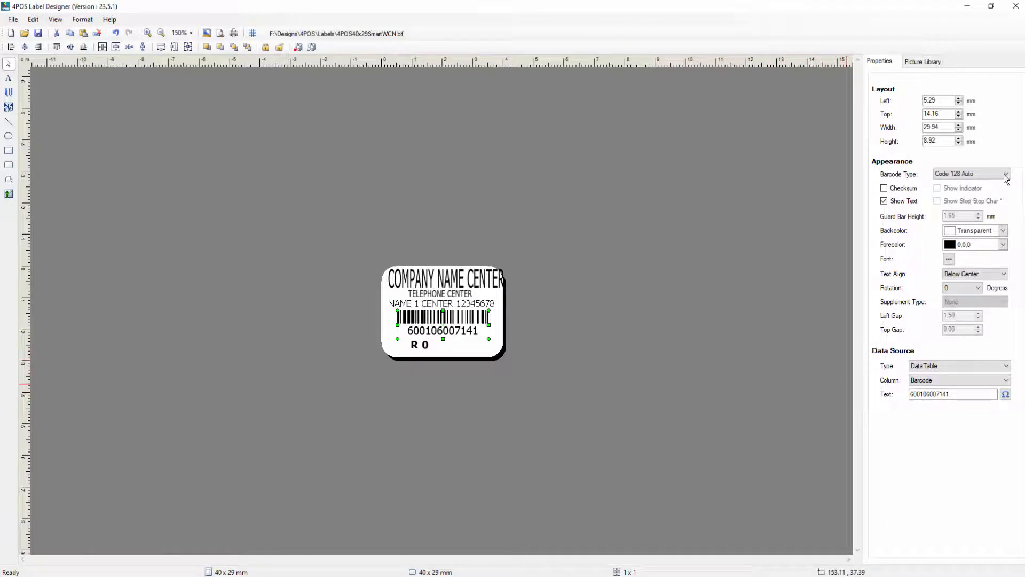
left_click(1006, 174)
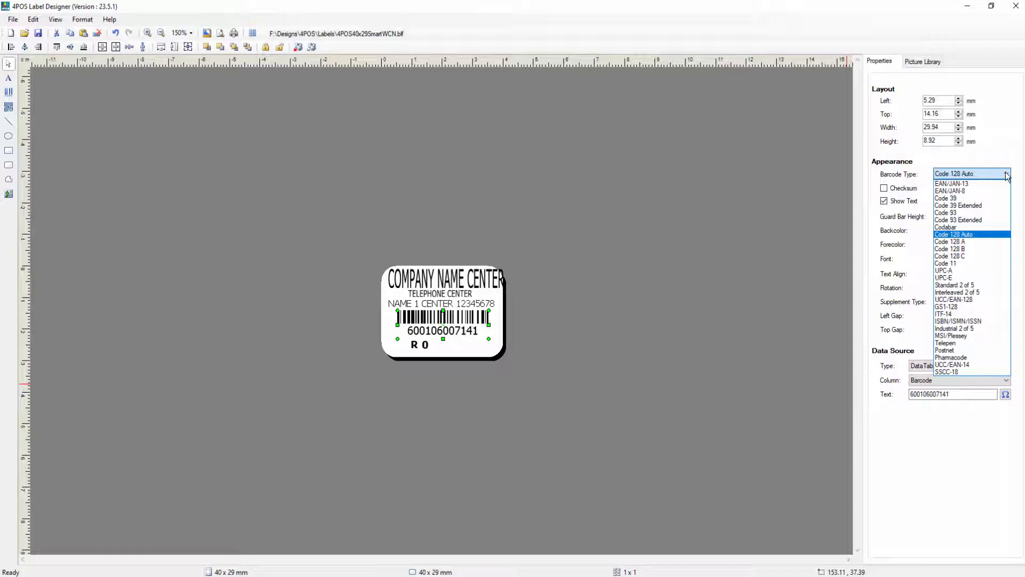
left_click(952, 234)
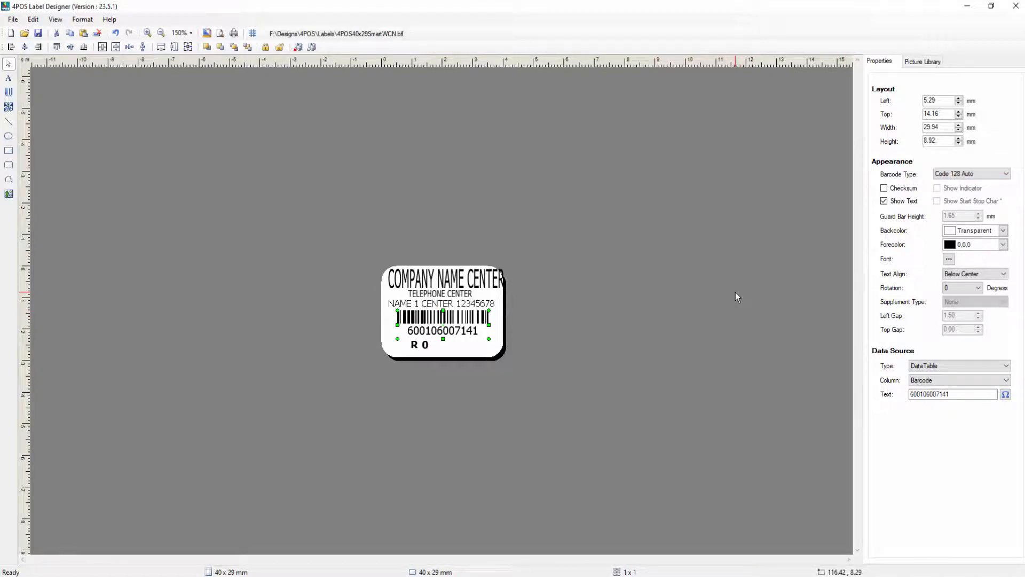
mouse_move(455, 359)
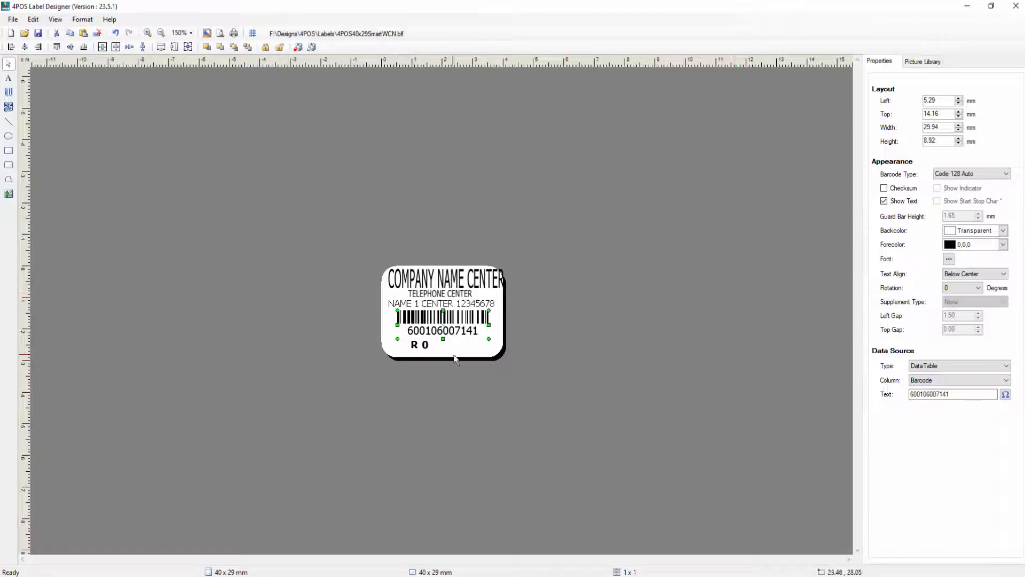
mouse_move(438, 358)
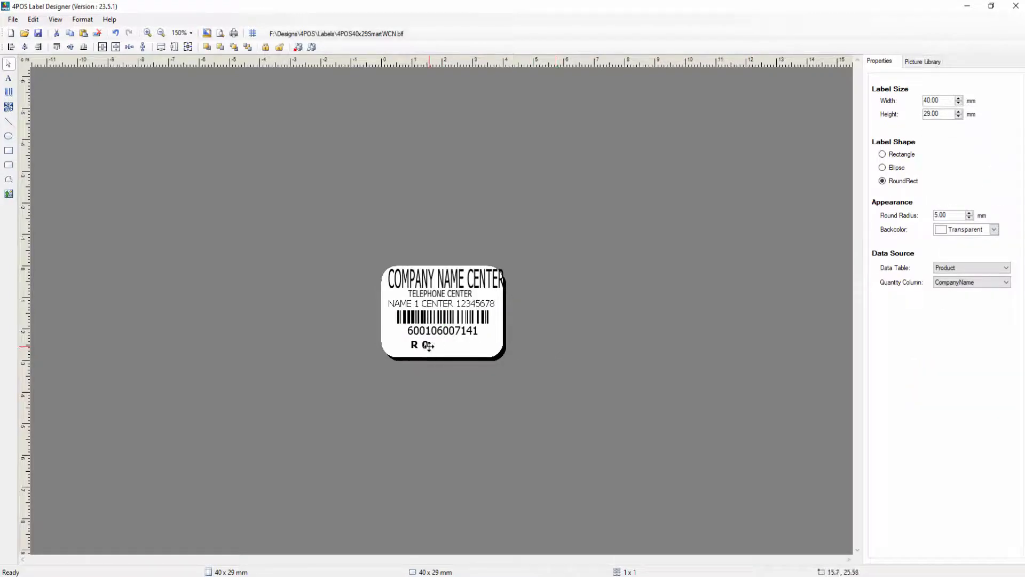
Discard the unsaved changes and reopen the 4POS40x29SmartWCN.blf label design.
left_click(423, 344)
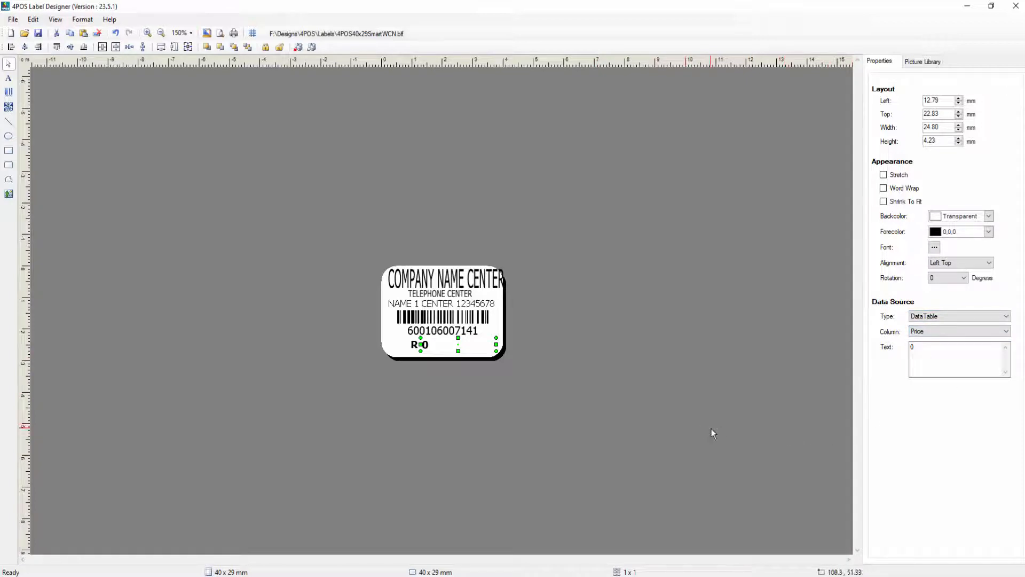
mouse_move(716, 429)
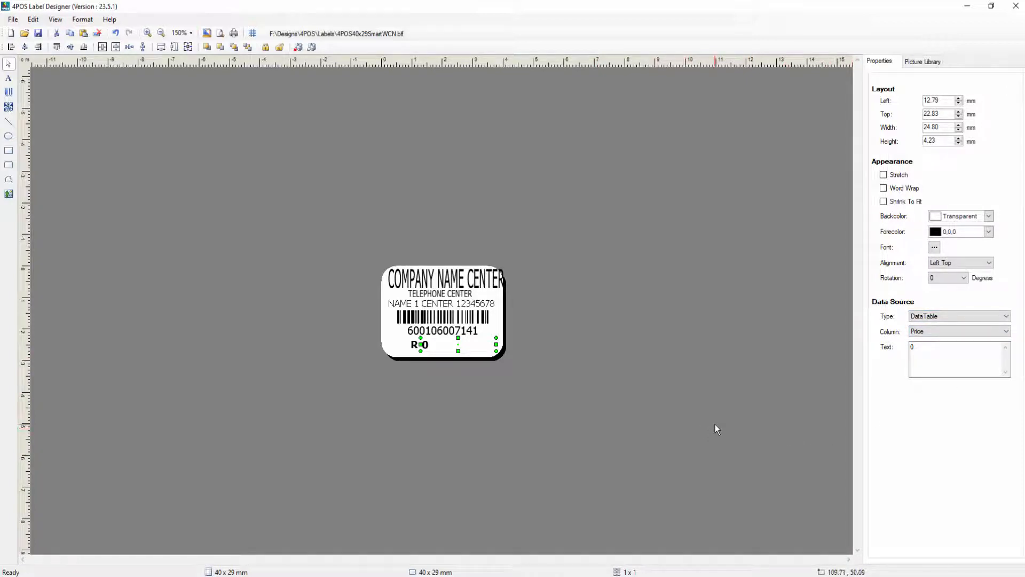
left_click(11, 20)
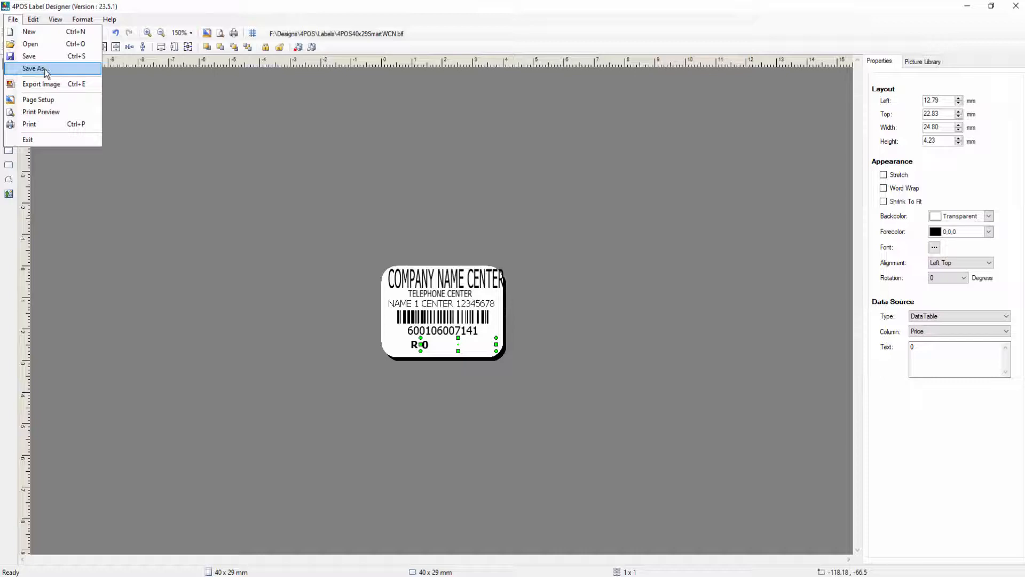
left_click(34, 68)
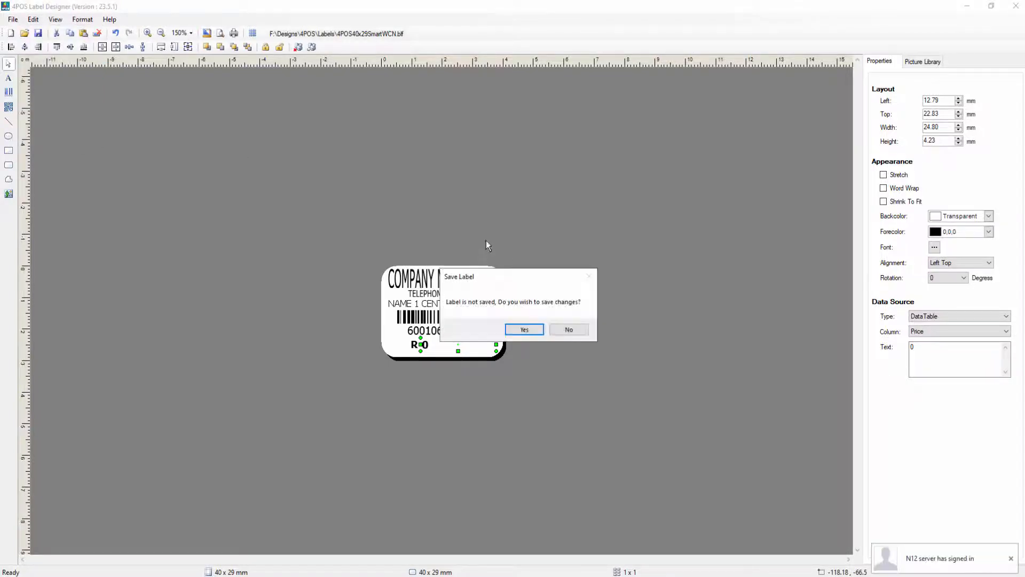
mouse_move(568, 329)
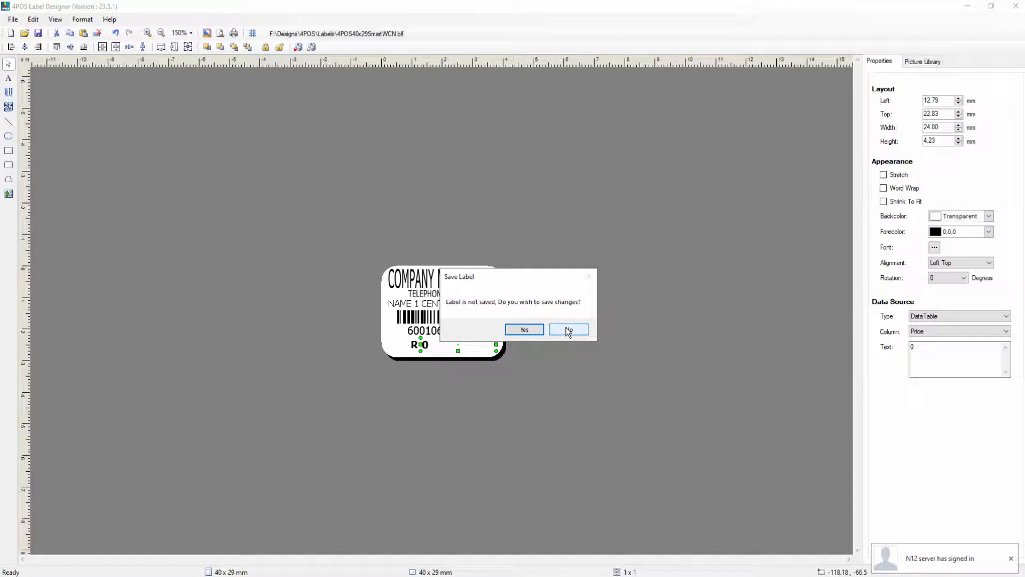
left_click(568, 329)
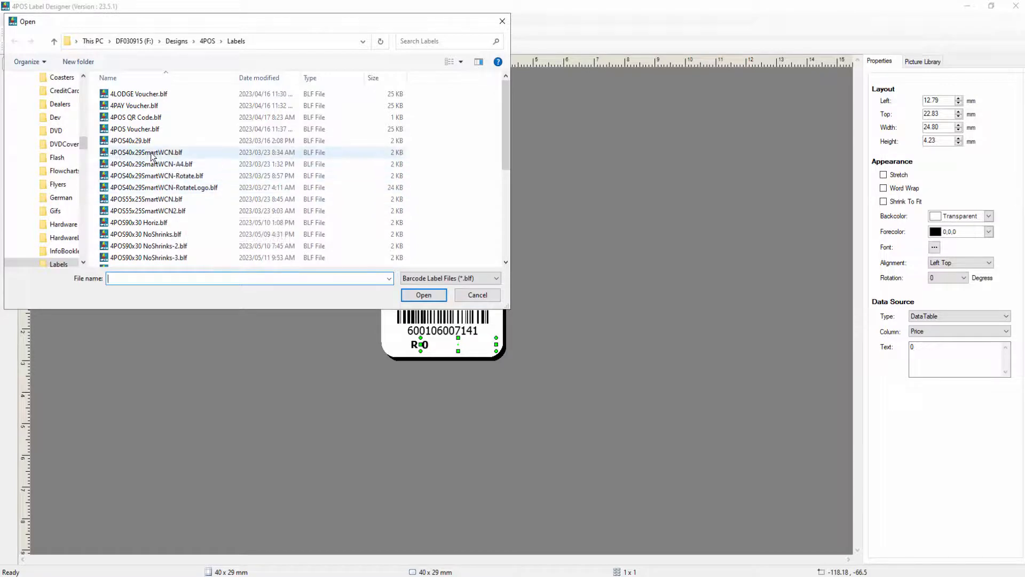
left_click(423, 295)
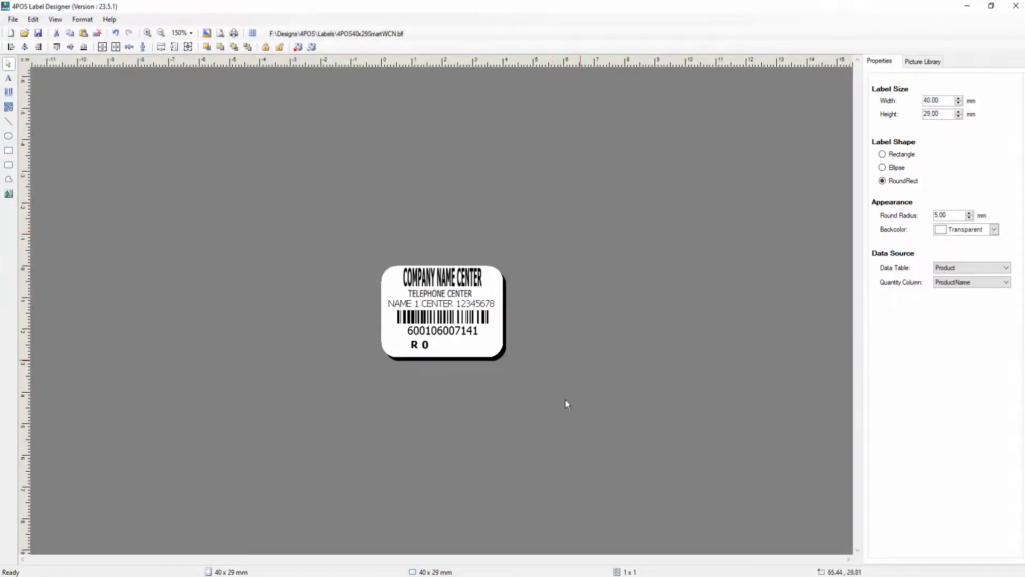
mouse_move(714, 474)
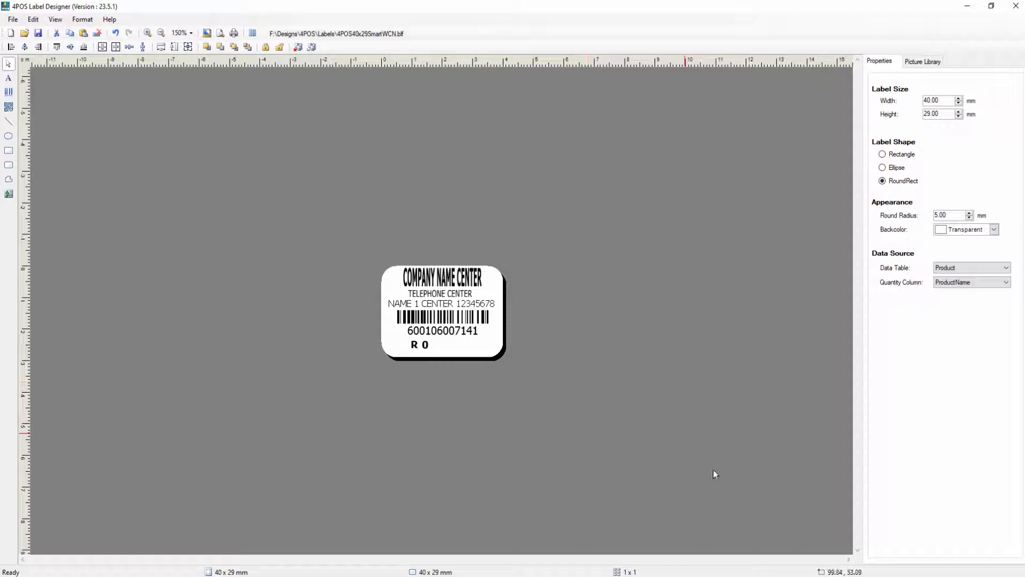
mouse_move(669, 449)
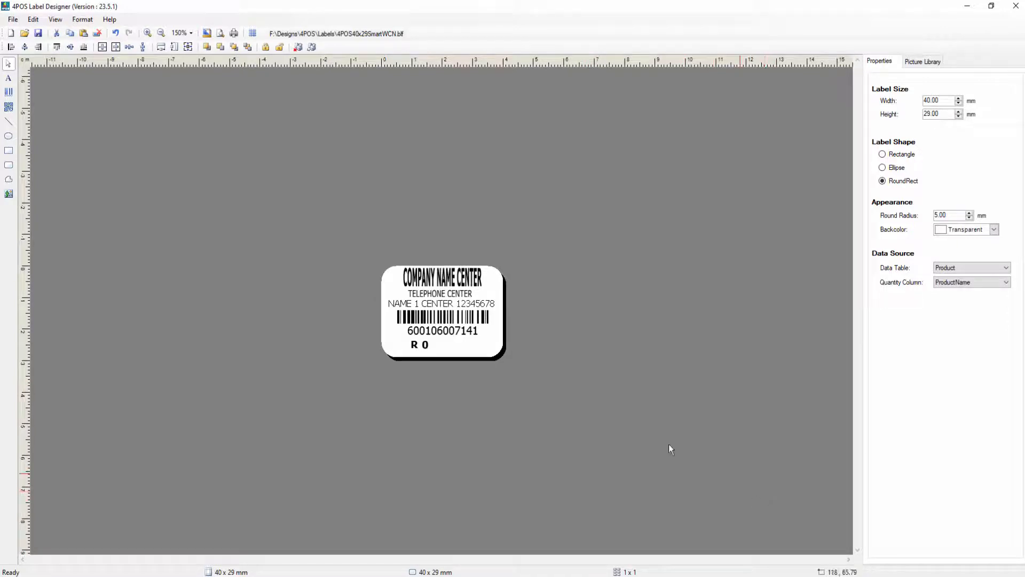
mouse_move(634, 479)
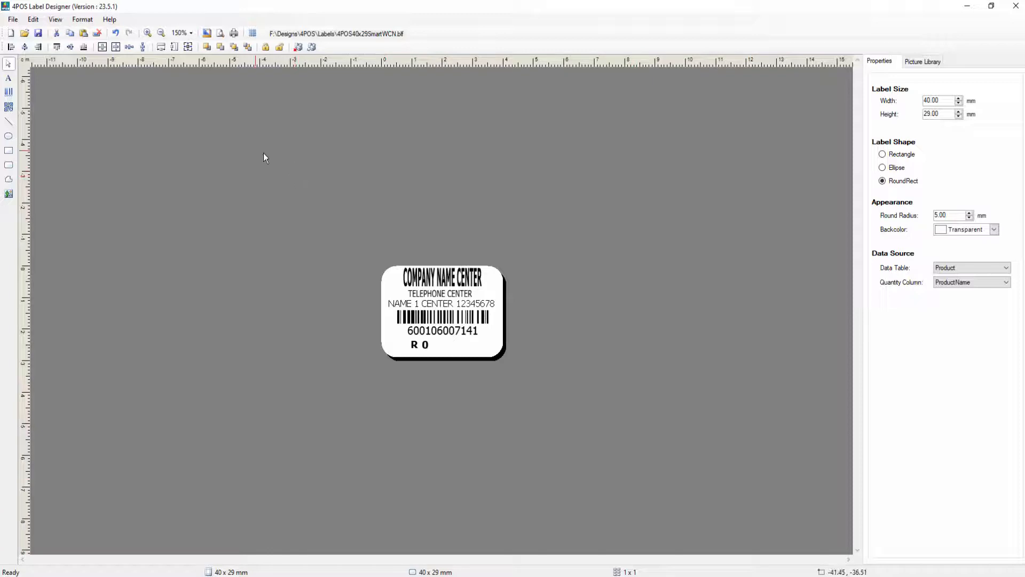
mouse_move(466, 239)
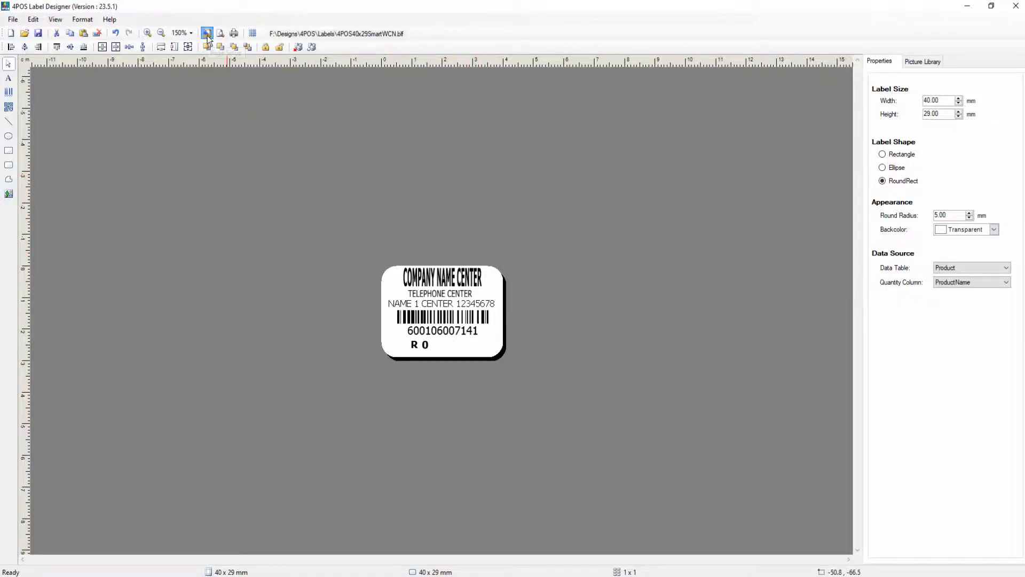
Choose TL2X Printer in the page setup and switch over to 4POS Label Print.
left_click(207, 33)
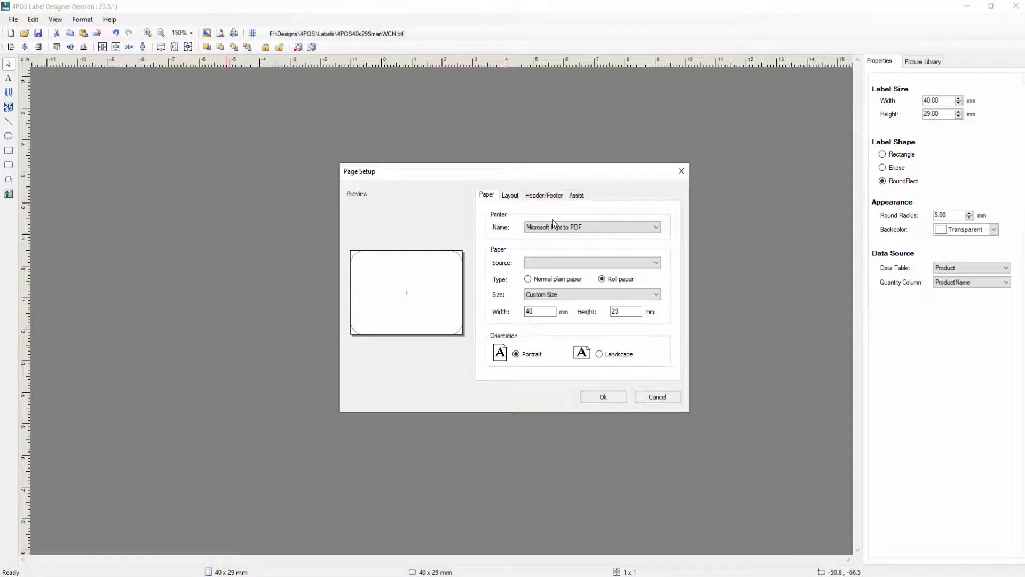
mouse_move(554, 222)
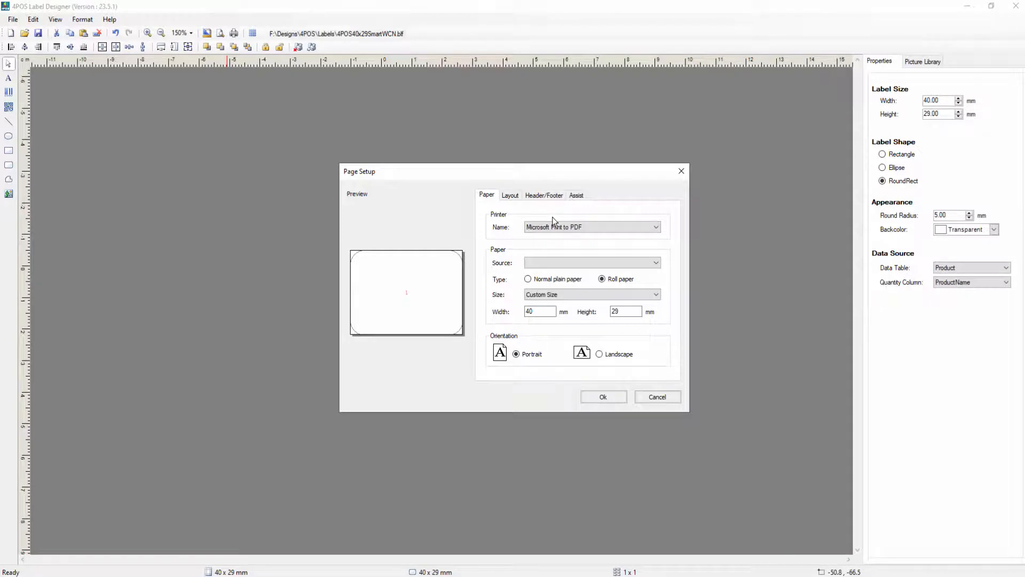
mouse_move(545, 217)
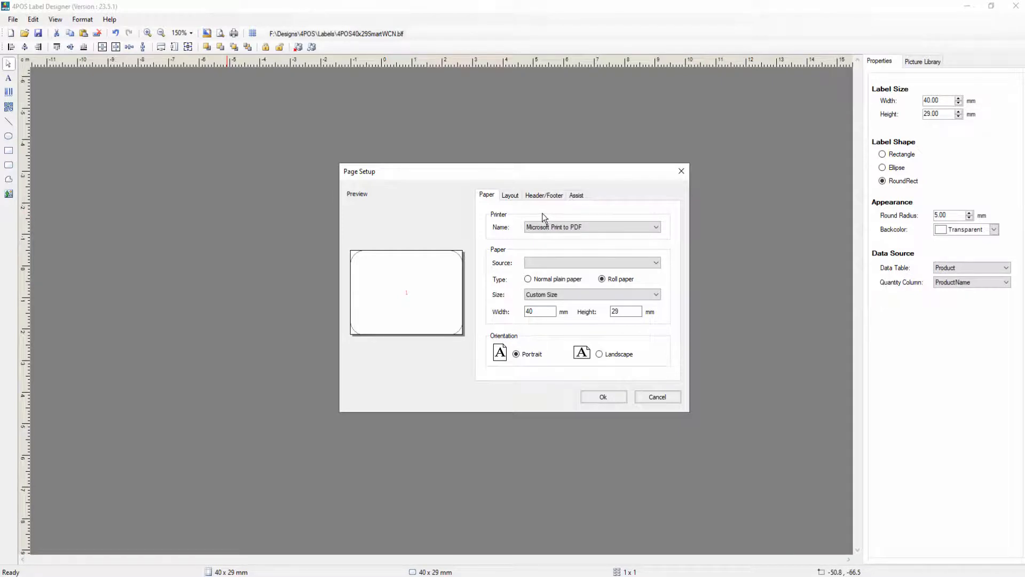
left_click(656, 226)
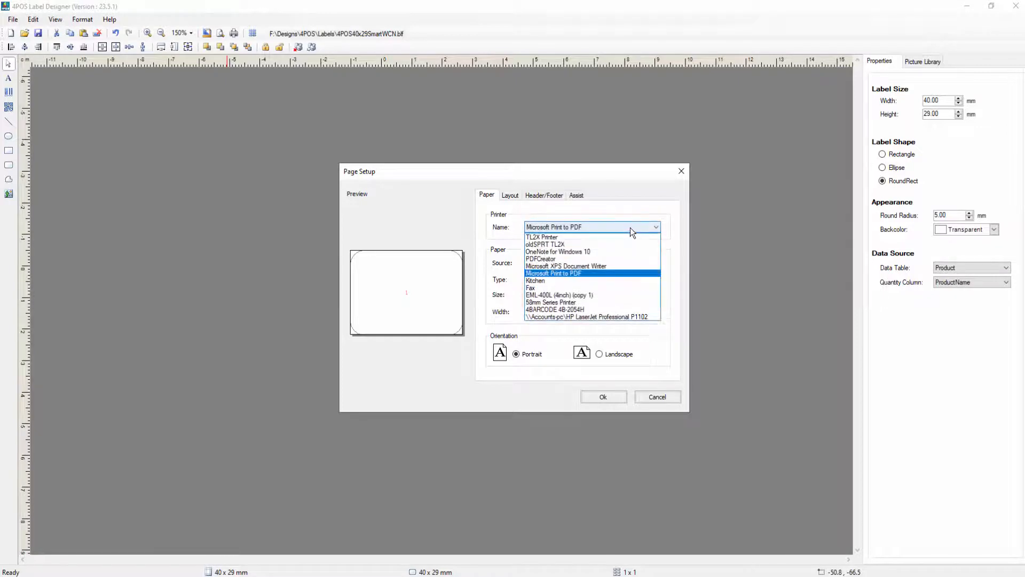
left_click(541, 237)
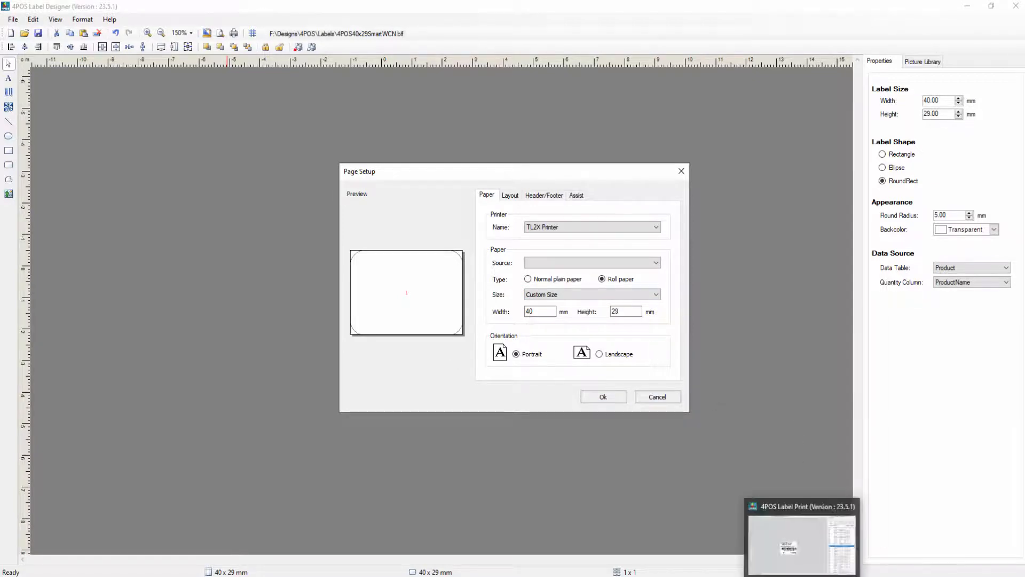
left_click(801, 536)
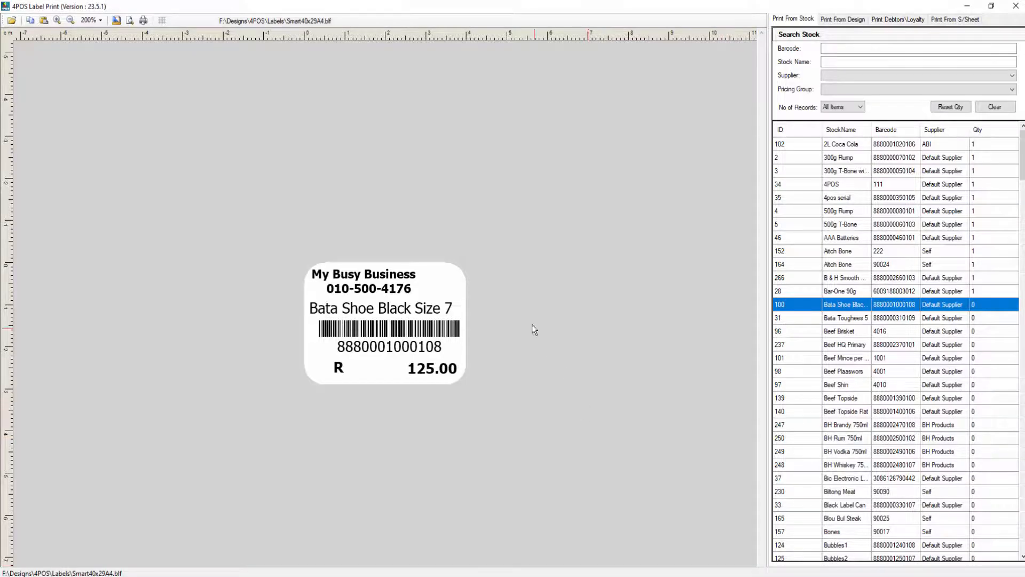
mouse_move(503, 292)
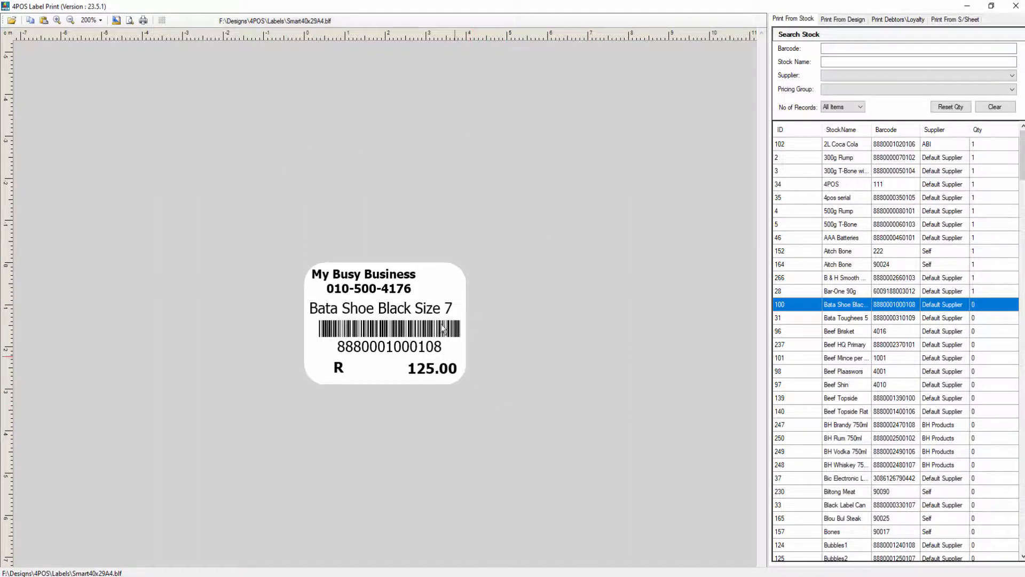
mouse_move(538, 336)
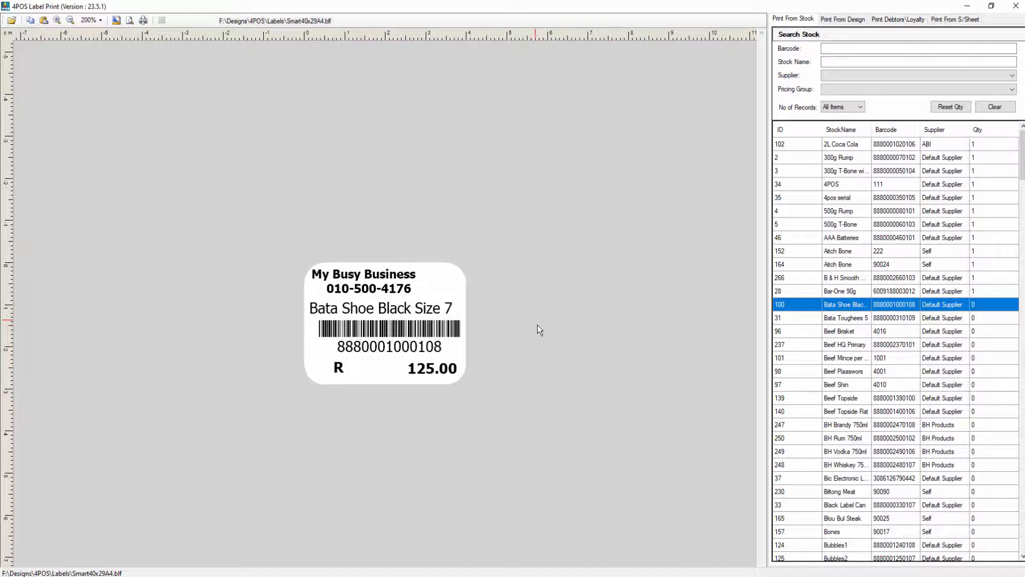
mouse_move(697, 356)
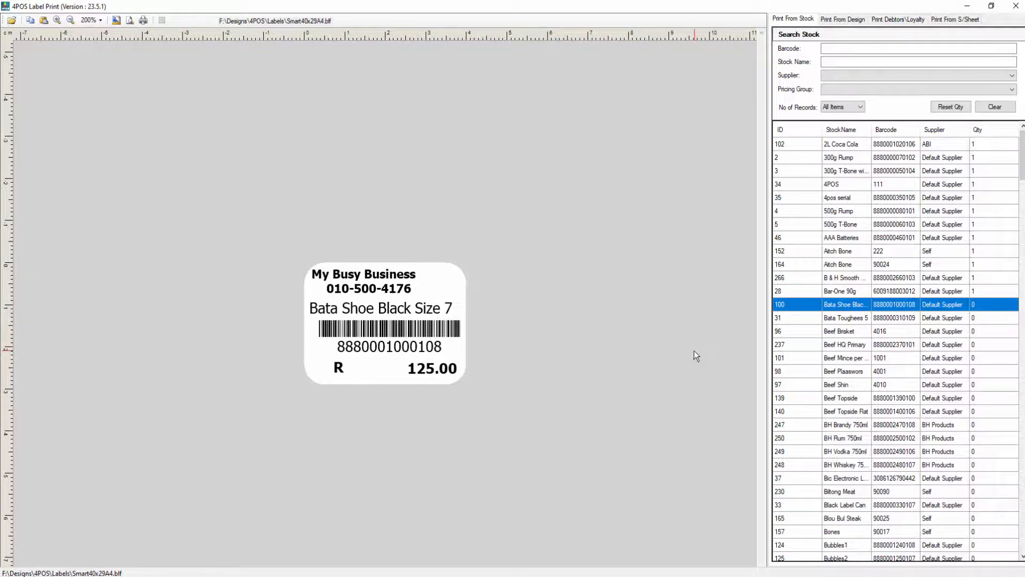
mouse_move(908, 308)
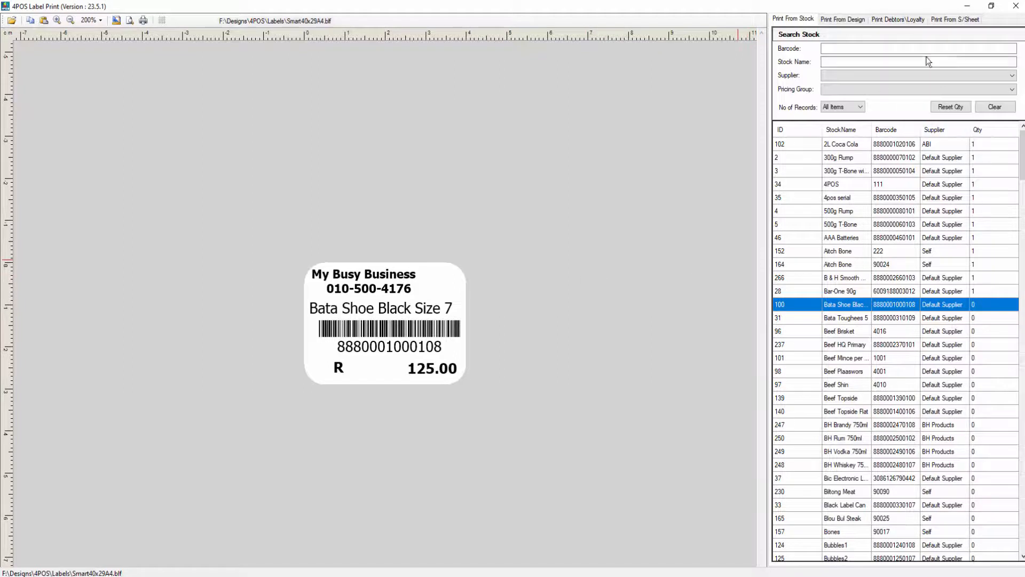
mouse_move(947, 171)
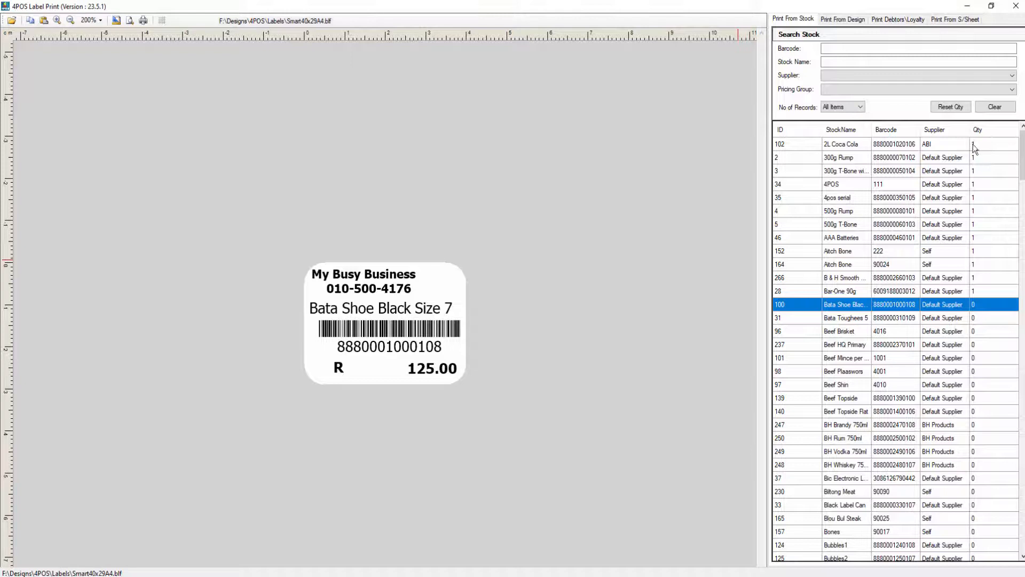
Preview the 2L Coca Cola label and reset all stock print quantities to zero.
left_click(850, 144)
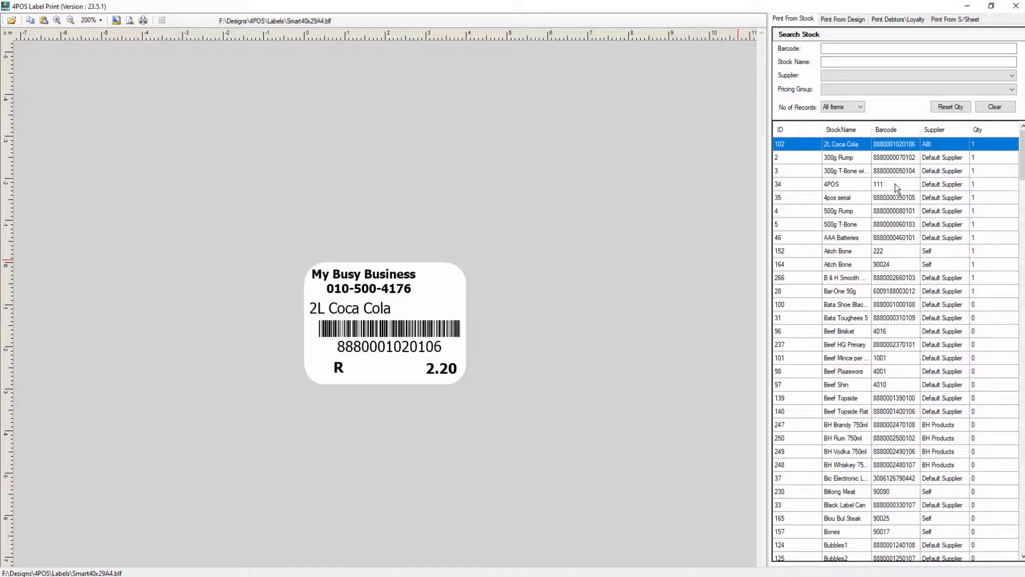
mouse_move(914, 329)
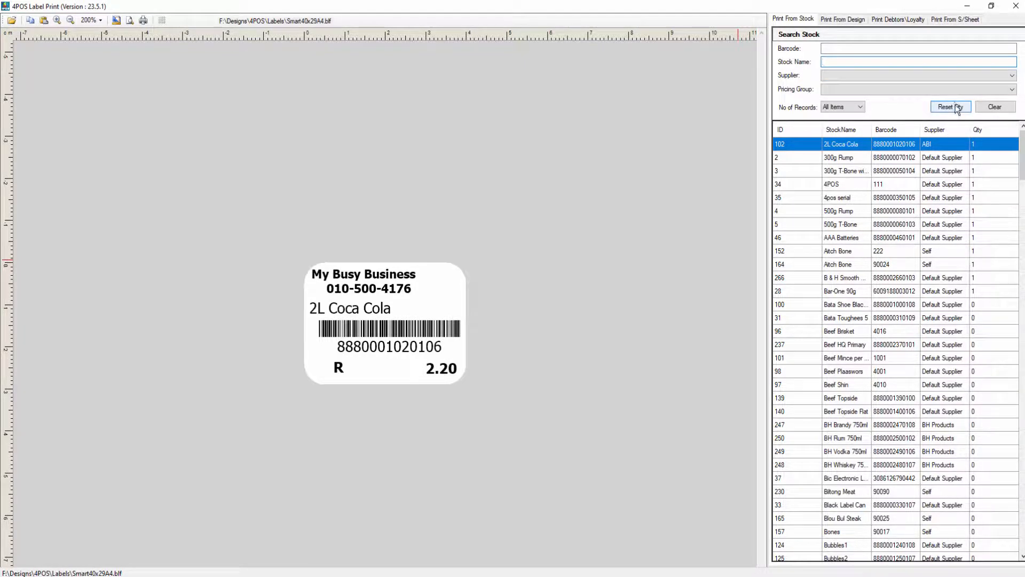
left_click(949, 107)
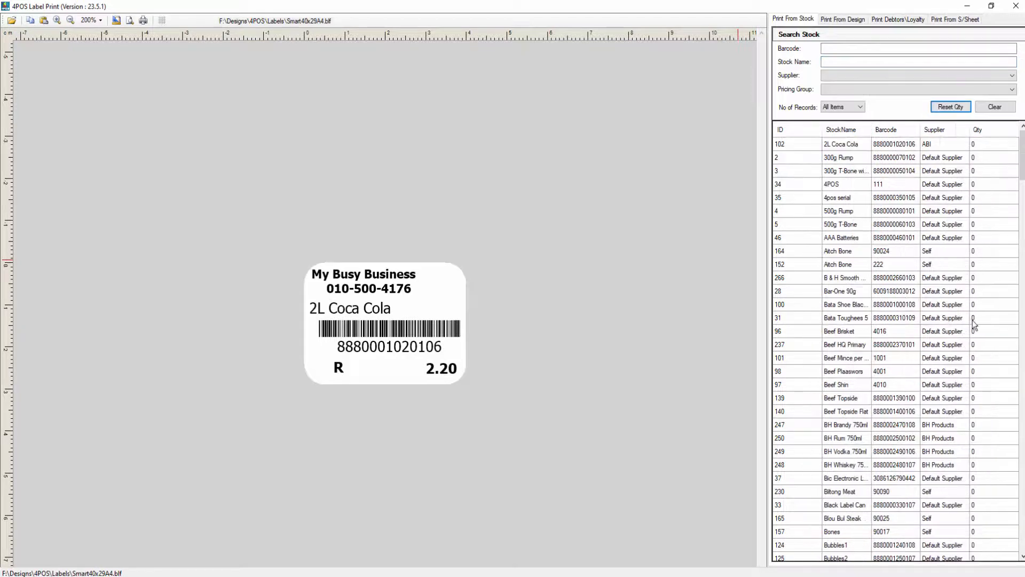
Filter the stock list to show only the Chicken pricing group.
left_click(915, 89)
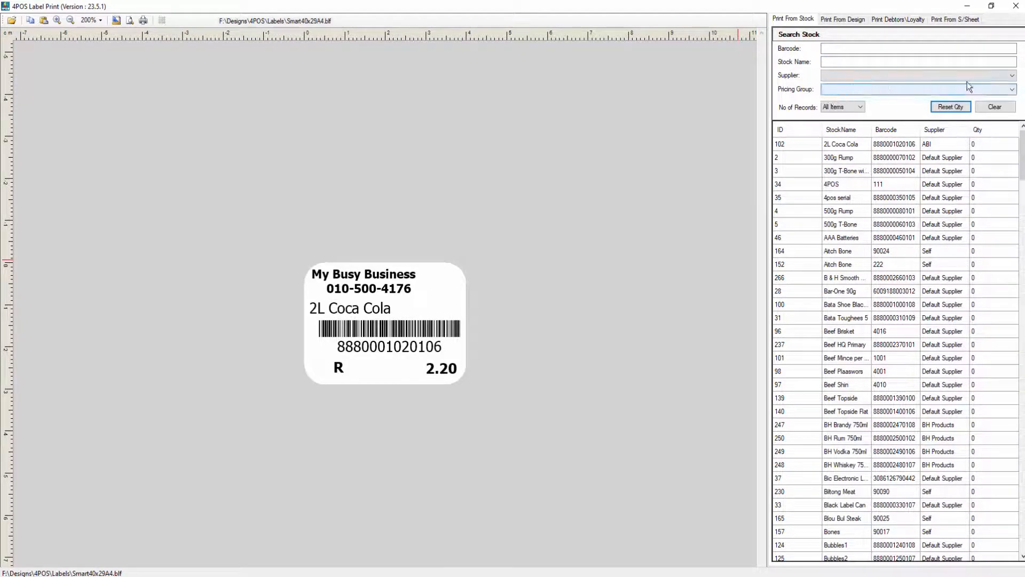
left_click(1011, 89)
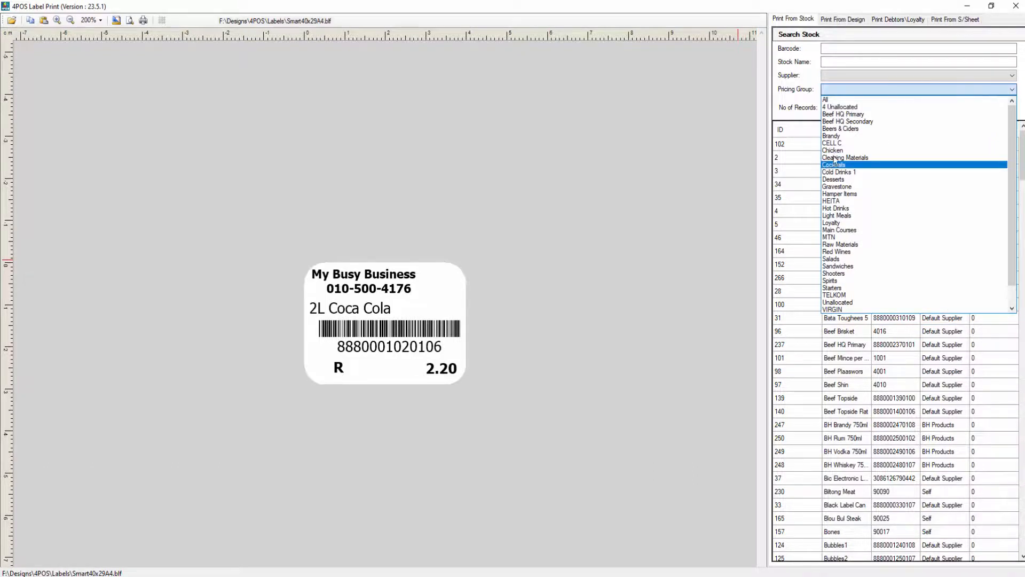
left_click(833, 149)
type("1")
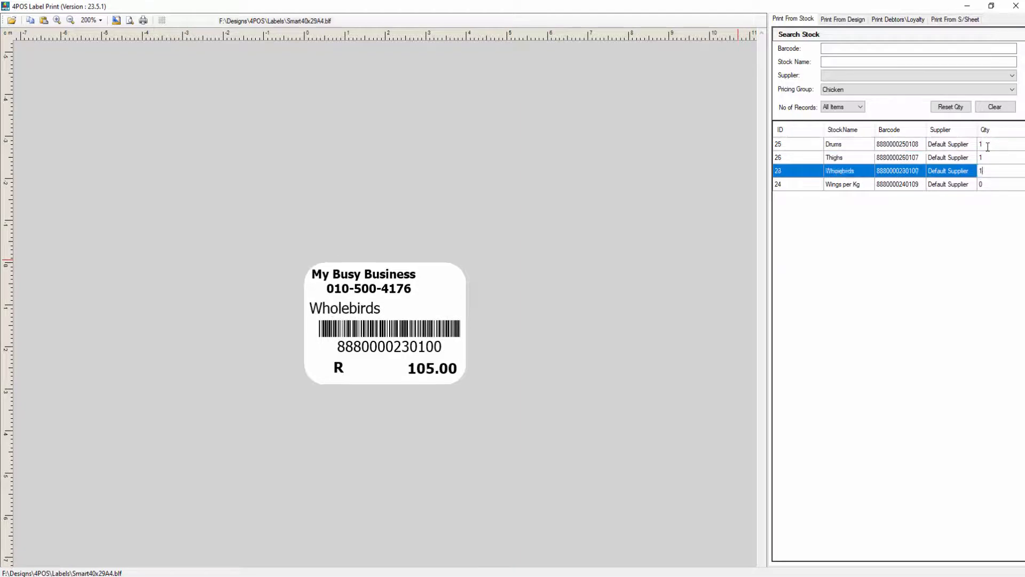
Set the print quantity for Wings per Kg to 5.
left_click(850, 184)
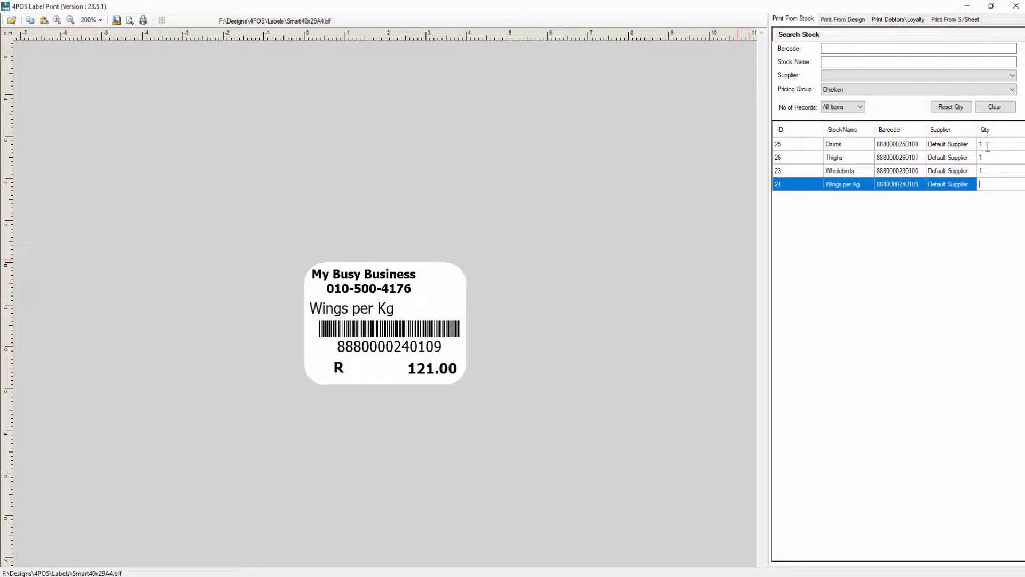
type("5")
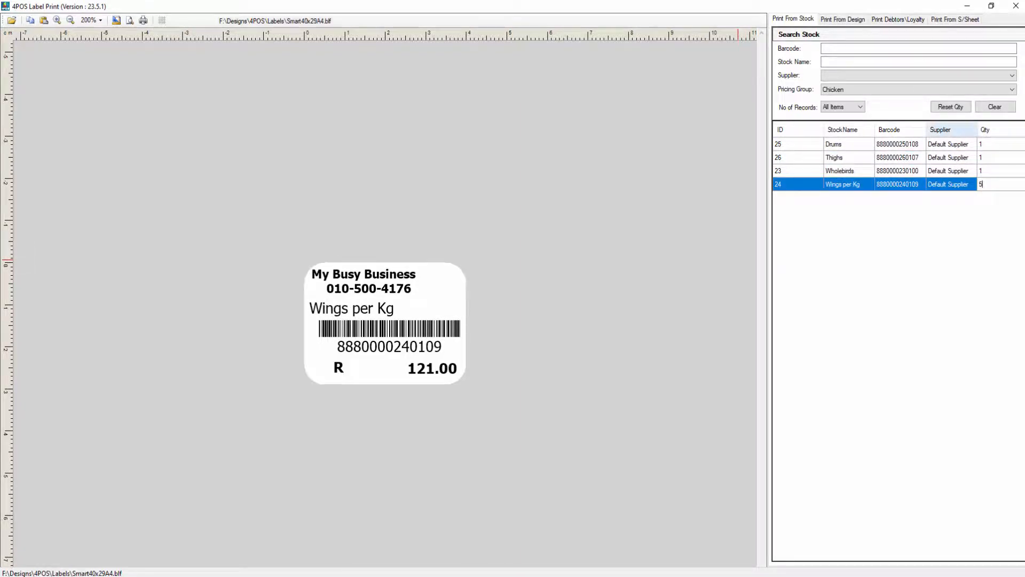
left_click(143, 20)
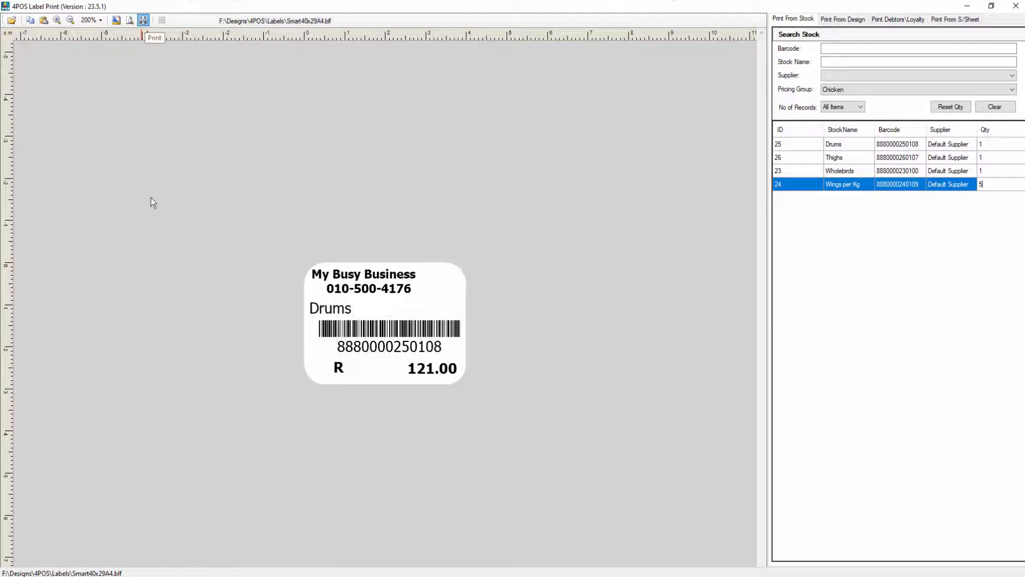
Review the print options, keep Microsoft Print to PDF as printer, and close without printing.
left_click(143, 20)
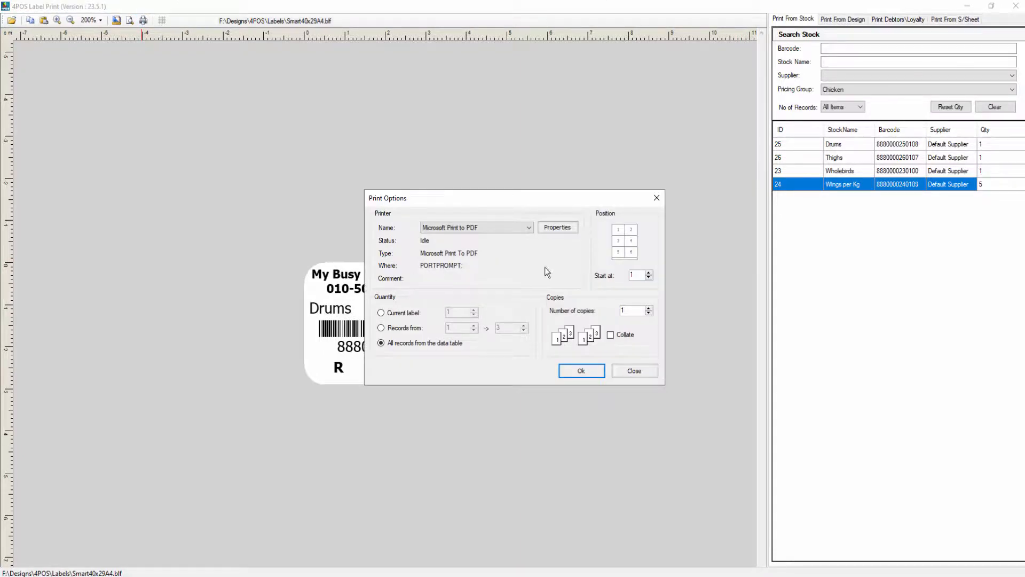
mouse_move(536, 289)
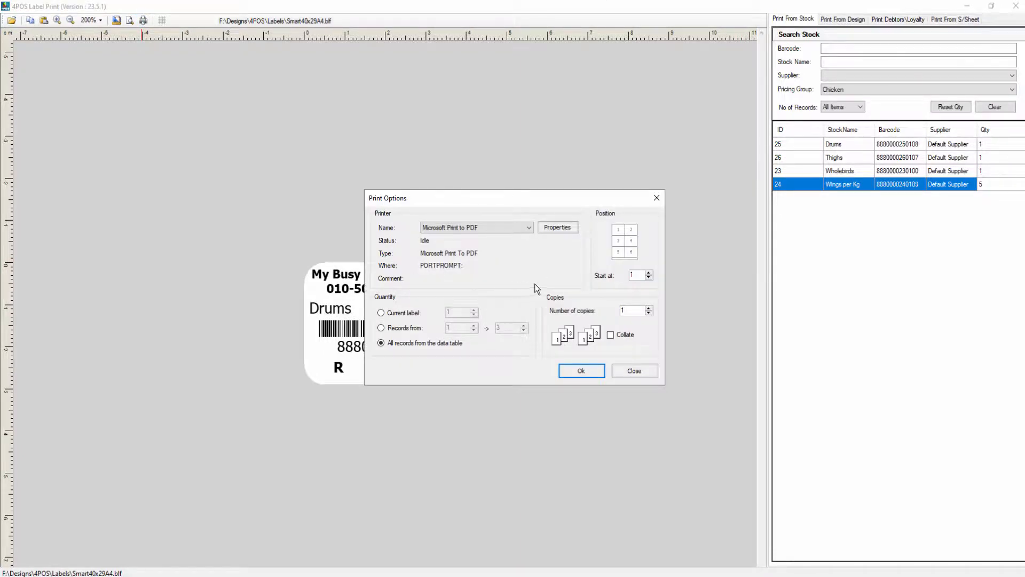
left_click(528, 227)
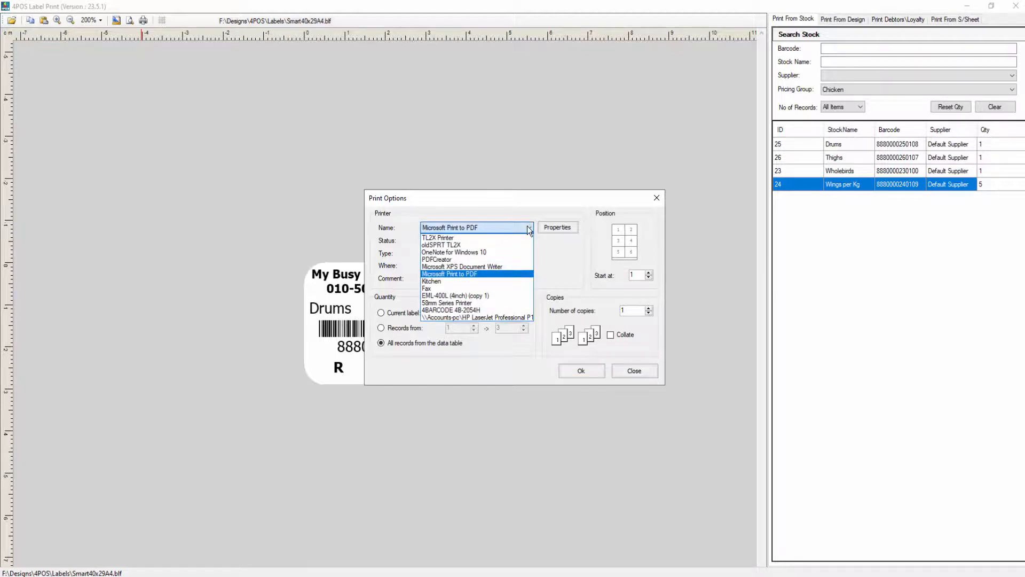
left_click(448, 274)
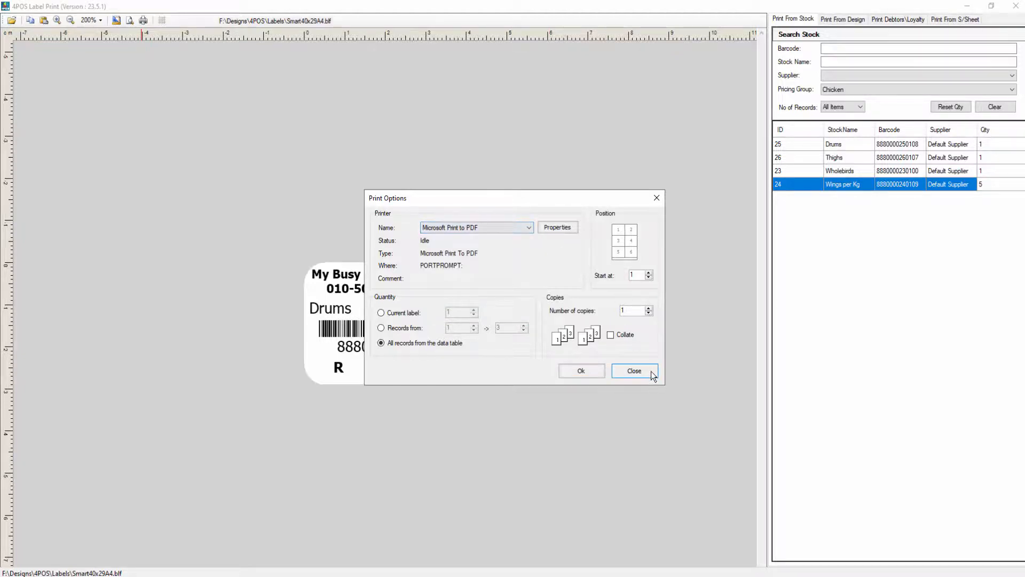
left_click(633, 371)
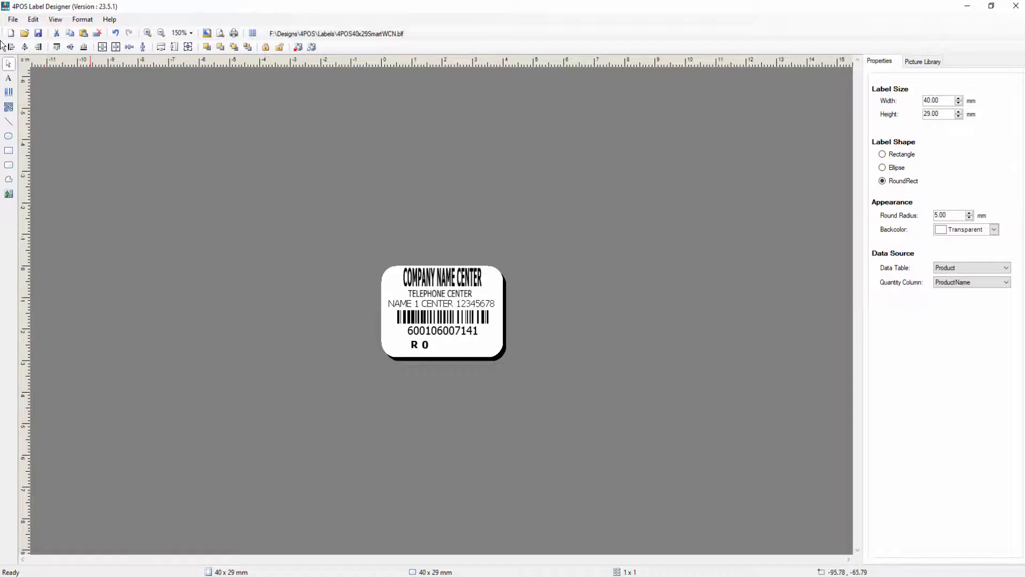
mouse_move(25, 33)
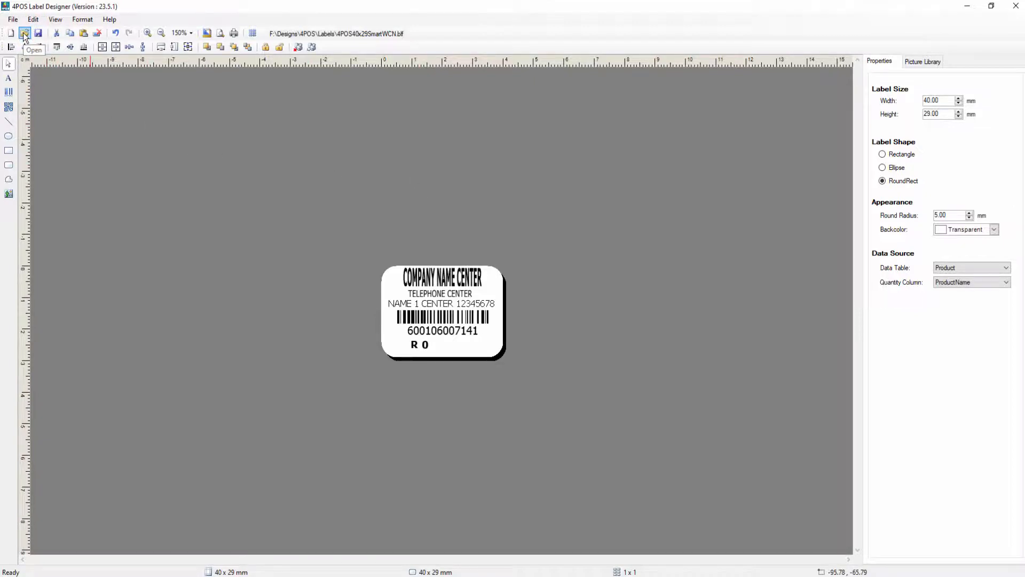
Load the 4POS40x29SmartWCN-A4.blf label design from the Labels folder.
left_click(25, 33)
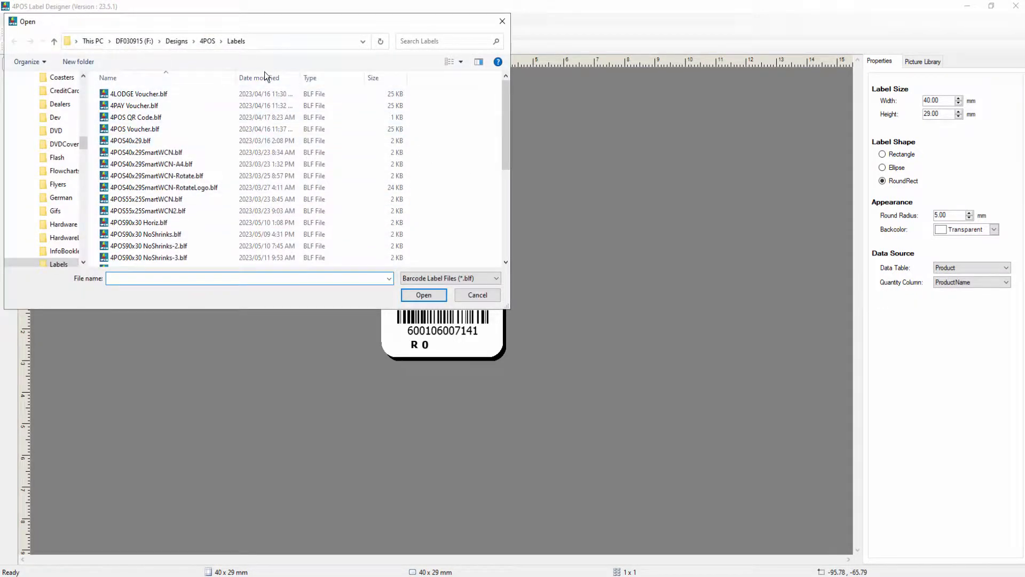
left_click(151, 164)
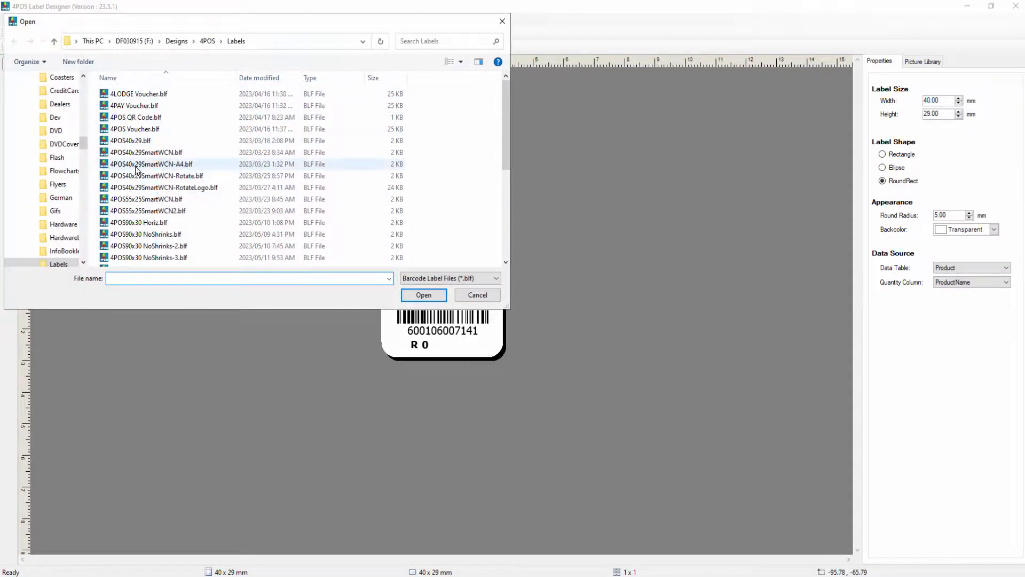
left_click(151, 164)
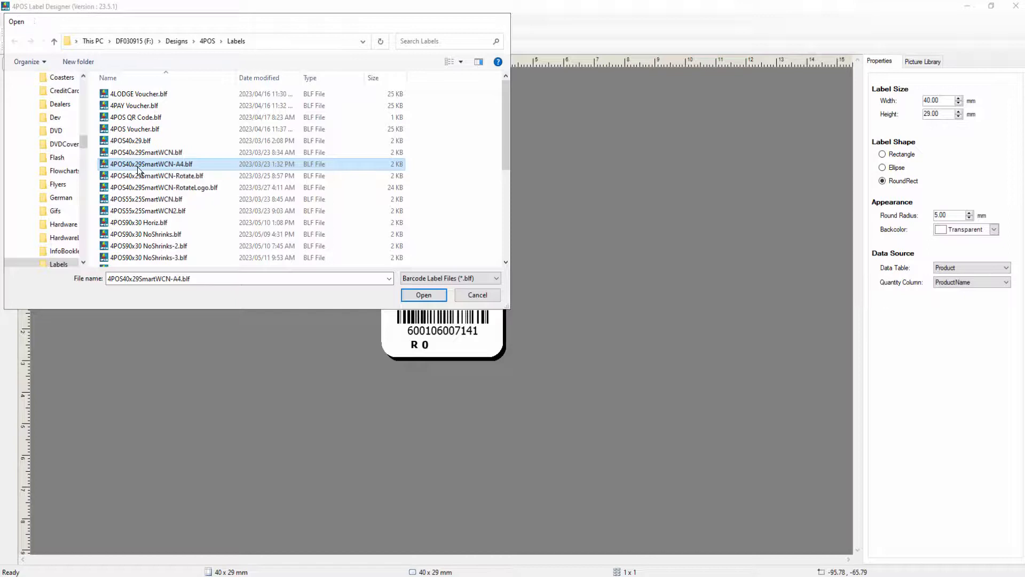
left_click(422, 295)
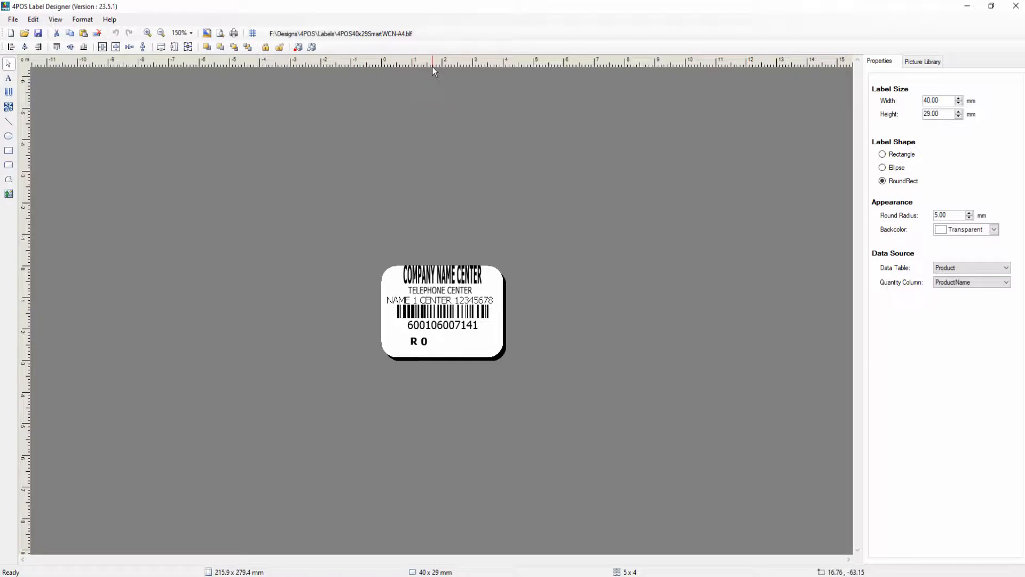
mouse_move(455, 277)
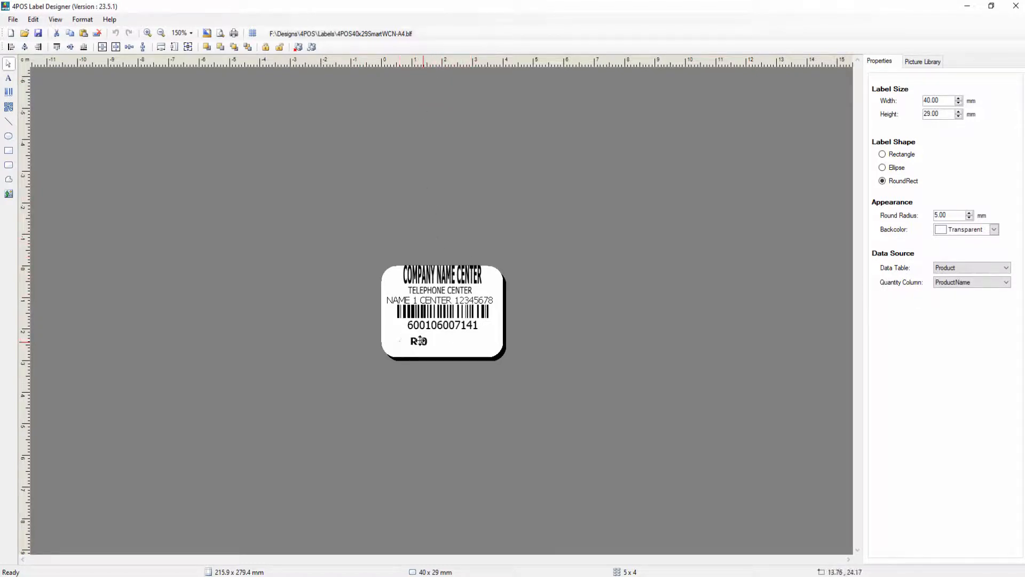
Select a few label texts including the R currency text and zoom the view to 200%.
left_click(418, 341)
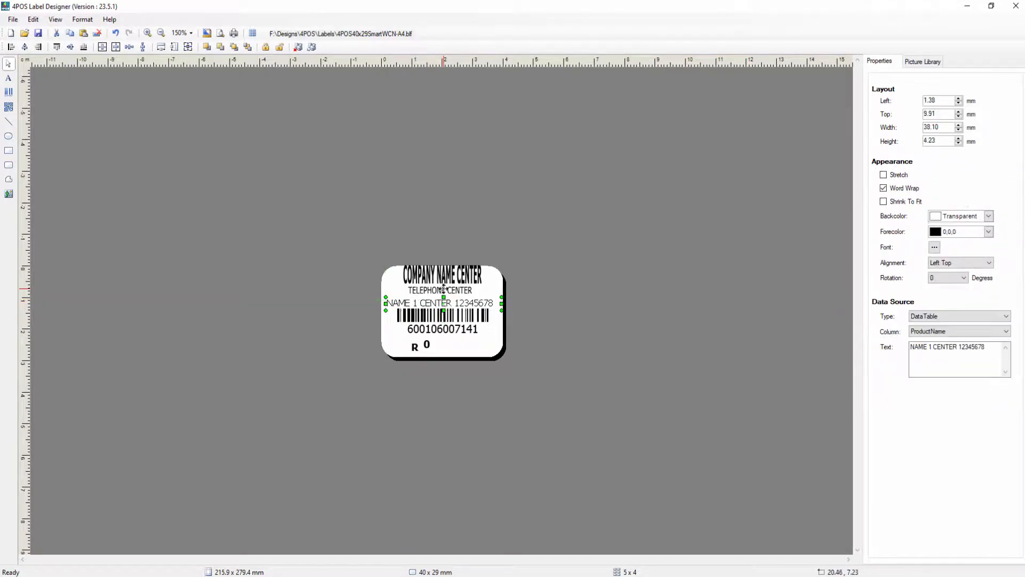
left_click(440, 291)
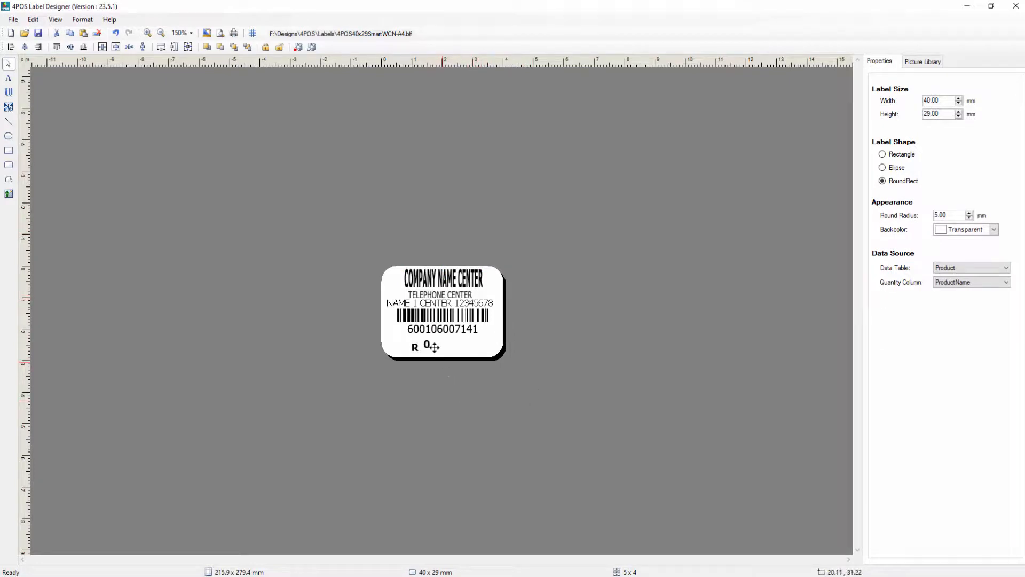
left_click(424, 347)
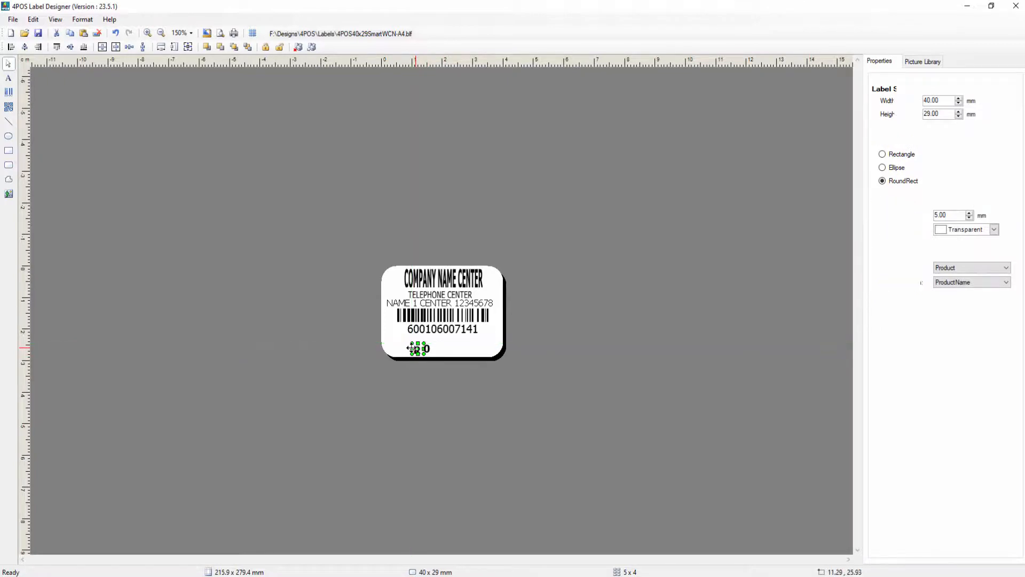
left_click(190, 32)
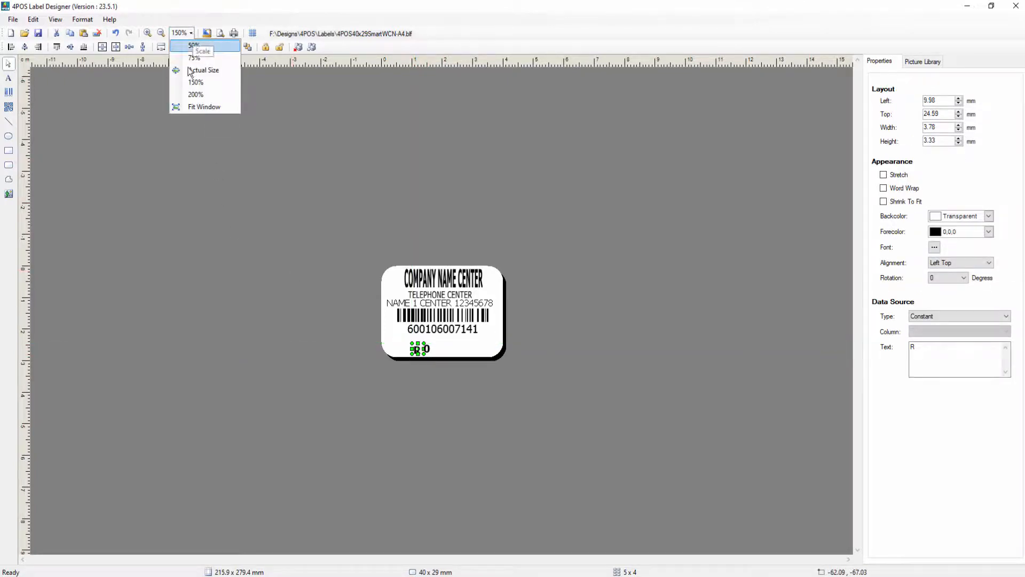
left_click(196, 94)
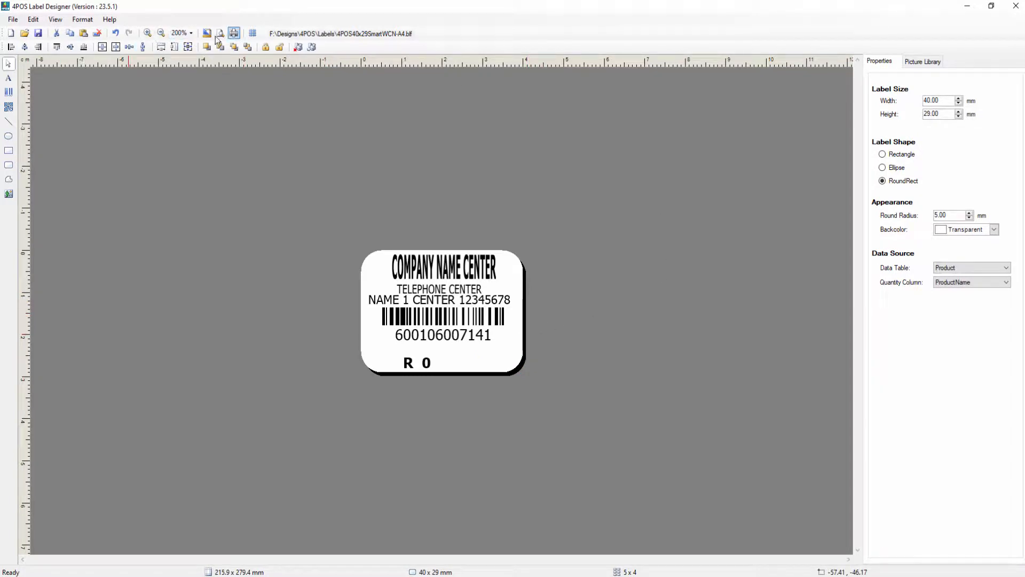
left_click(233, 34)
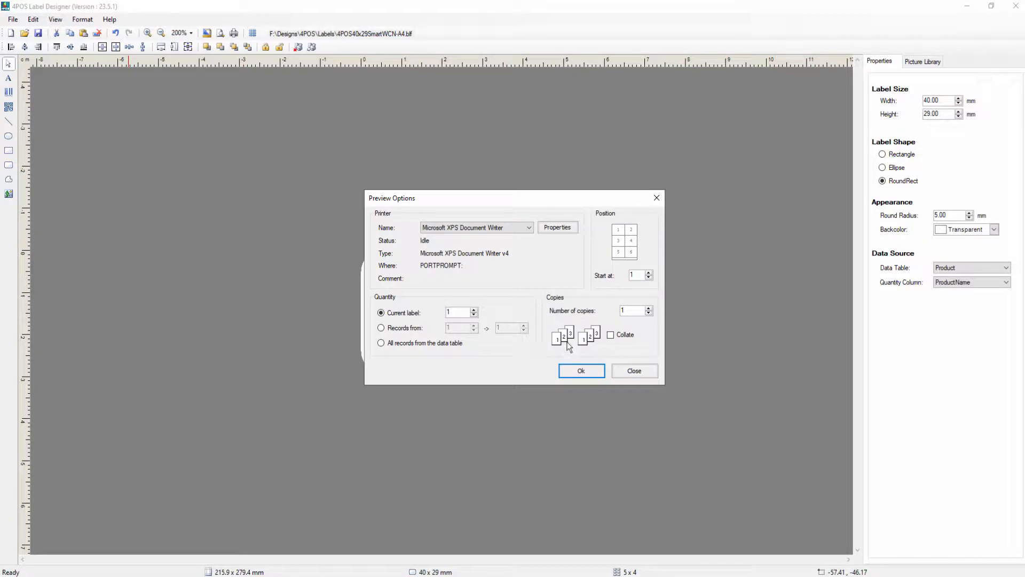
left_click(528, 227)
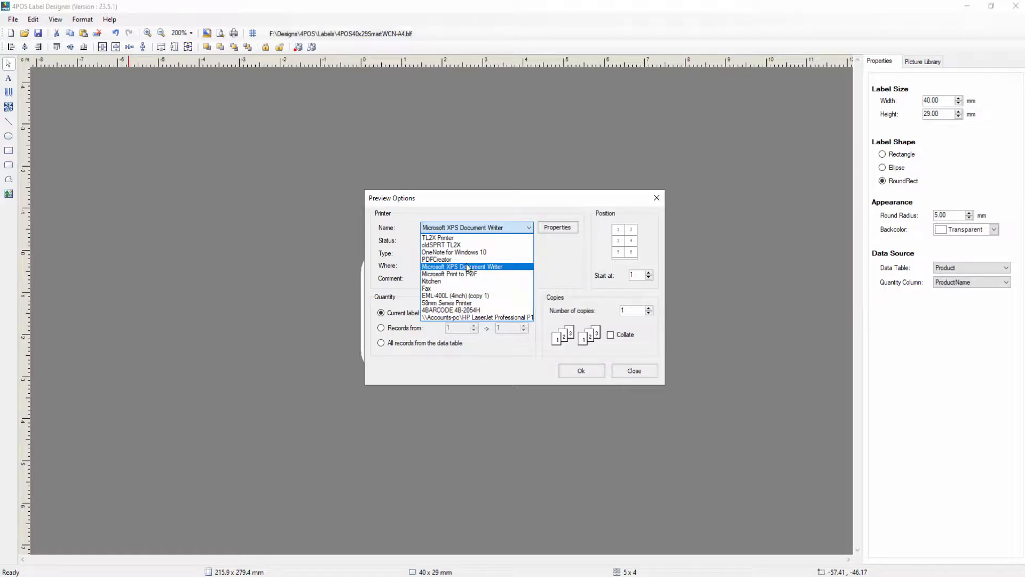
left_click(450, 274)
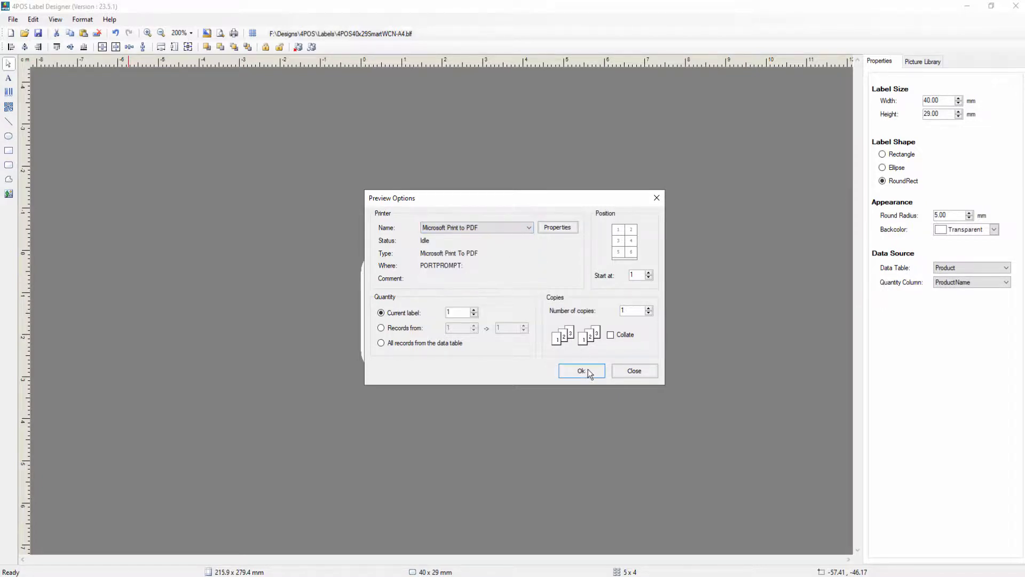
left_click(581, 371)
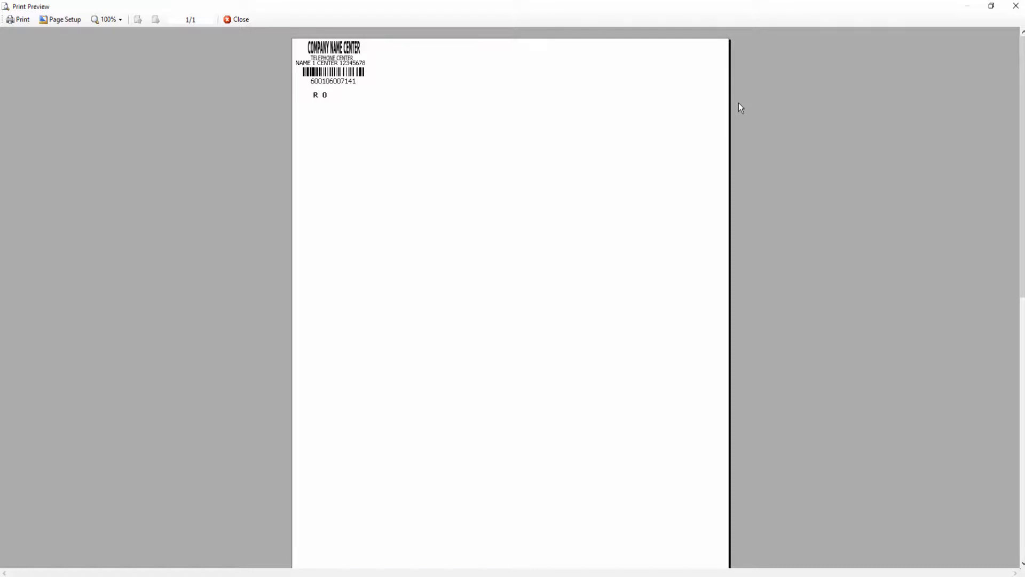
left_click(239, 20)
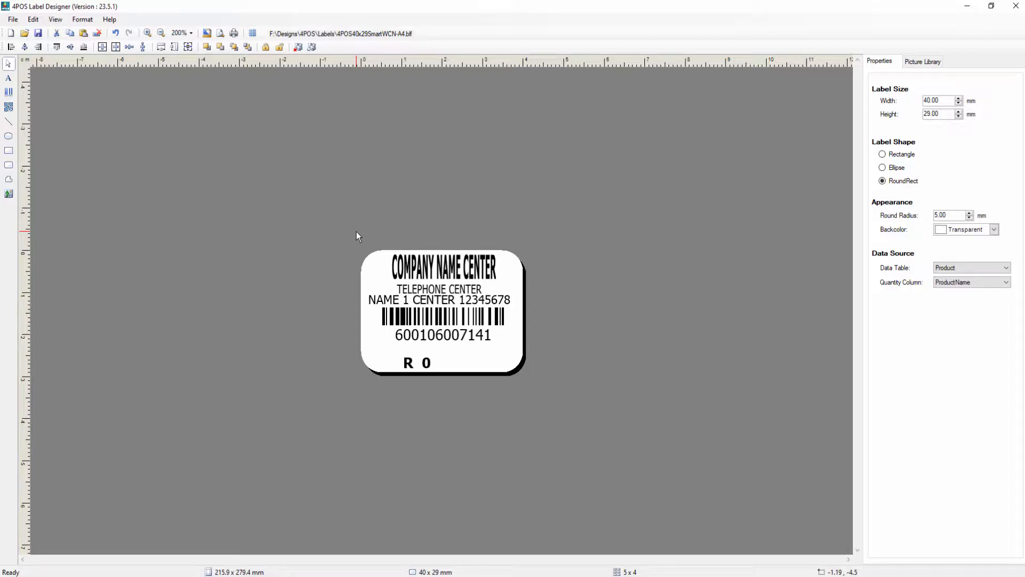
mouse_move(631, 262)
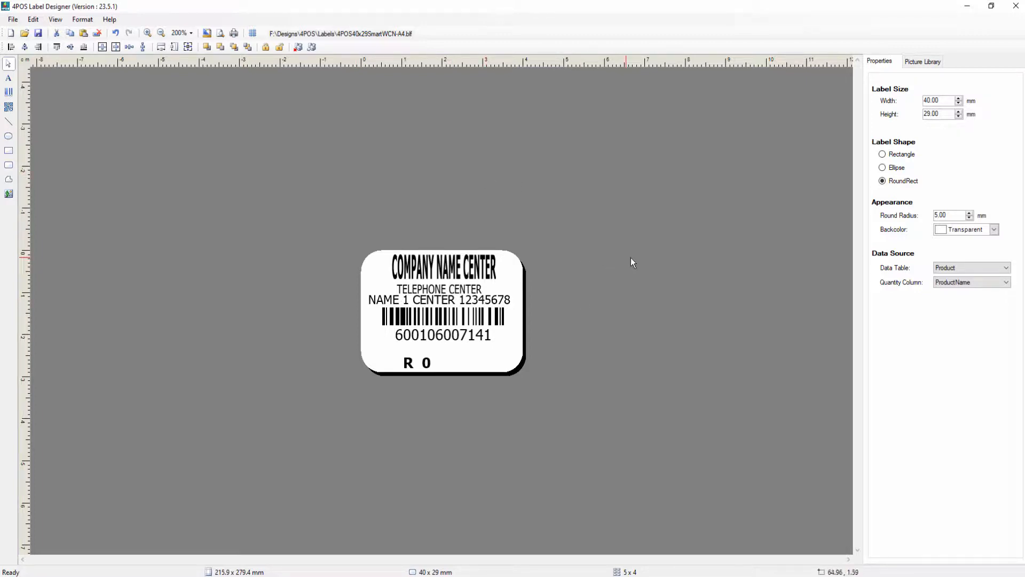
mouse_move(634, 257)
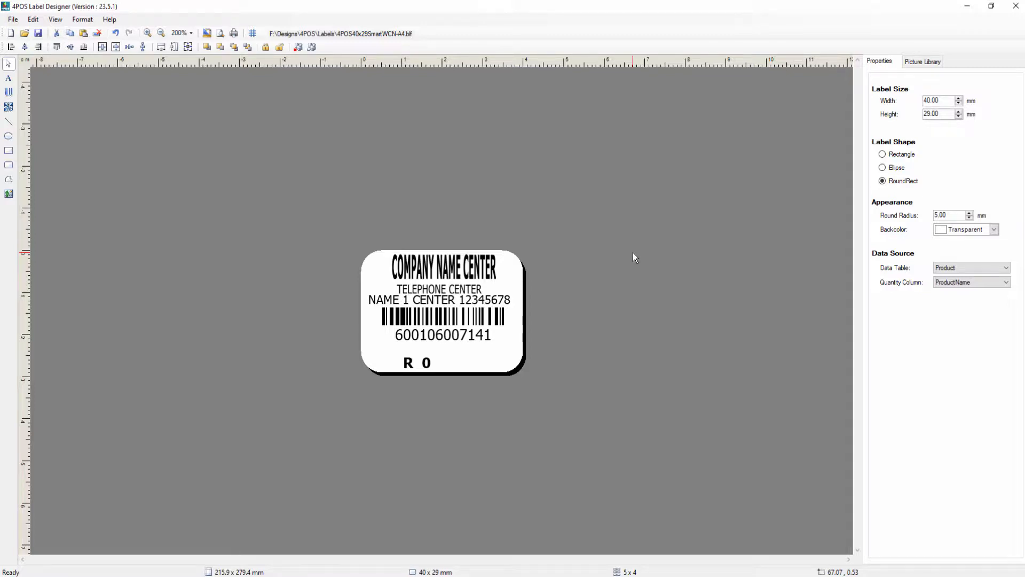
mouse_move(614, 236)
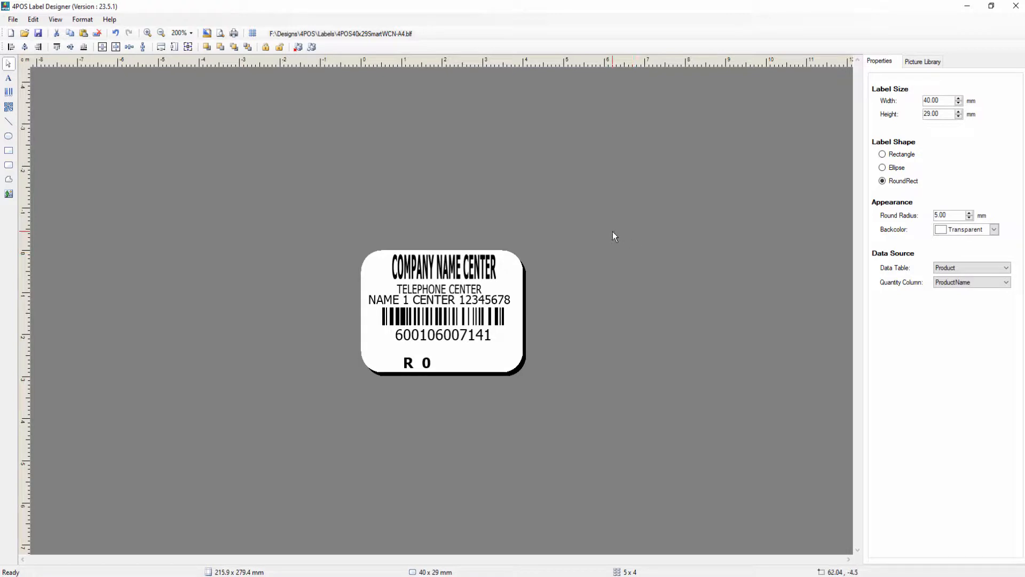
mouse_move(719, 325)
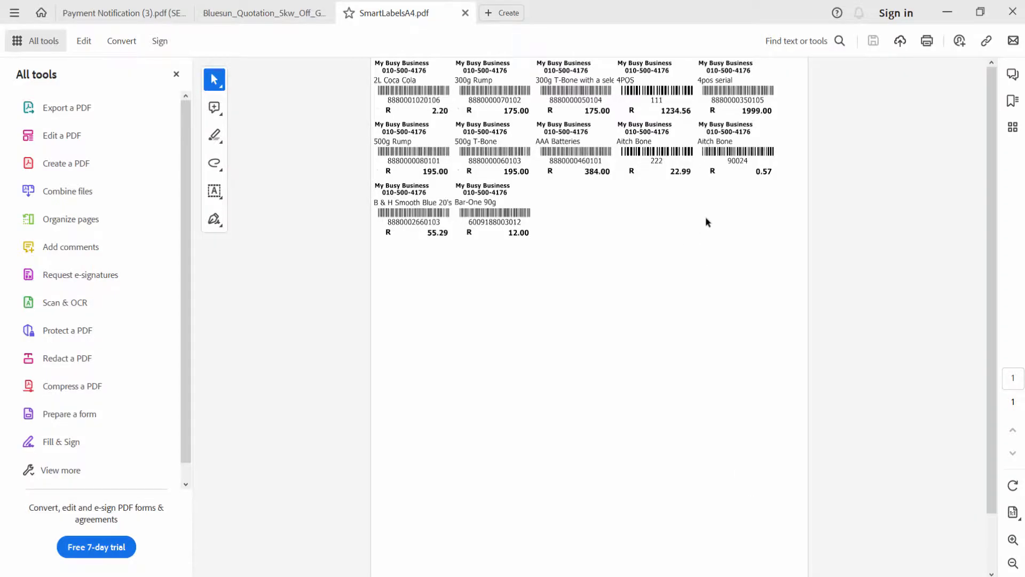
mouse_move(952, 418)
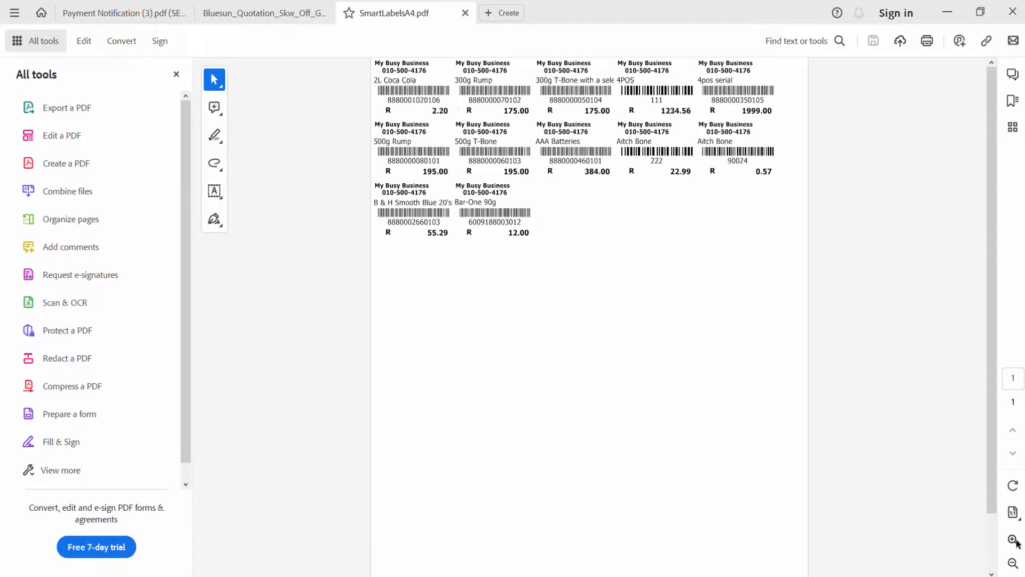
left_click(1013, 540)
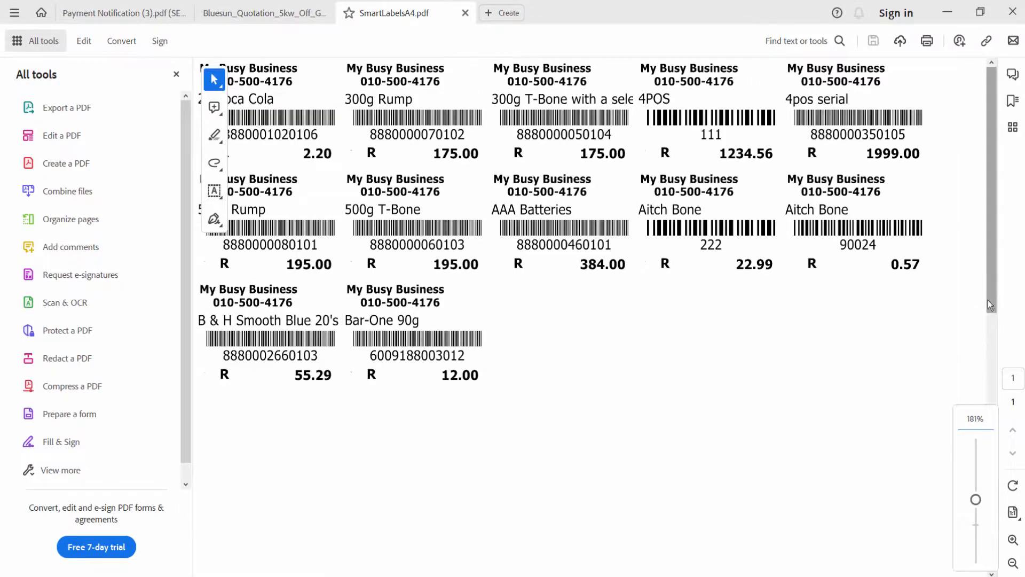
mouse_move(612, 381)
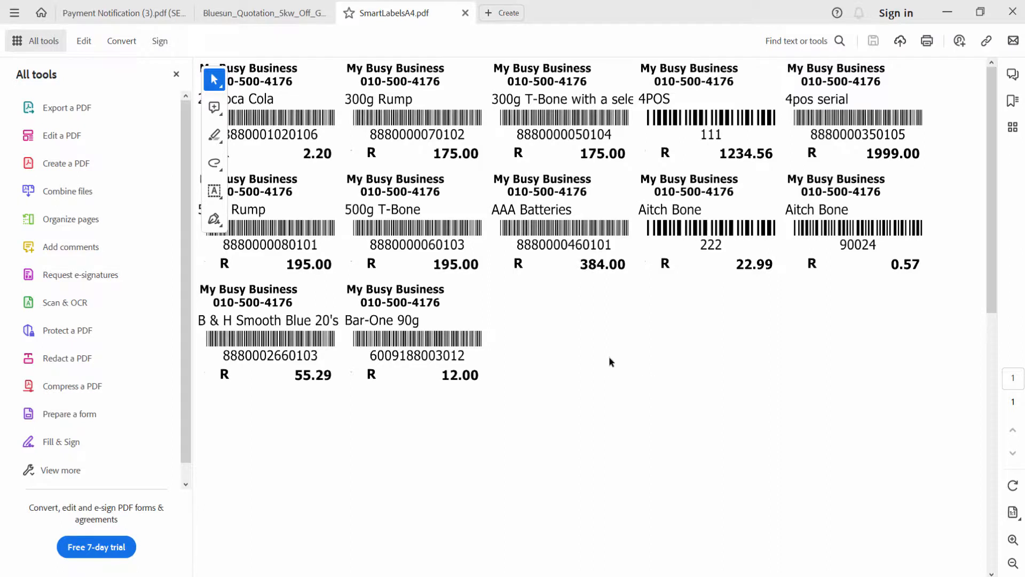
mouse_move(404, 255)
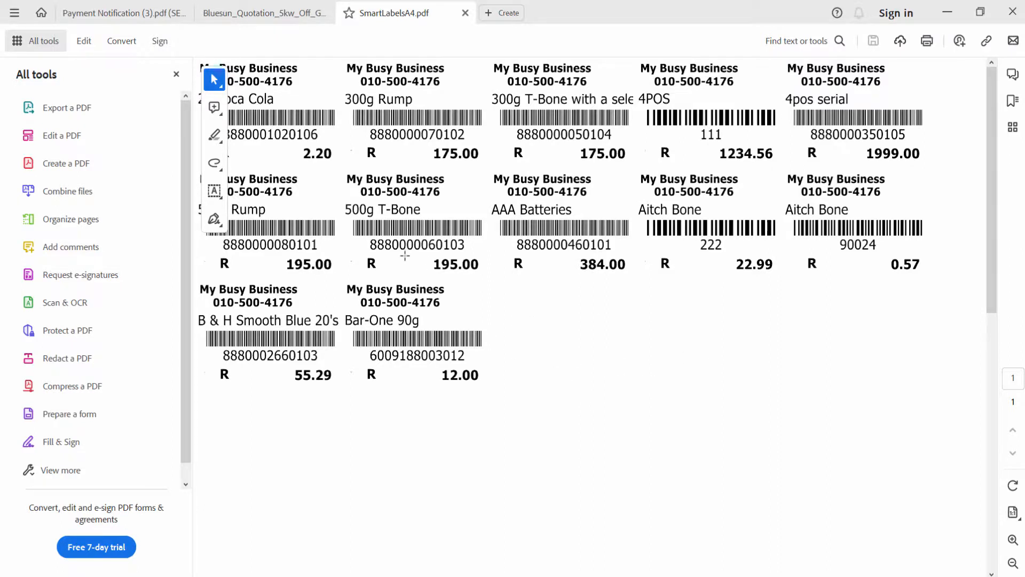
mouse_move(883, 216)
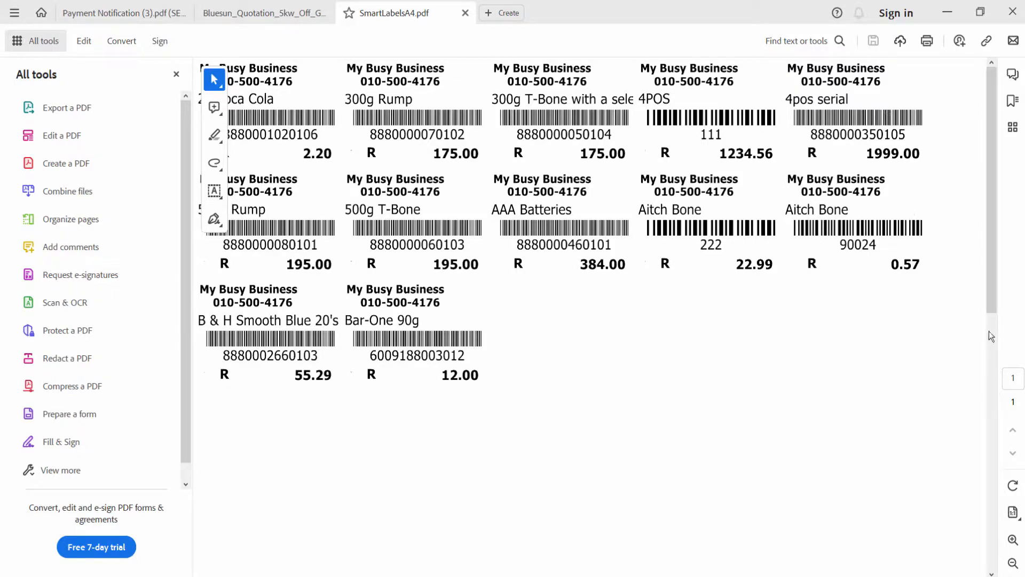
mouse_move(1018, 279)
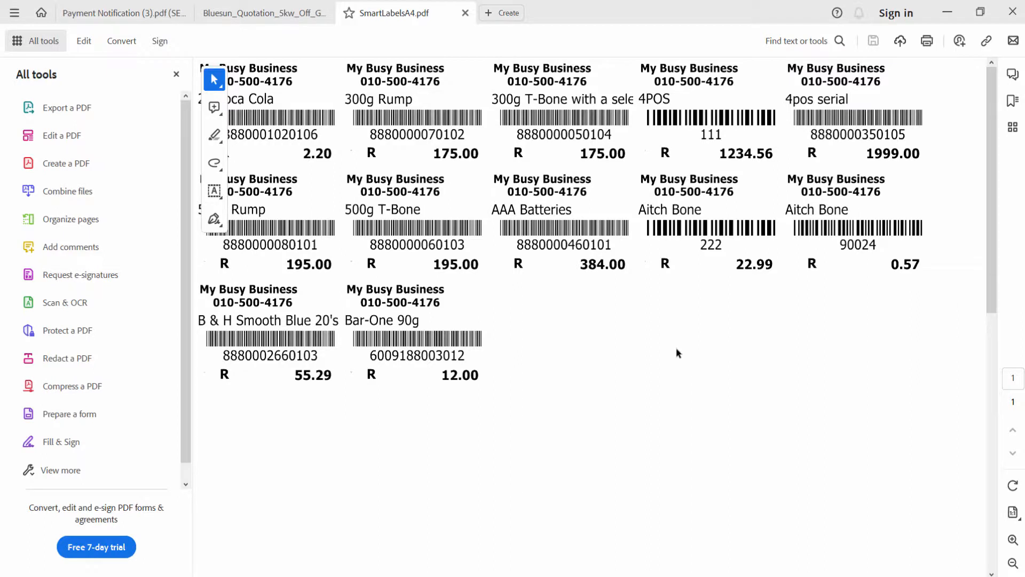
mouse_move(688, 478)
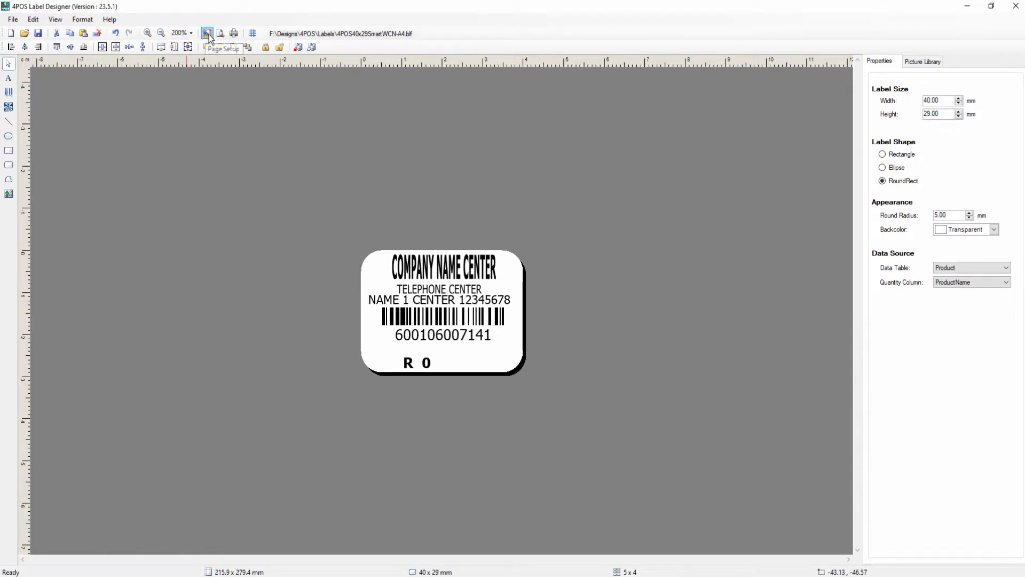
mouse_move(701, 105)
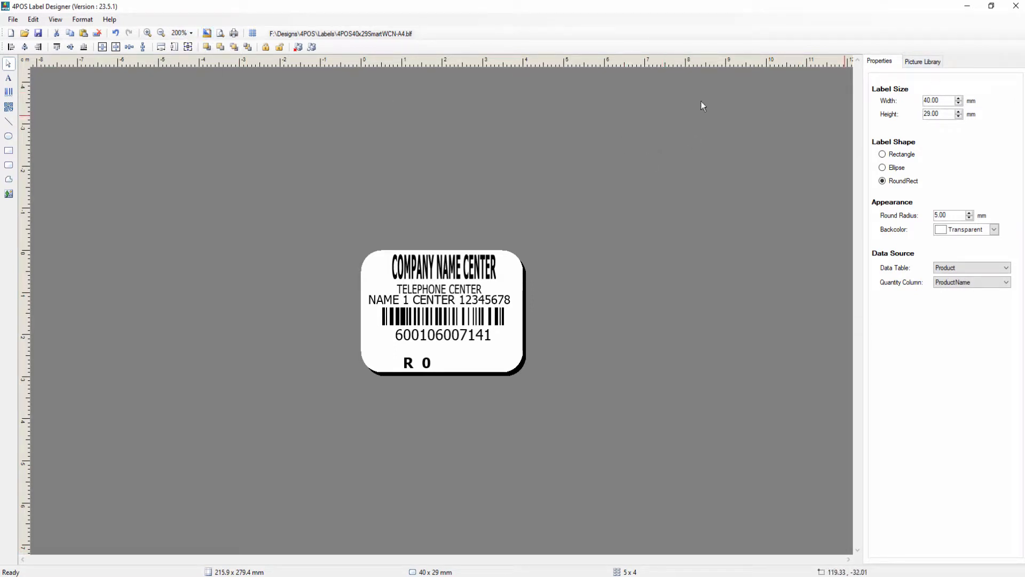
mouse_move(207, 32)
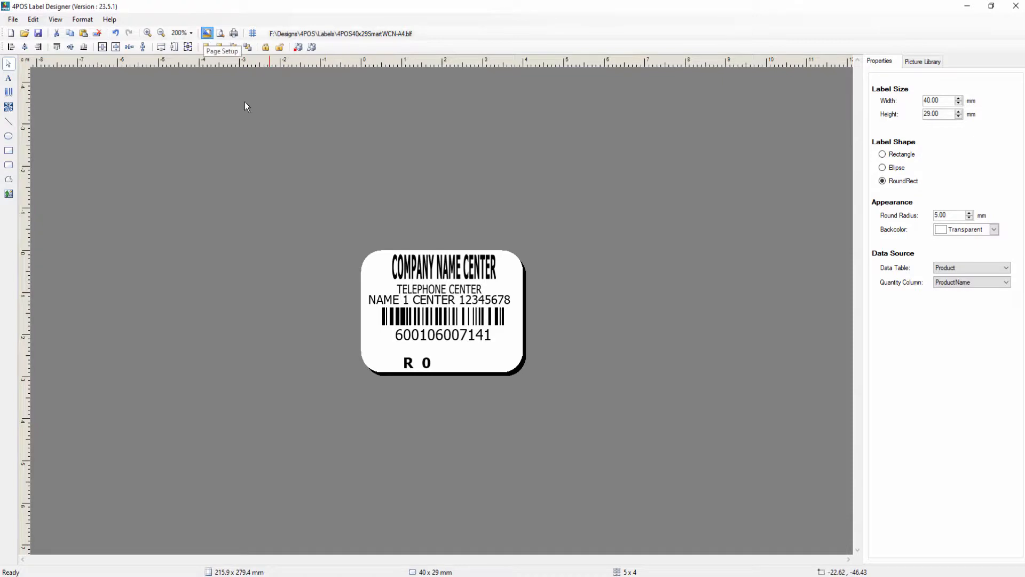
Choose Microsoft Print to PDF as the printer in the page setup.
left_click(207, 33)
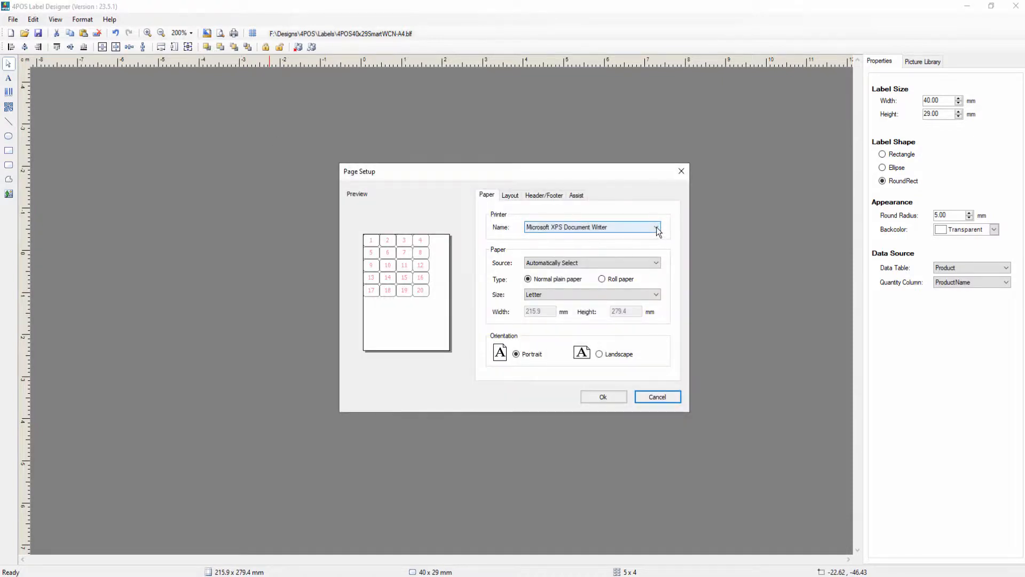
left_click(658, 227)
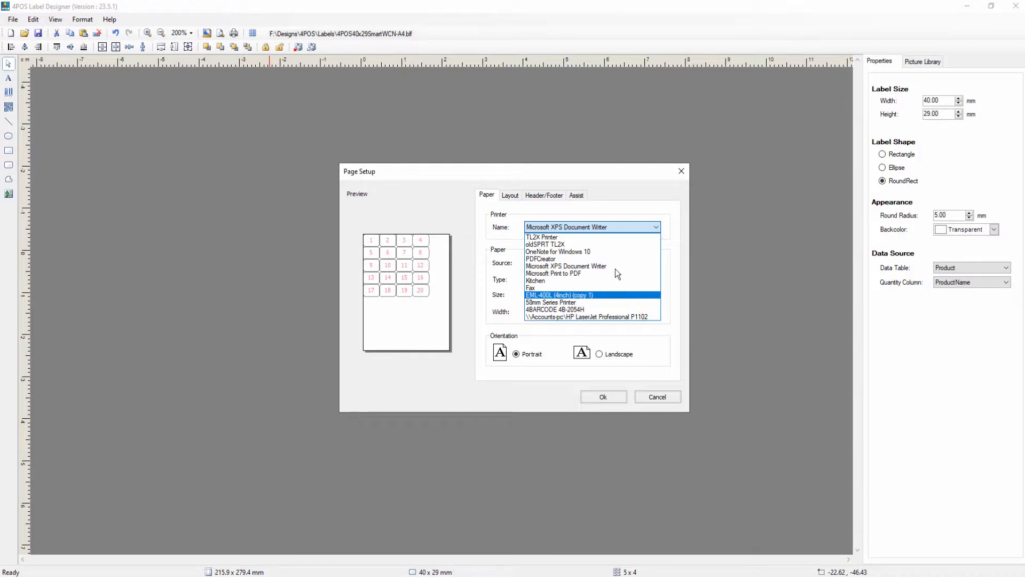
left_click(553, 272)
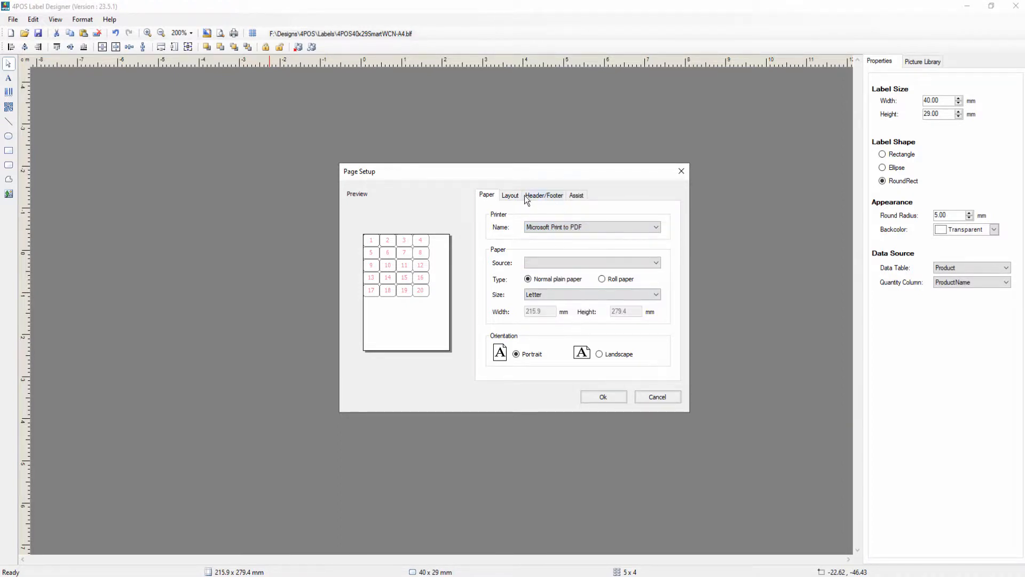
Set the page layout to 5 columns and 9 rows of labels and confirm.
left_click(509, 195)
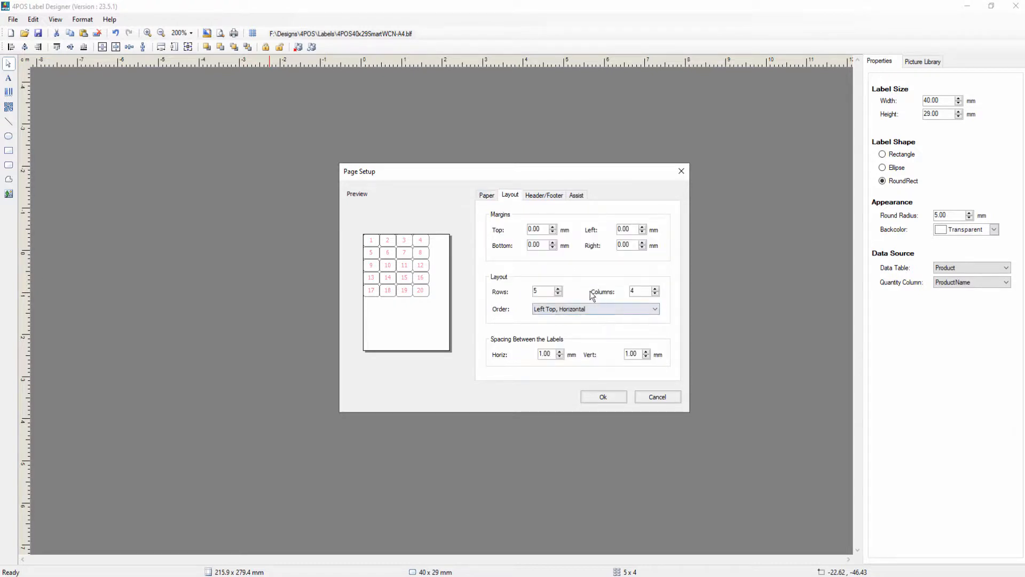
left_click(542, 291)
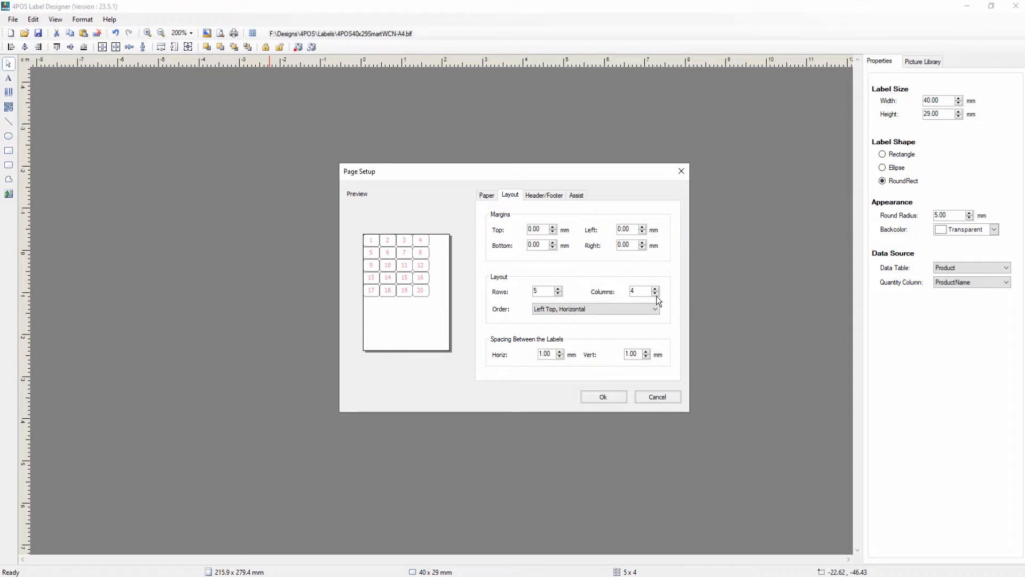
left_click(656, 288)
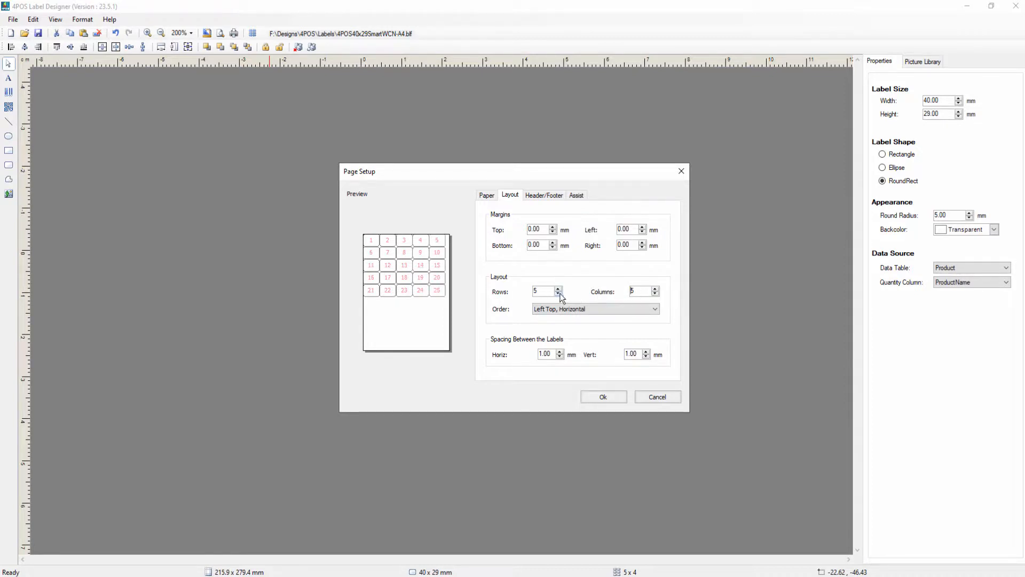
left_click(559, 289)
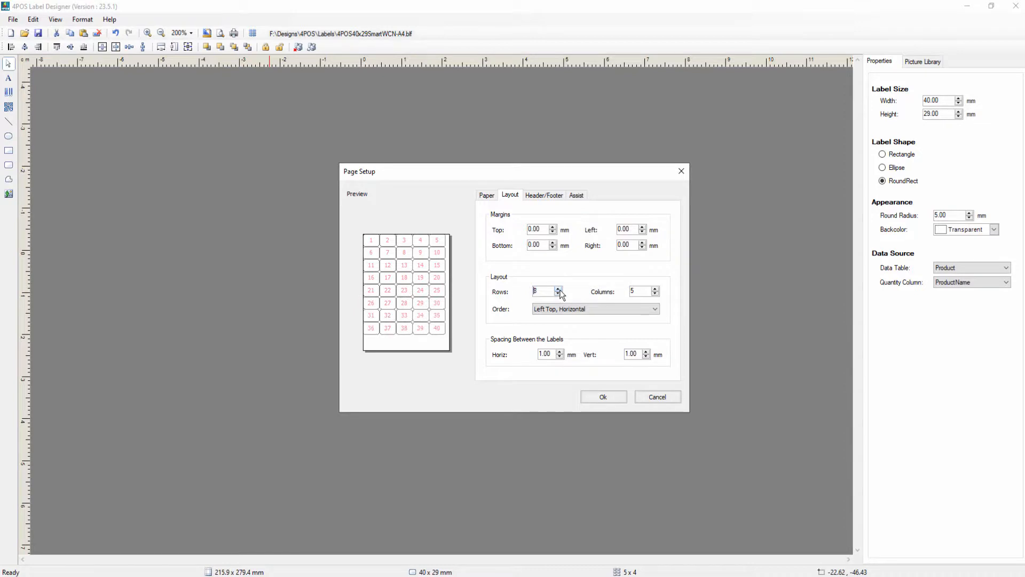
left_click(559, 288)
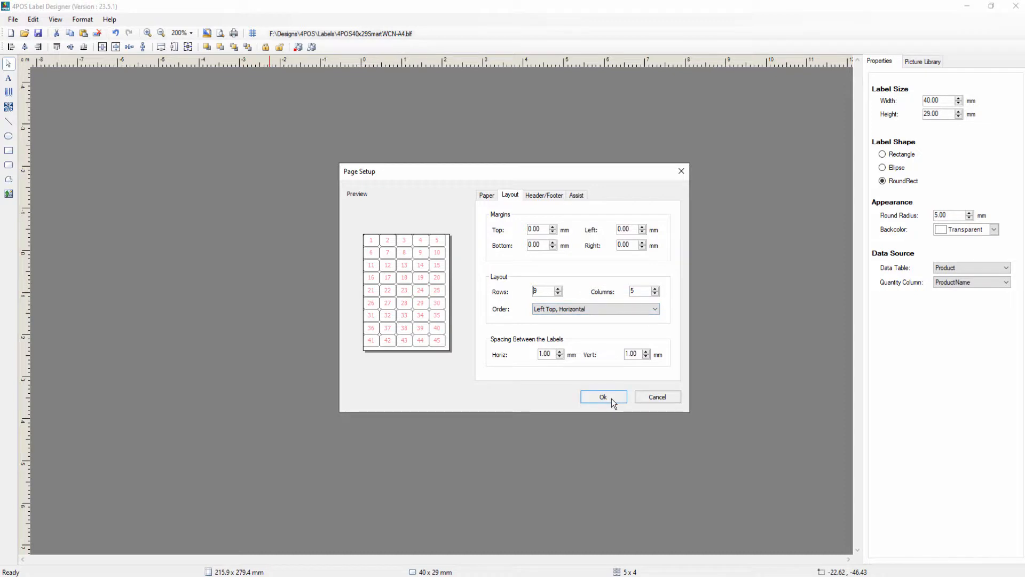
left_click(603, 397)
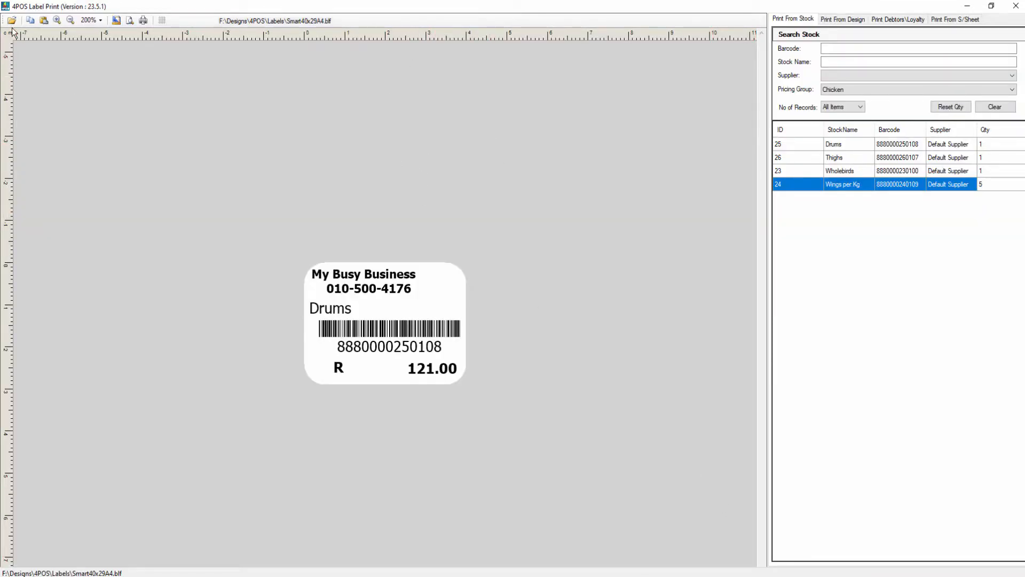
Load the 4POS40x29SmartWCN-A4.blf design so Drums at R 121.00 previews beside the stock list.
left_click(12, 19)
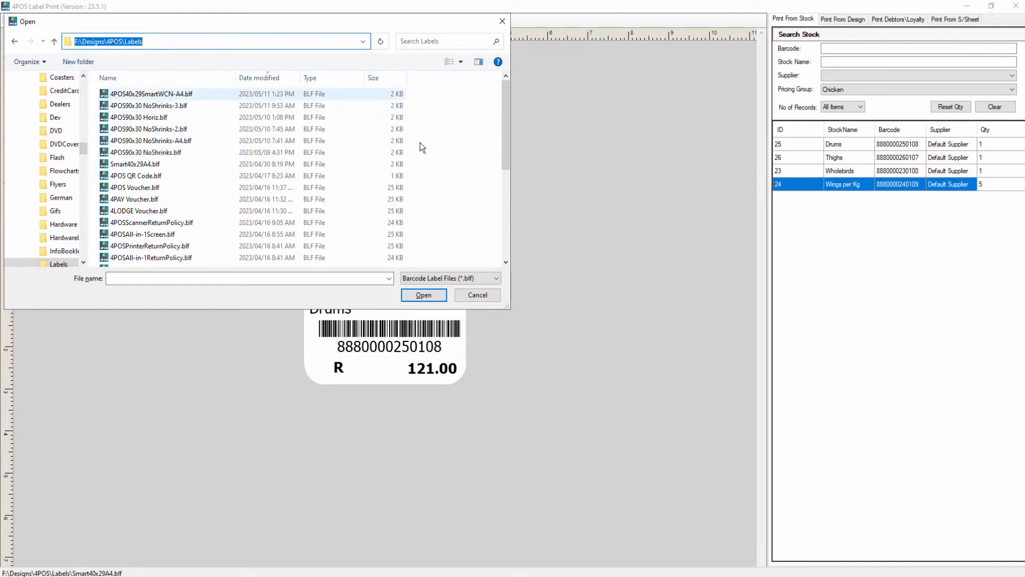
left_click(151, 140)
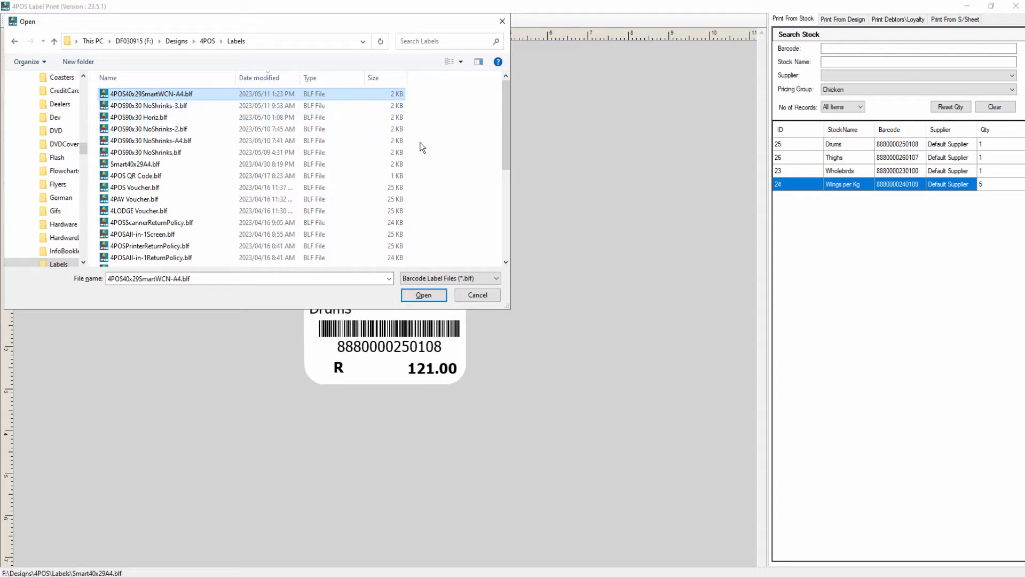
left_click(423, 295)
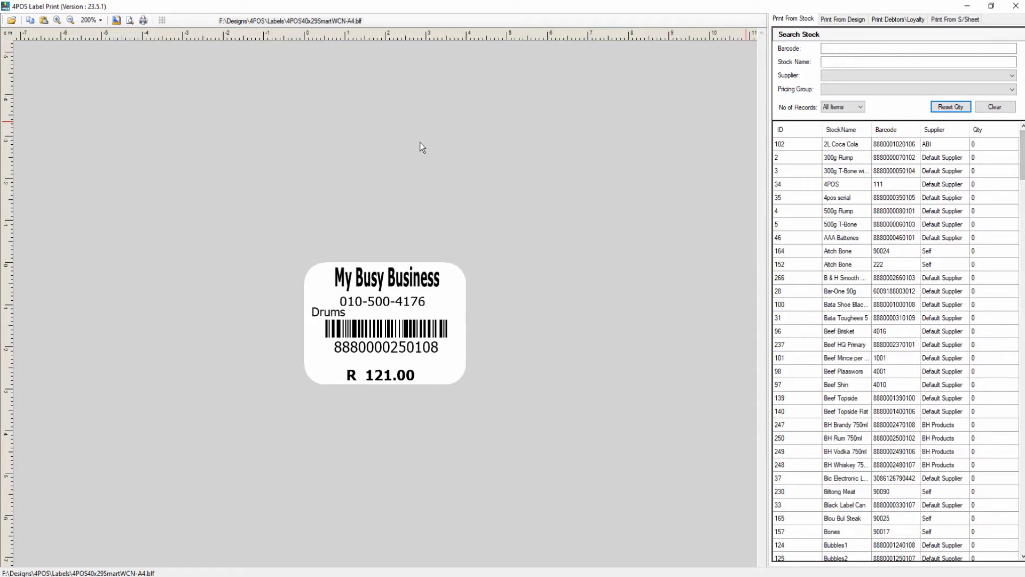
Set Qty to 1 for every stock row from 2L Coca Cola down to Castle Can 340.
left_click(843, 143)
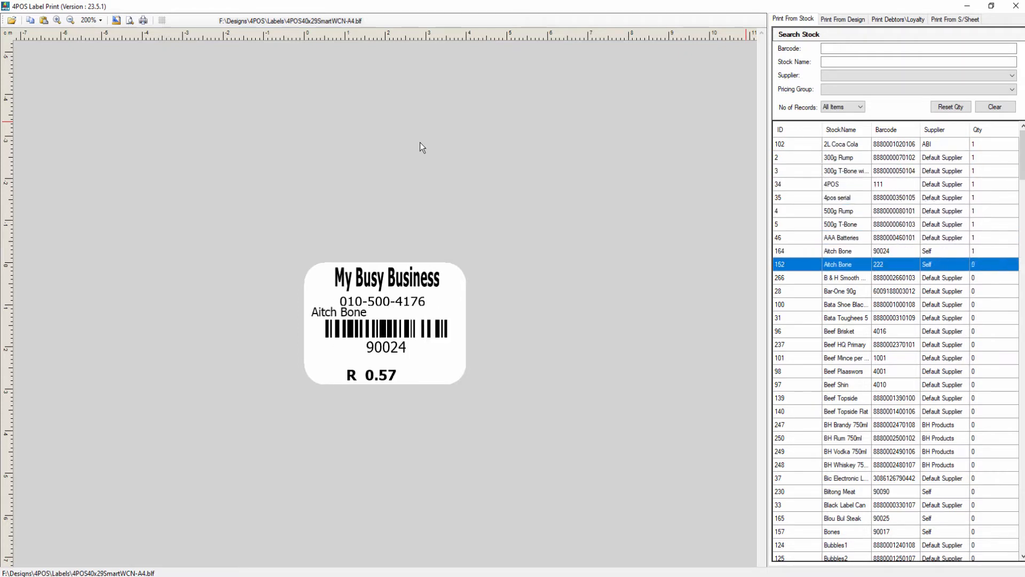
left_click(837, 385)
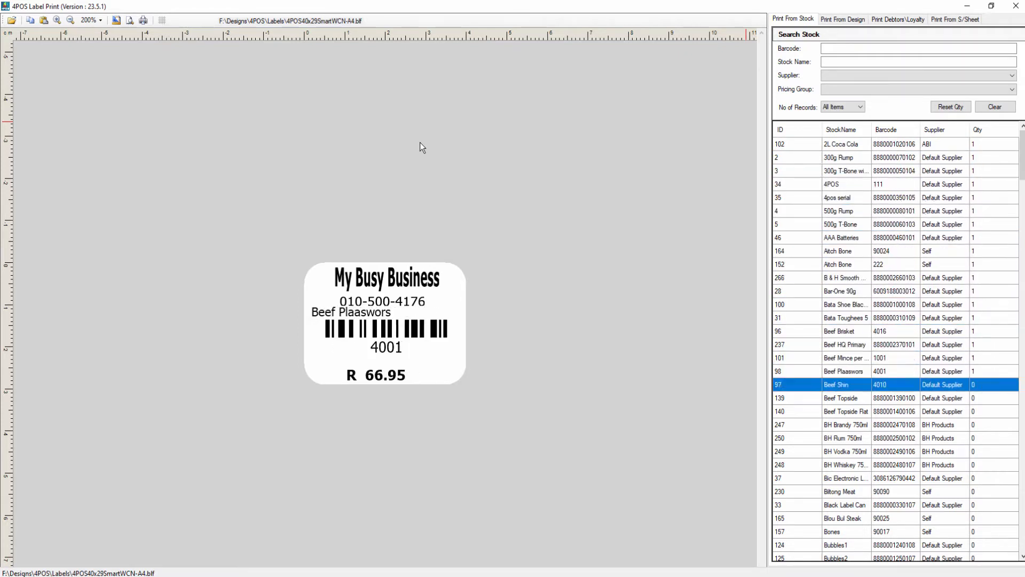
left_click(840, 492)
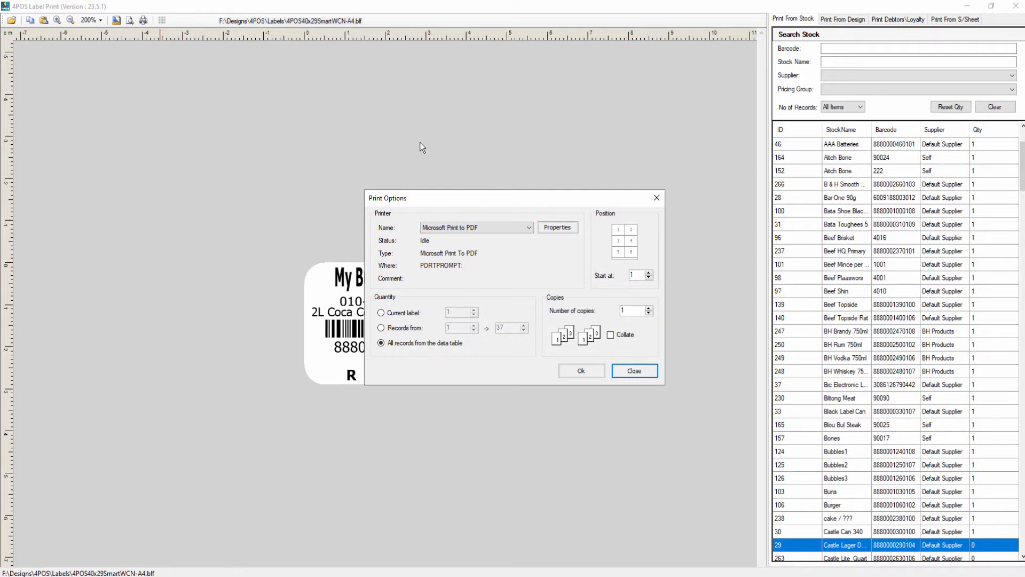
Print all stock records to PDF, overwriting the existing Smart40x29A4.pdf.
left_click(632, 371)
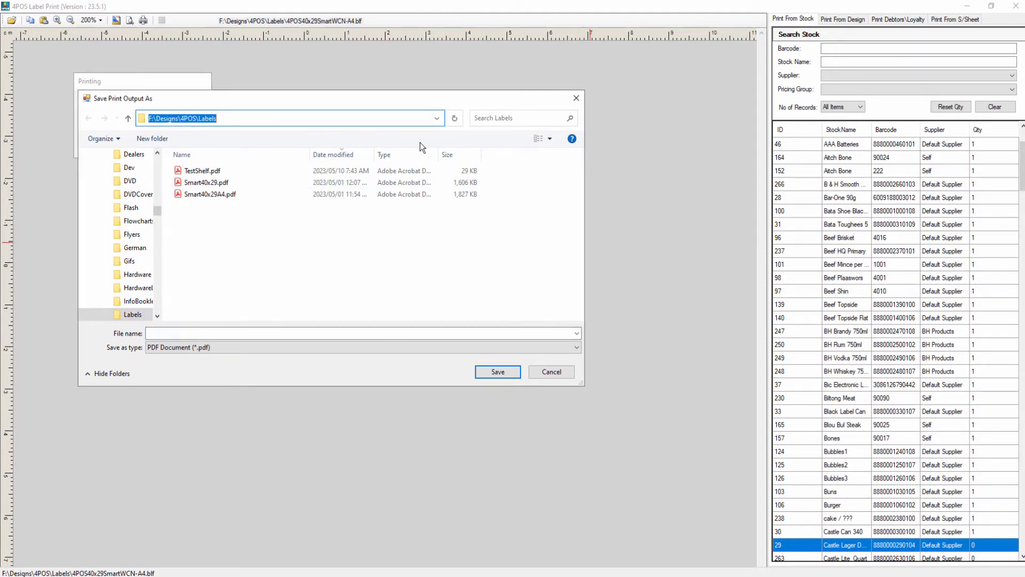
left_click(497, 372)
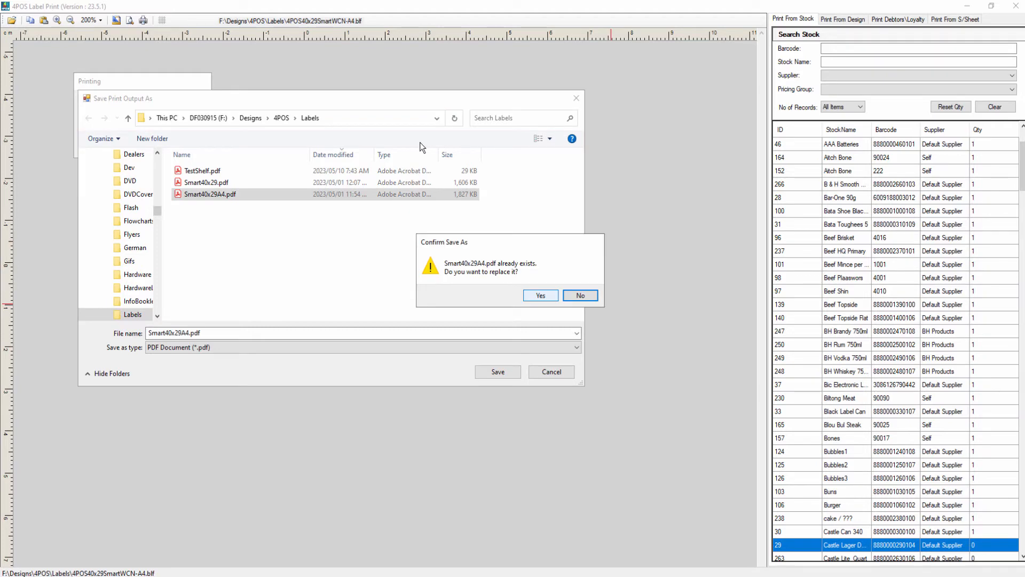
left_click(539, 294)
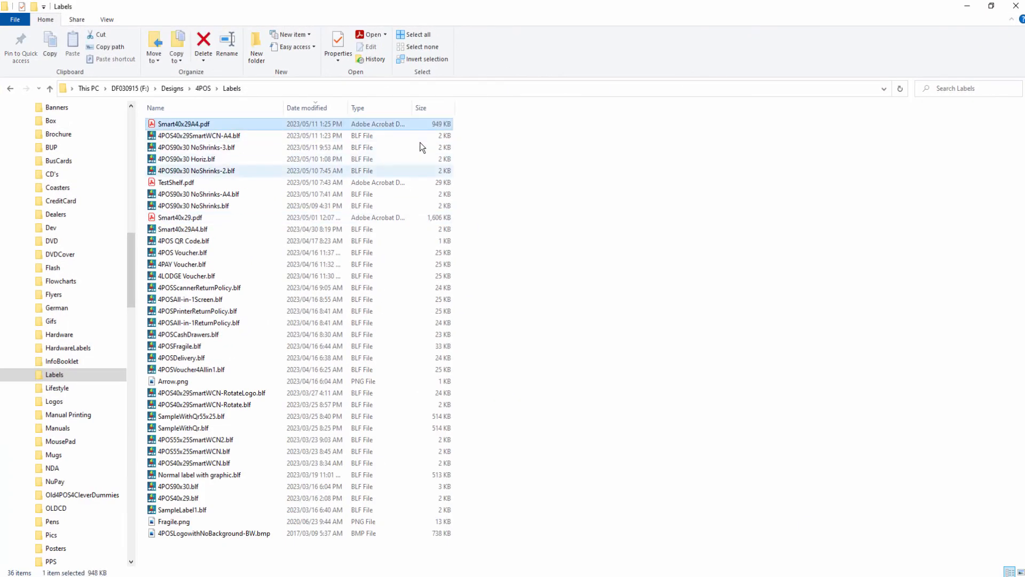
View Smart40x29A4.pdf in Acrobat Reader showing the grid of product labels.
double_click(184, 124)
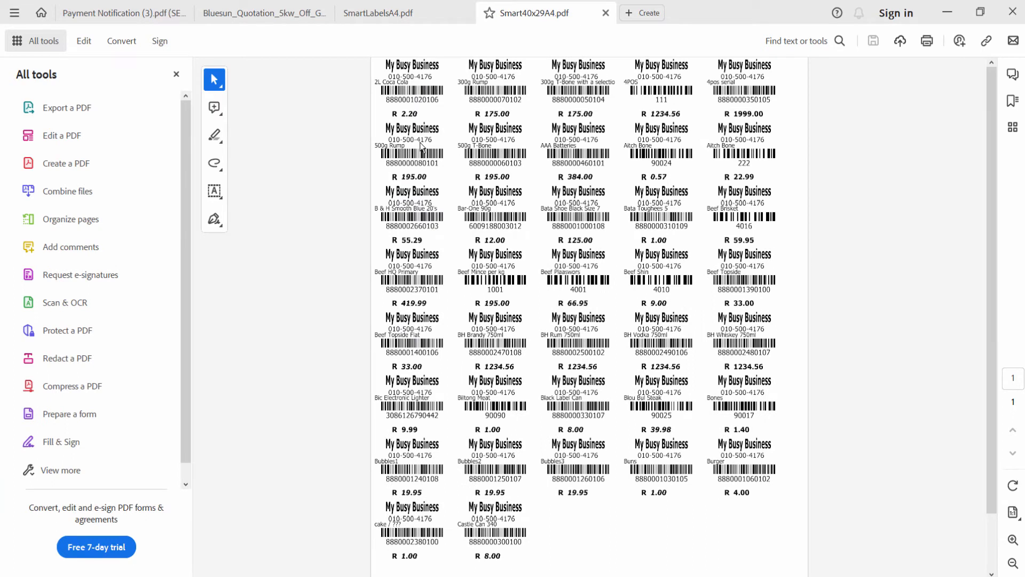